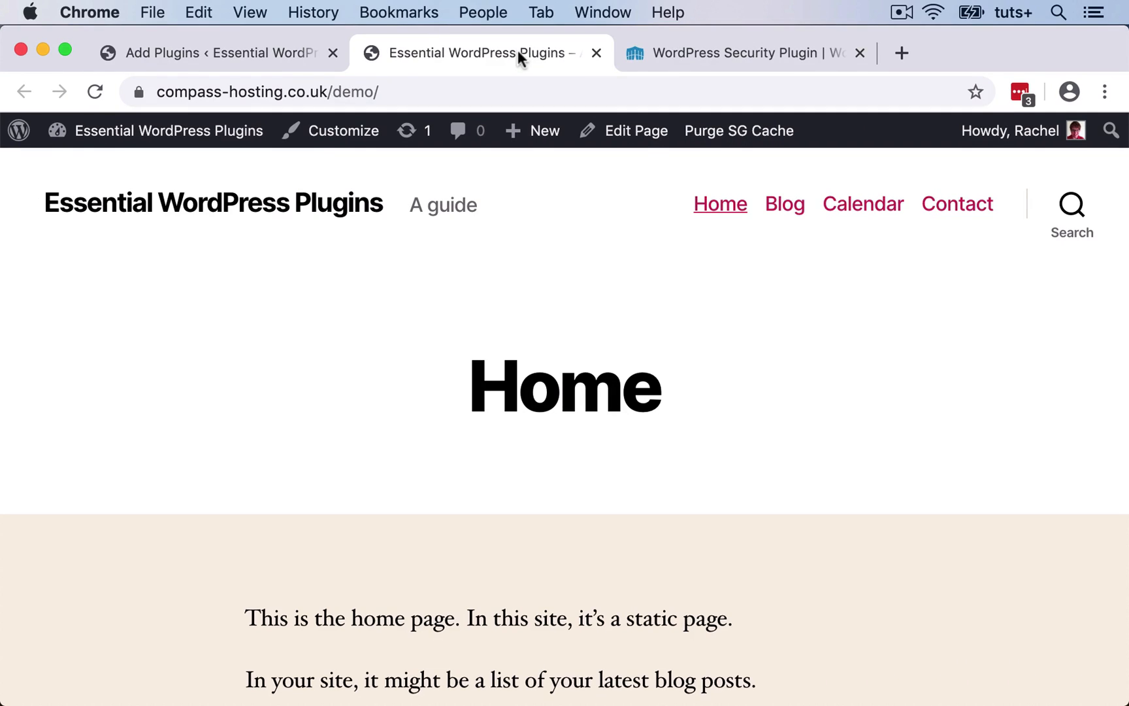
- Switch to the Wordfence website tab presenting its firewall and malware scanner
click(748, 53)
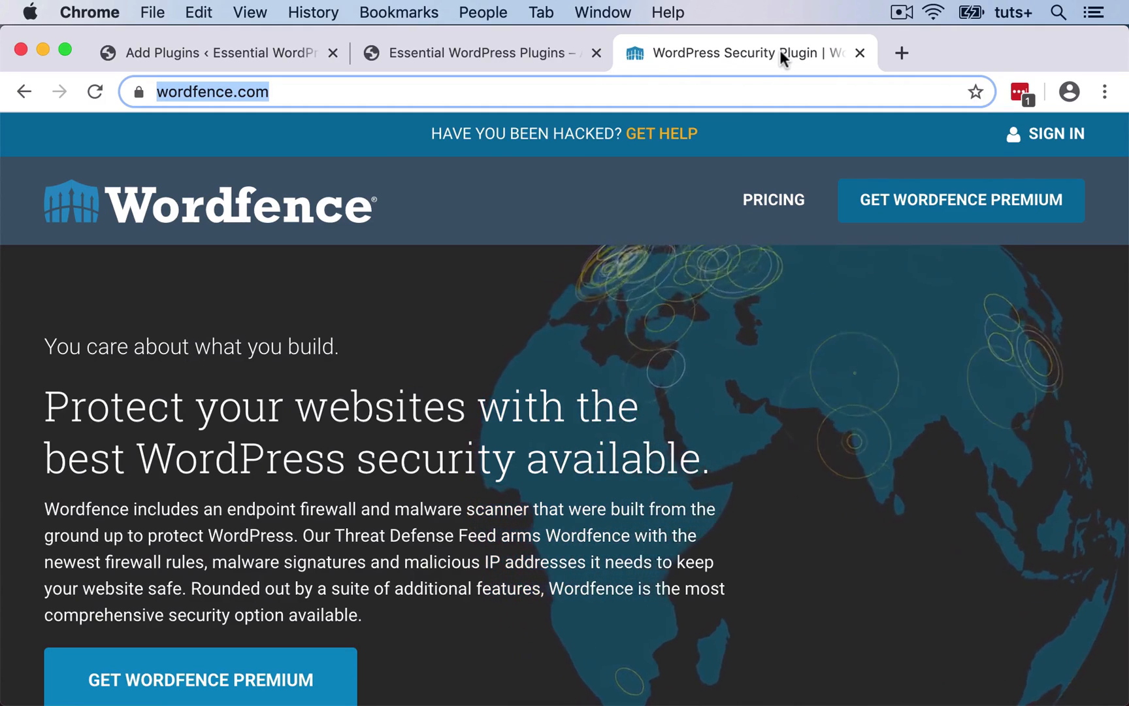
- Install the Wordfence Security plugin from the search results and activate it
click(197, 53)
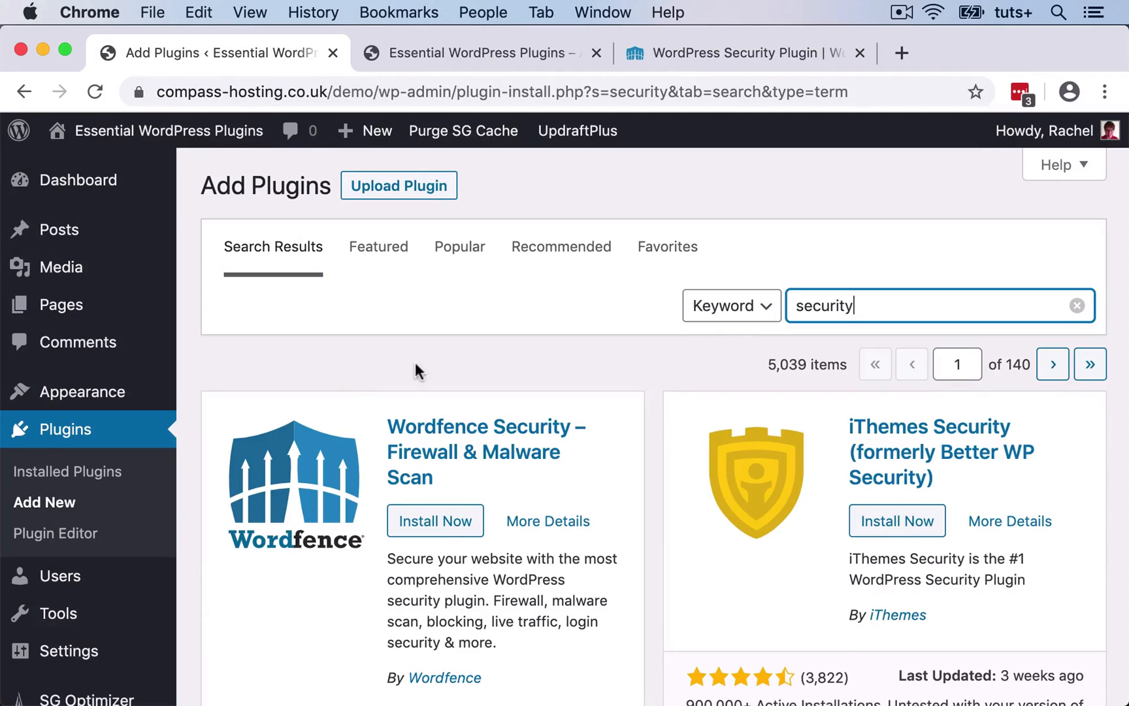
mouse_move(873, 302)
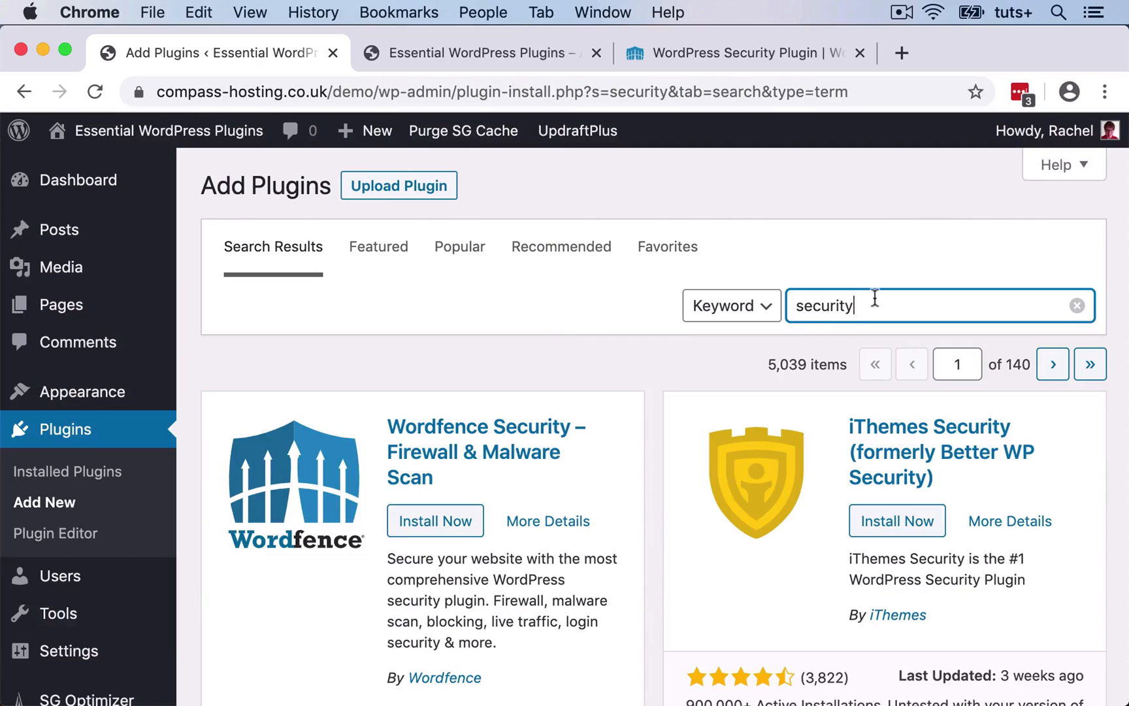
scroll(down, 3)
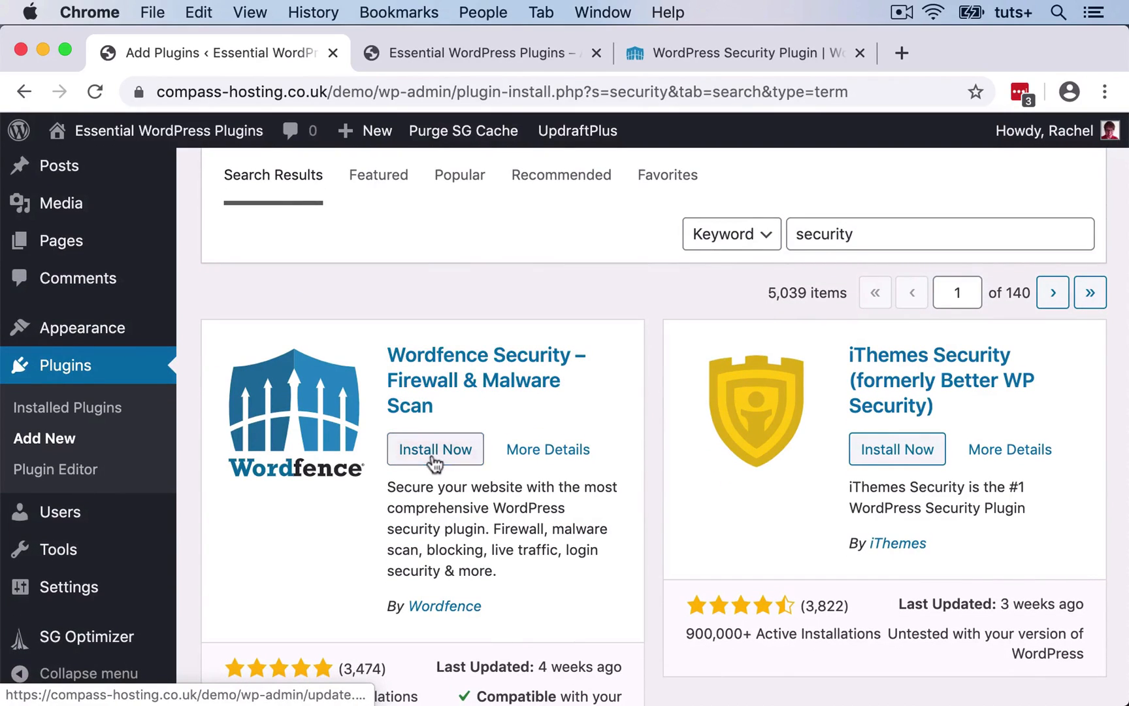
click(435, 449)
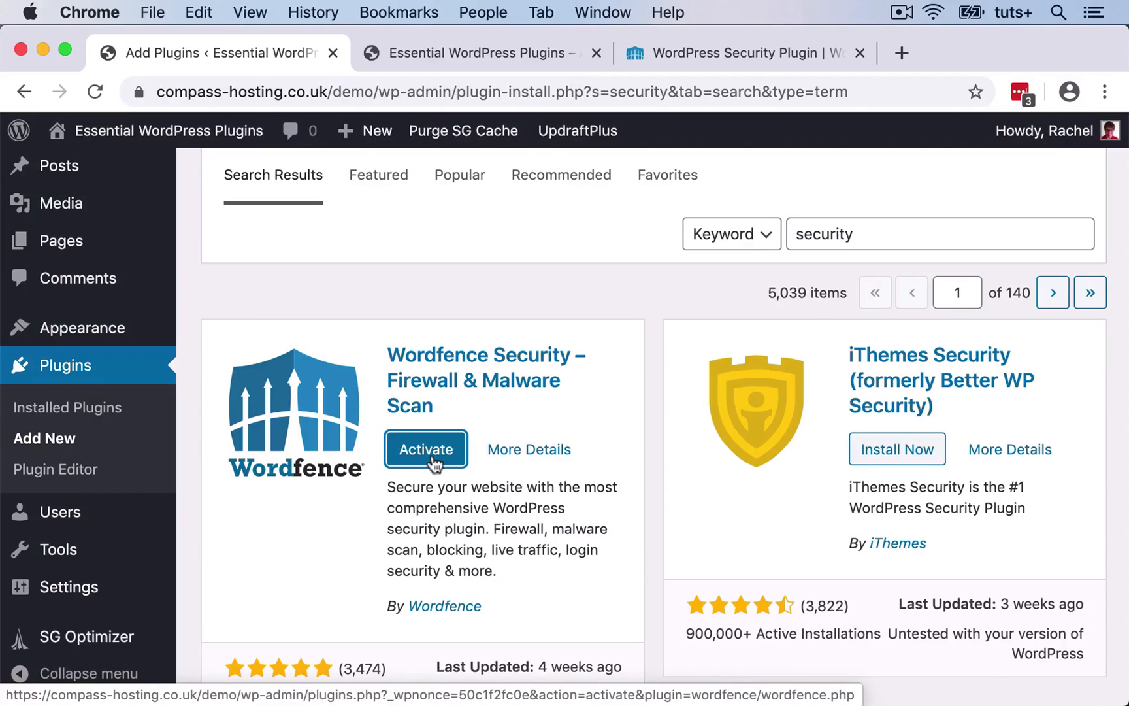
click(425, 449)
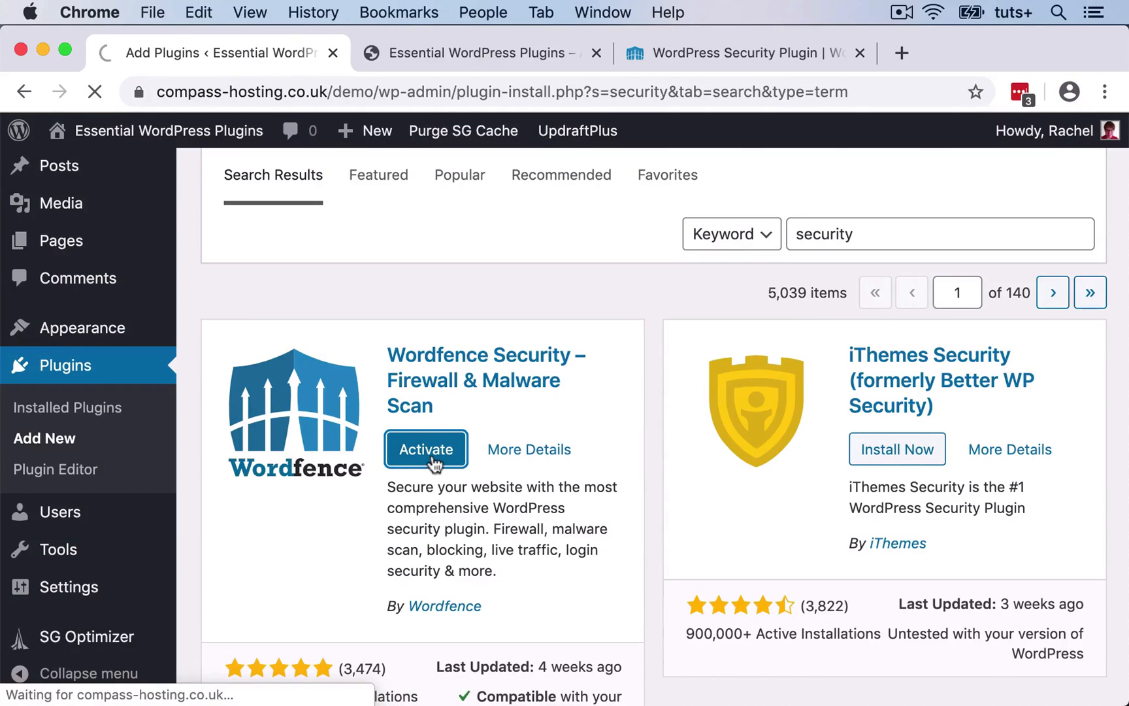
click(425, 449)
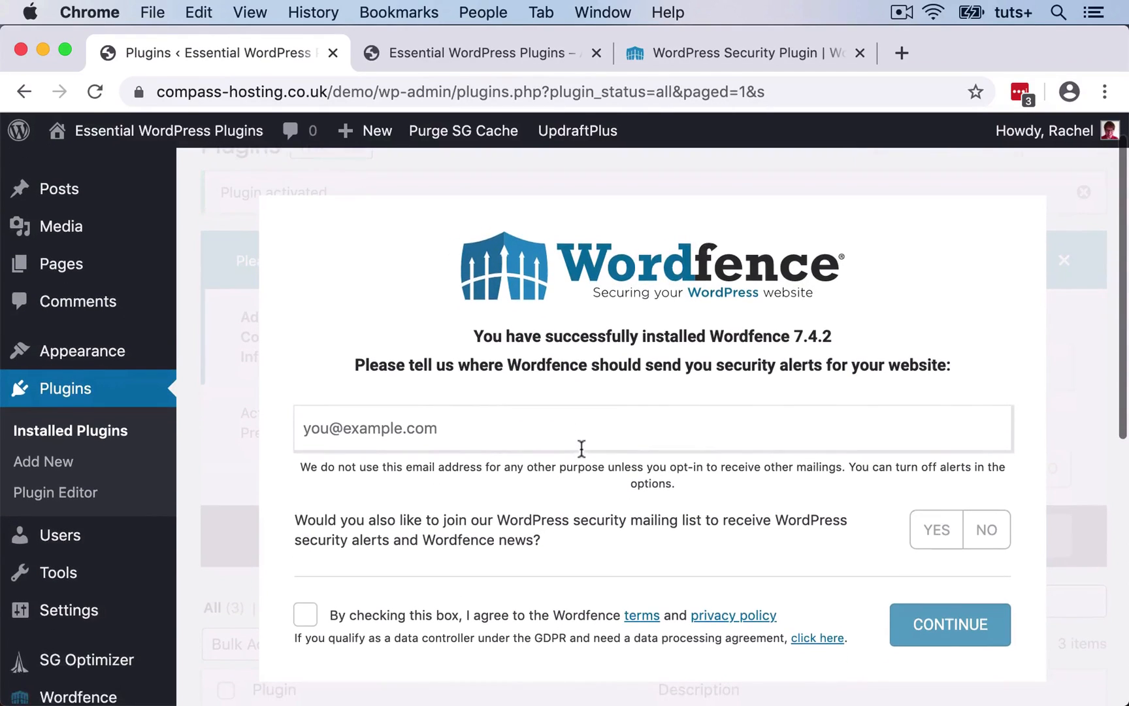
- Submit Wordfence's security-alert contact details and continue to the license key prompt
scroll(down, 3)
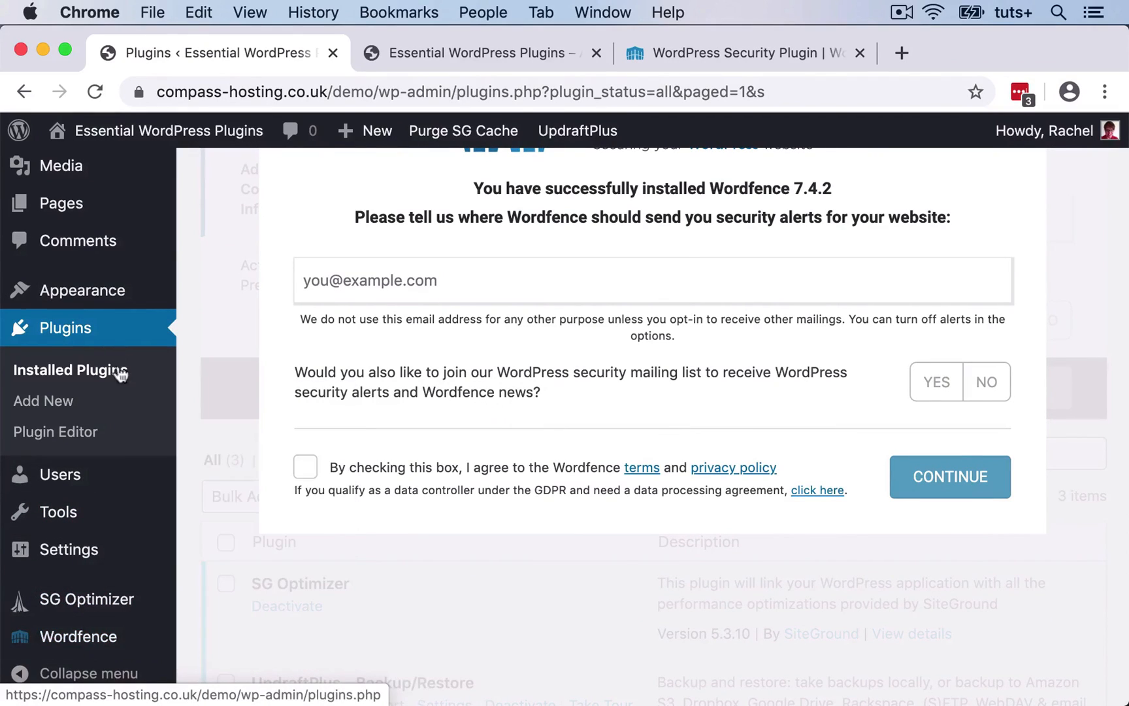
scroll(up, 3)
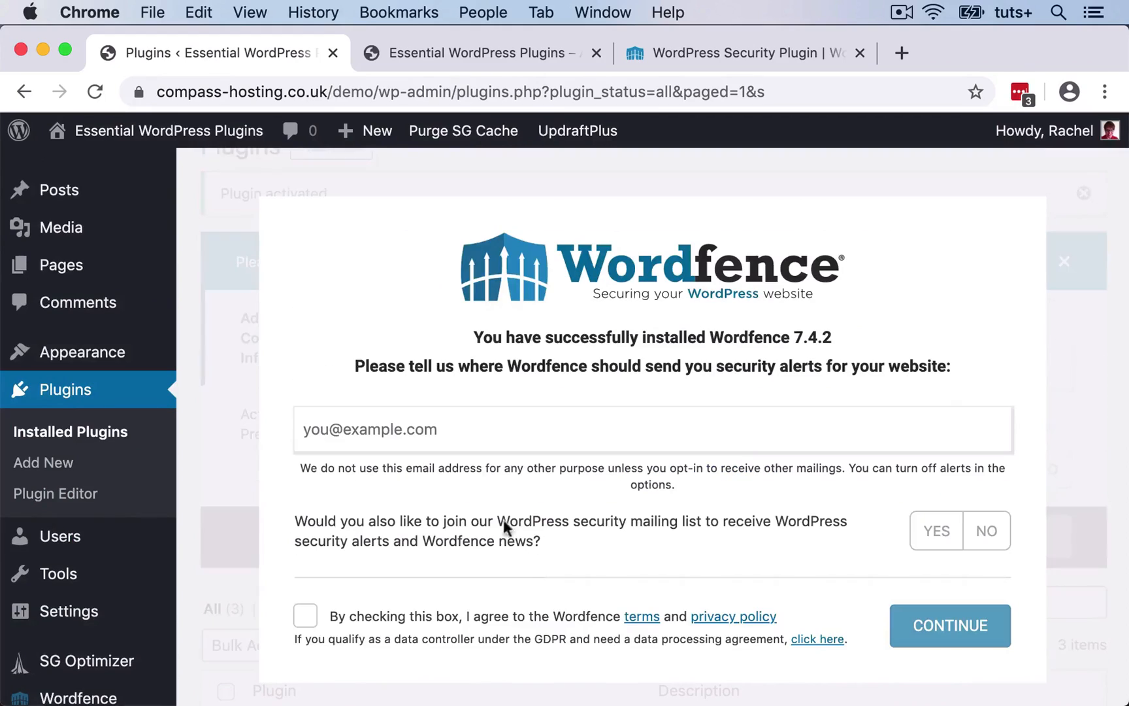
mouse_move(492, 502)
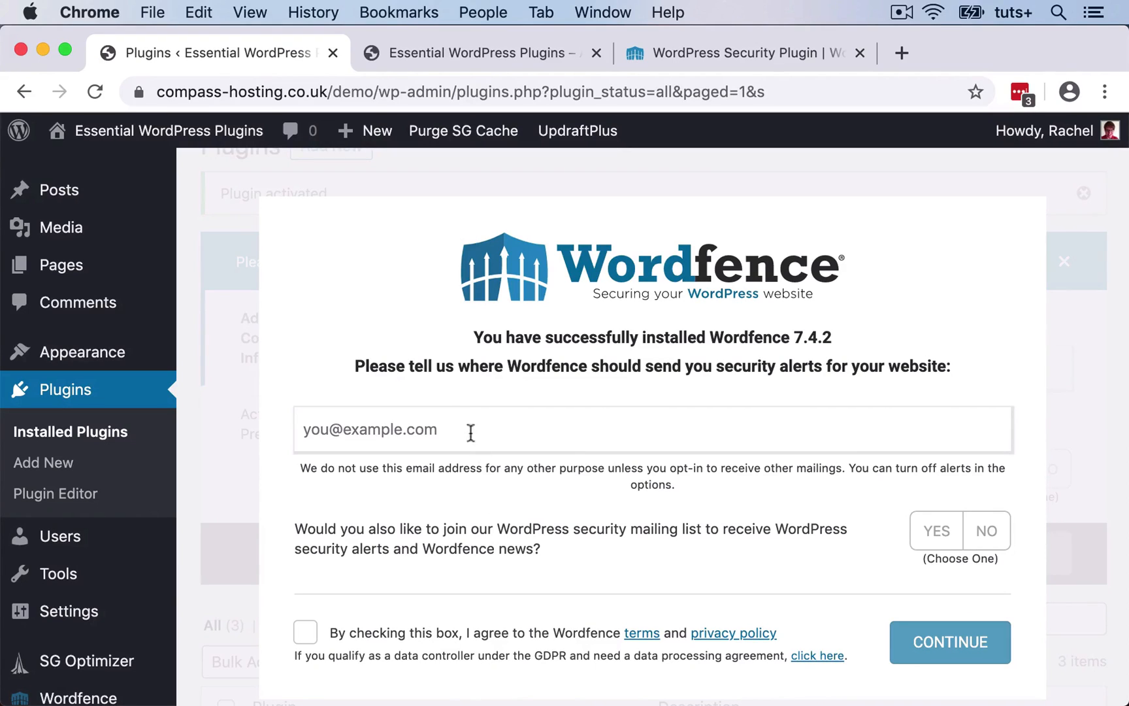
mouse_move(825, 536)
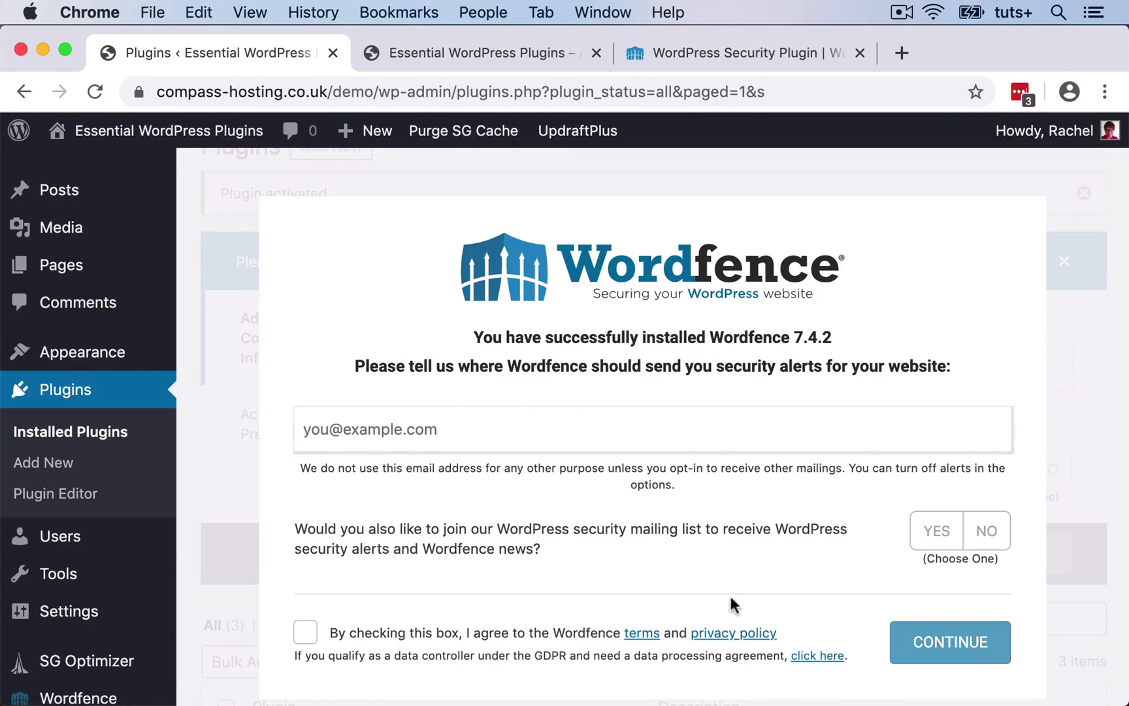
click(951, 641)
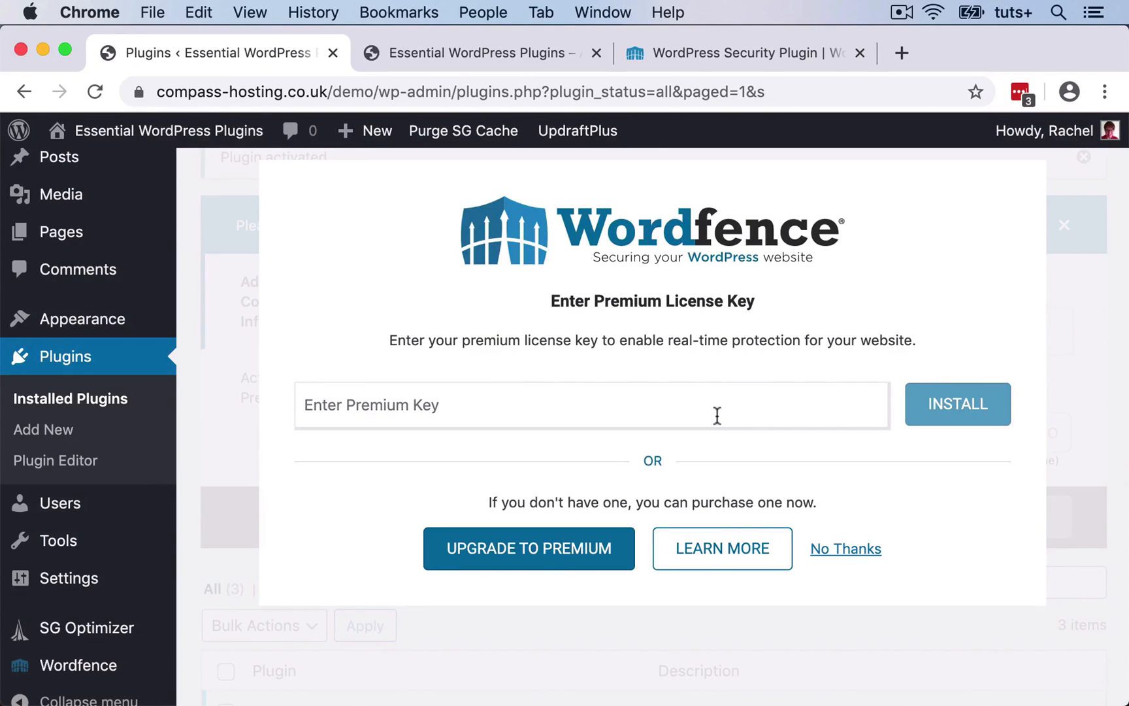
mouse_move(858, 455)
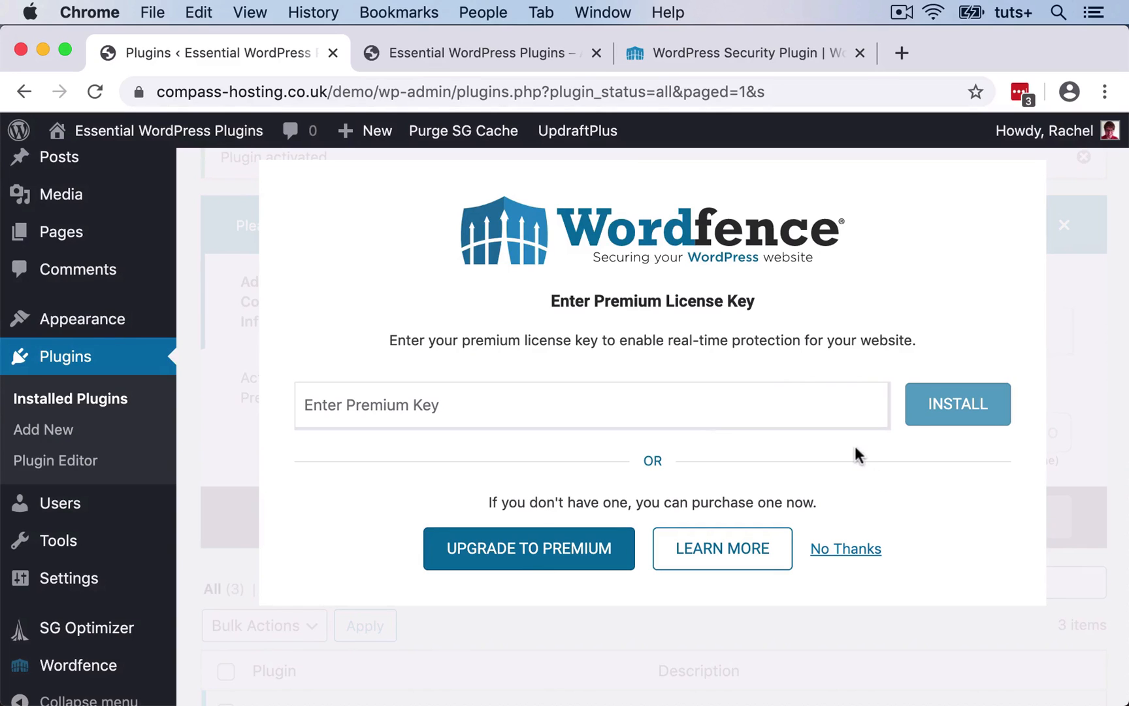
- Decline the premium license with No Thanks and open Wordfence from the admin sidebar
click(846, 548)
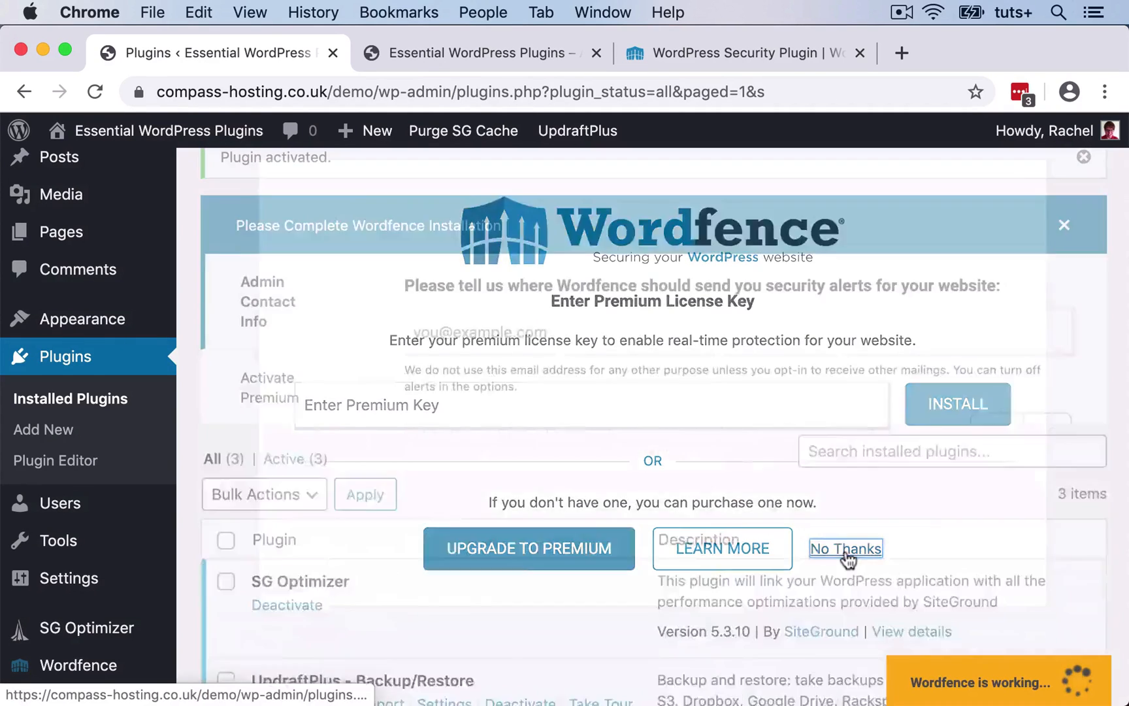
click(845, 548)
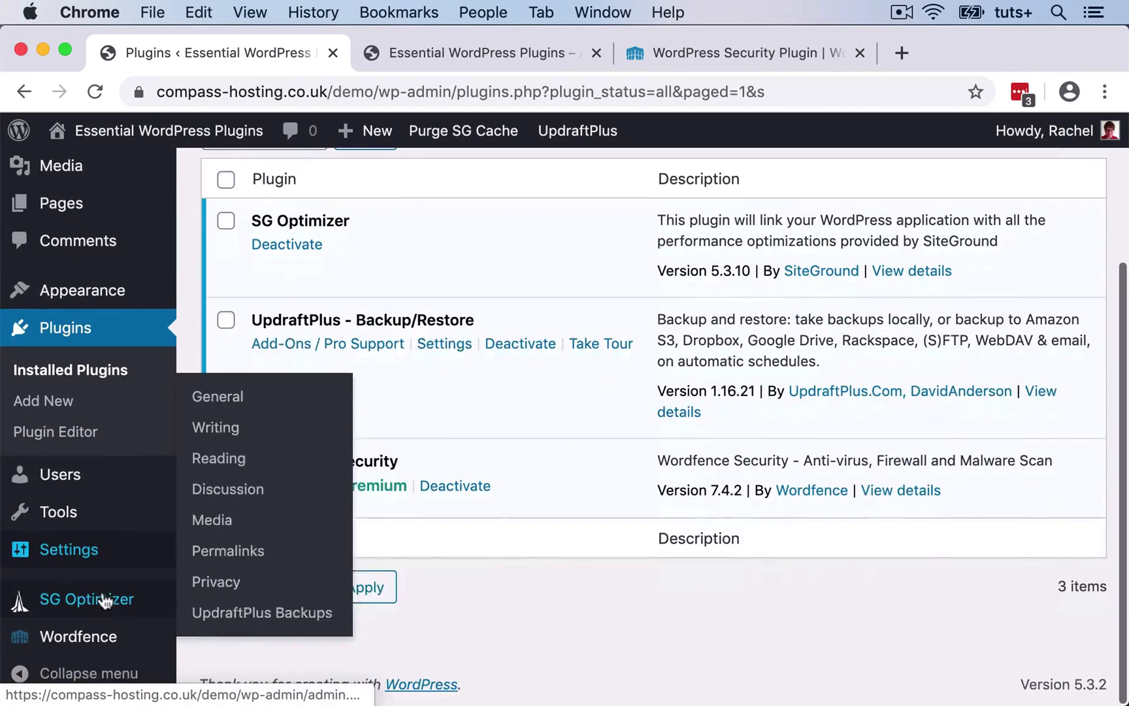
click(78, 637)
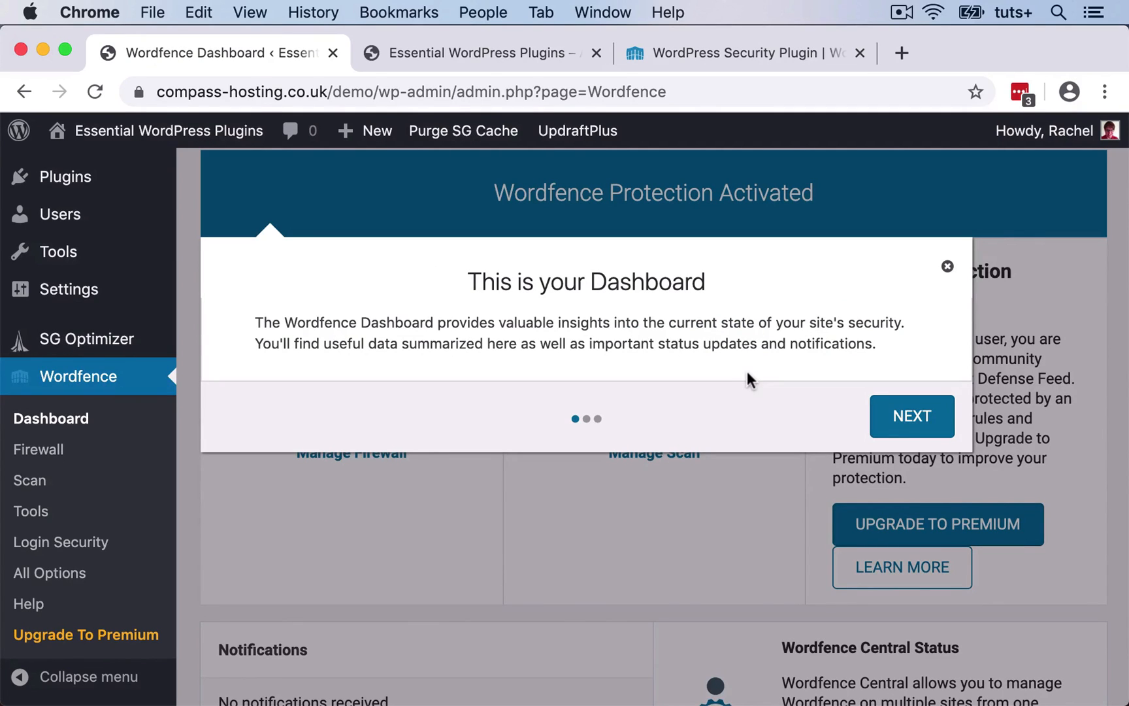
- Finish the three-tip Wordfence dashboard tour and return to the top of the dashboard
click(911, 417)
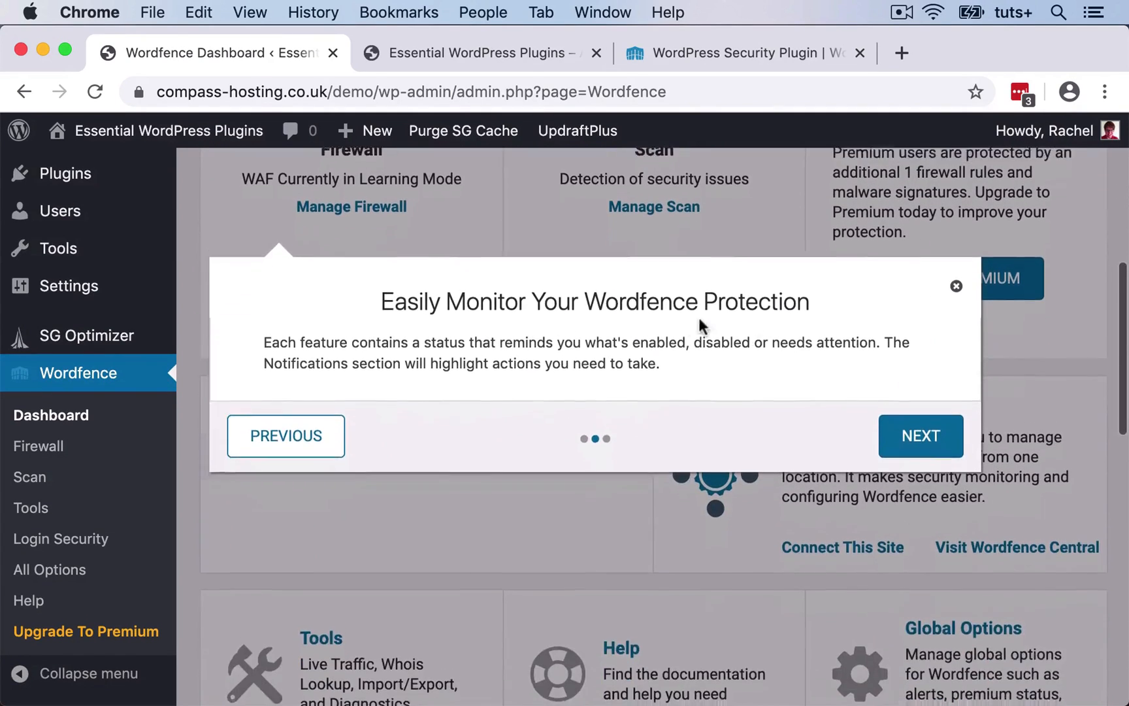
click(921, 436)
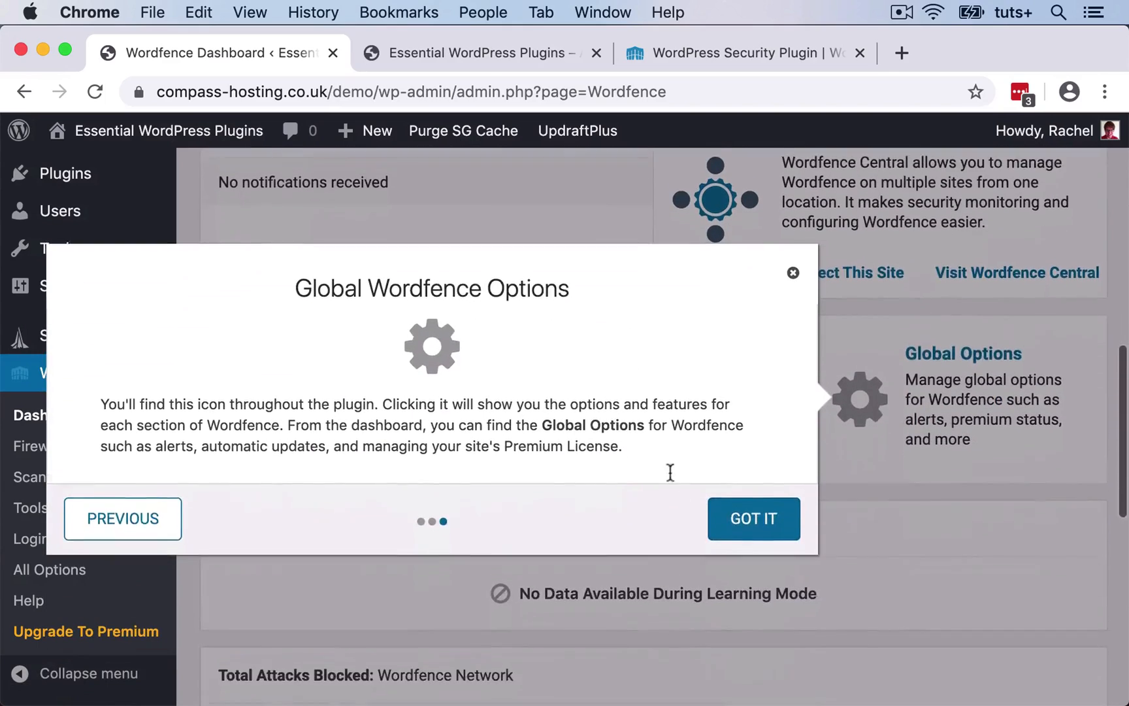
click(754, 519)
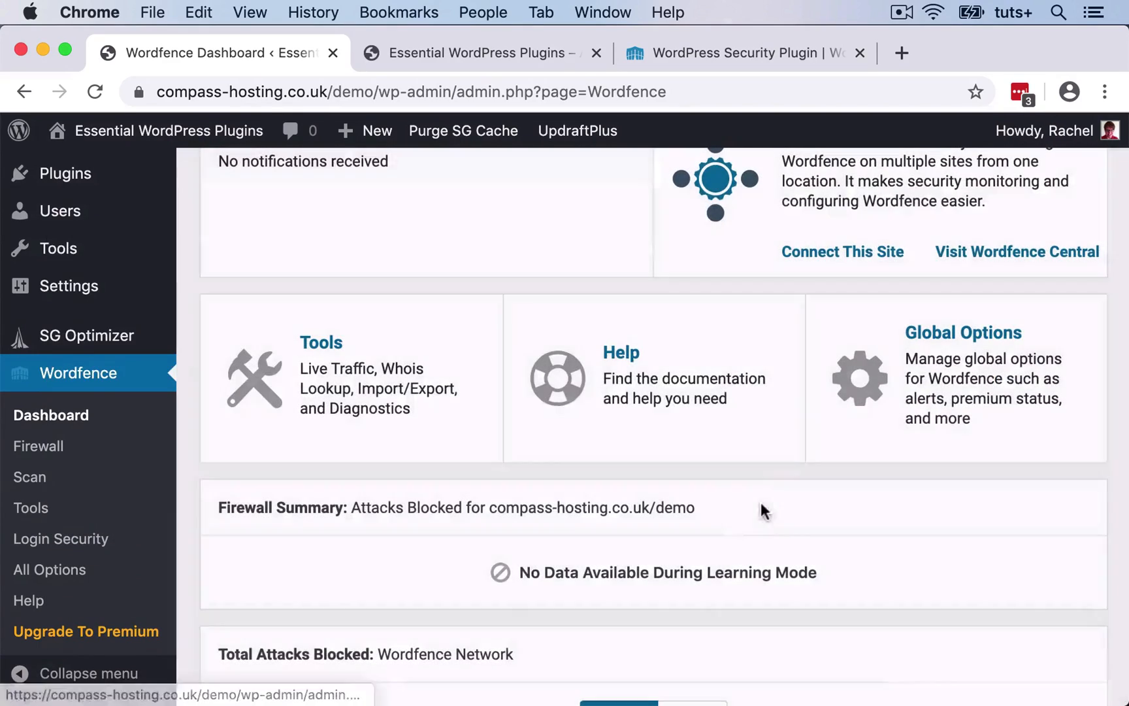
scroll(up, 3)
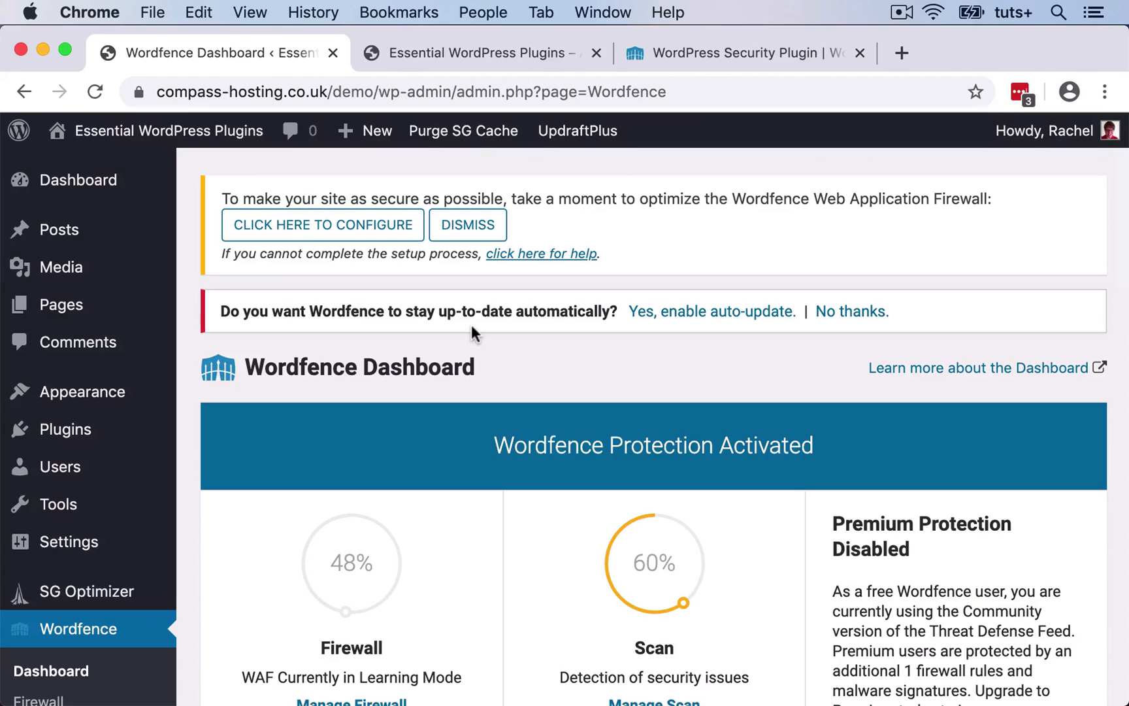
mouse_move(819, 228)
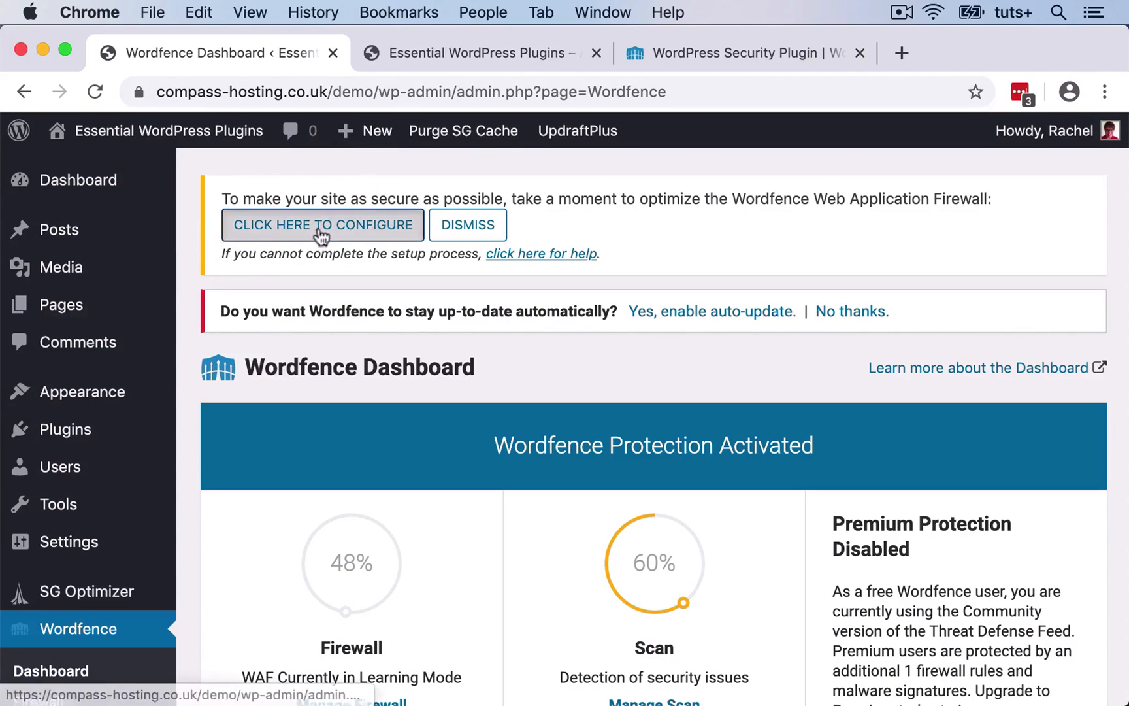
- Optimize the Wordfence firewall, downloading a .htaccess backup before applying the changes
click(323, 224)
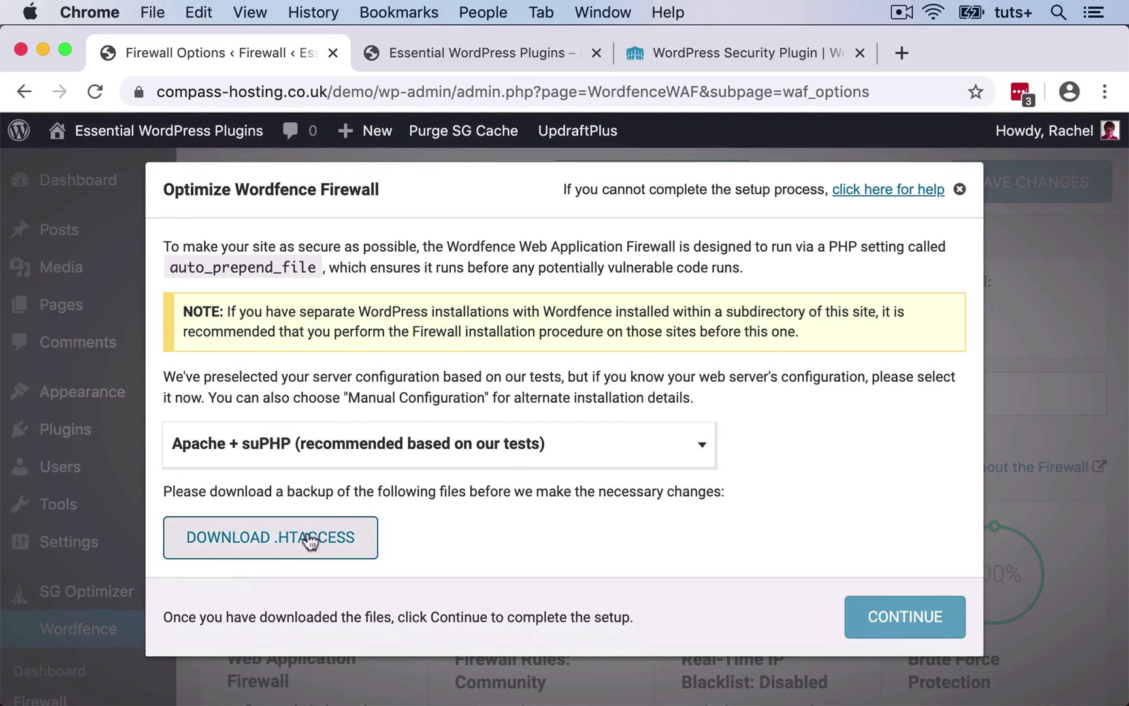
click(271, 537)
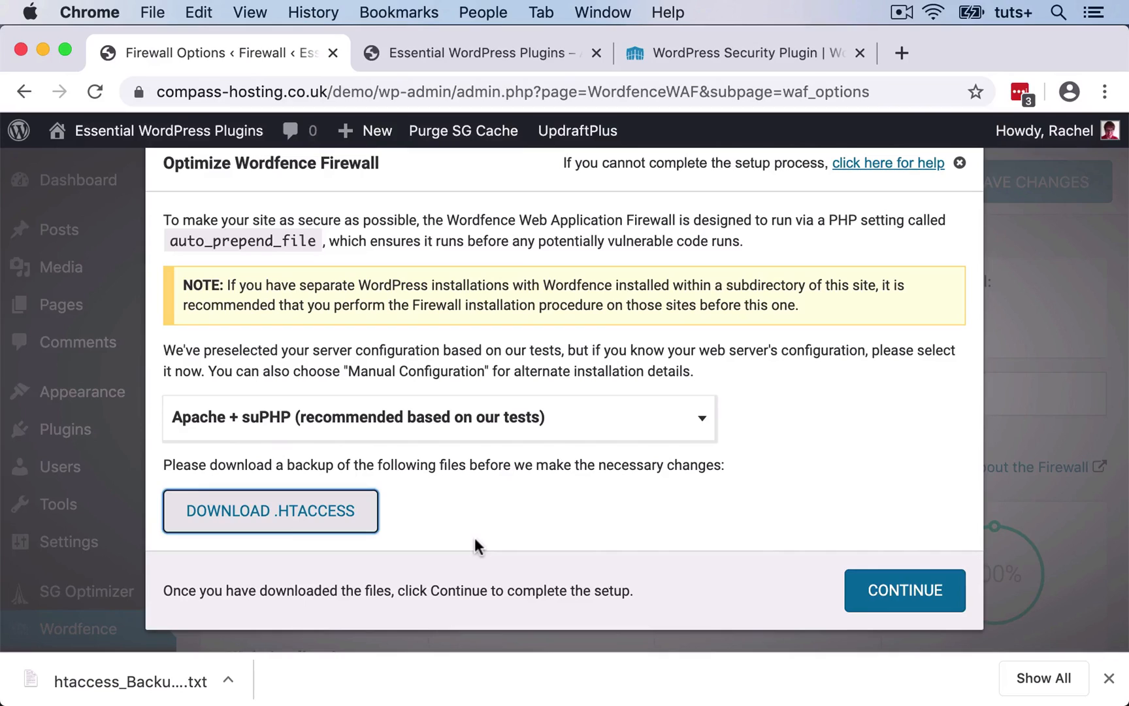
mouse_move(584, 531)
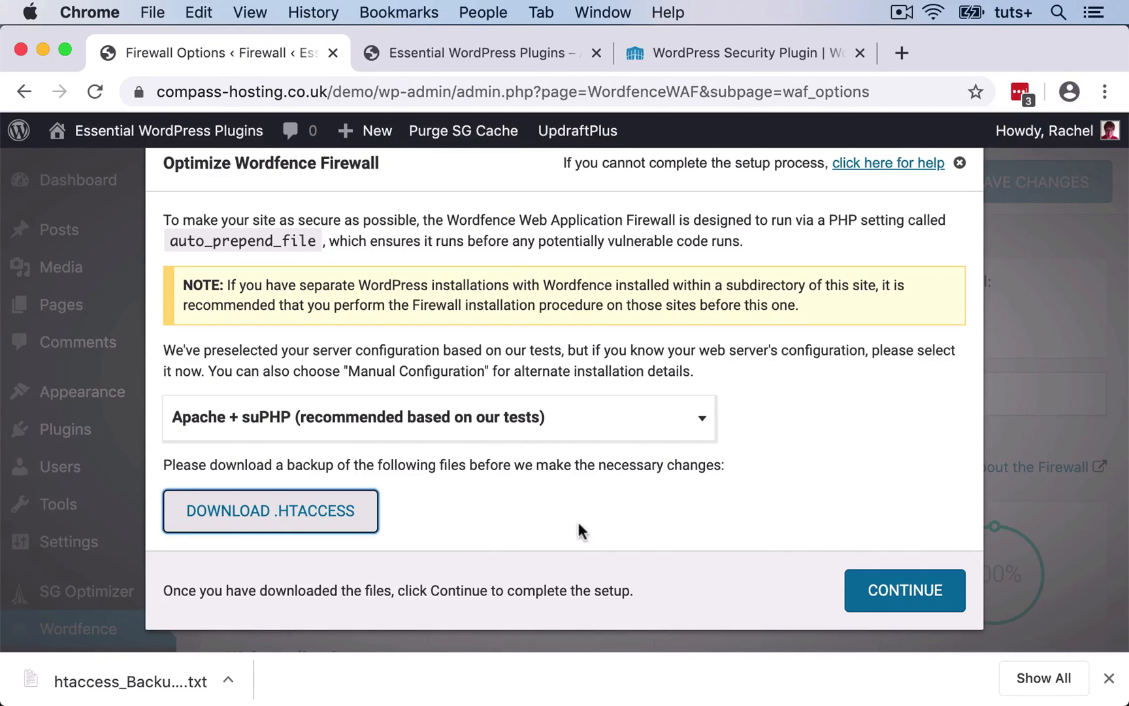
mouse_move(901, 533)
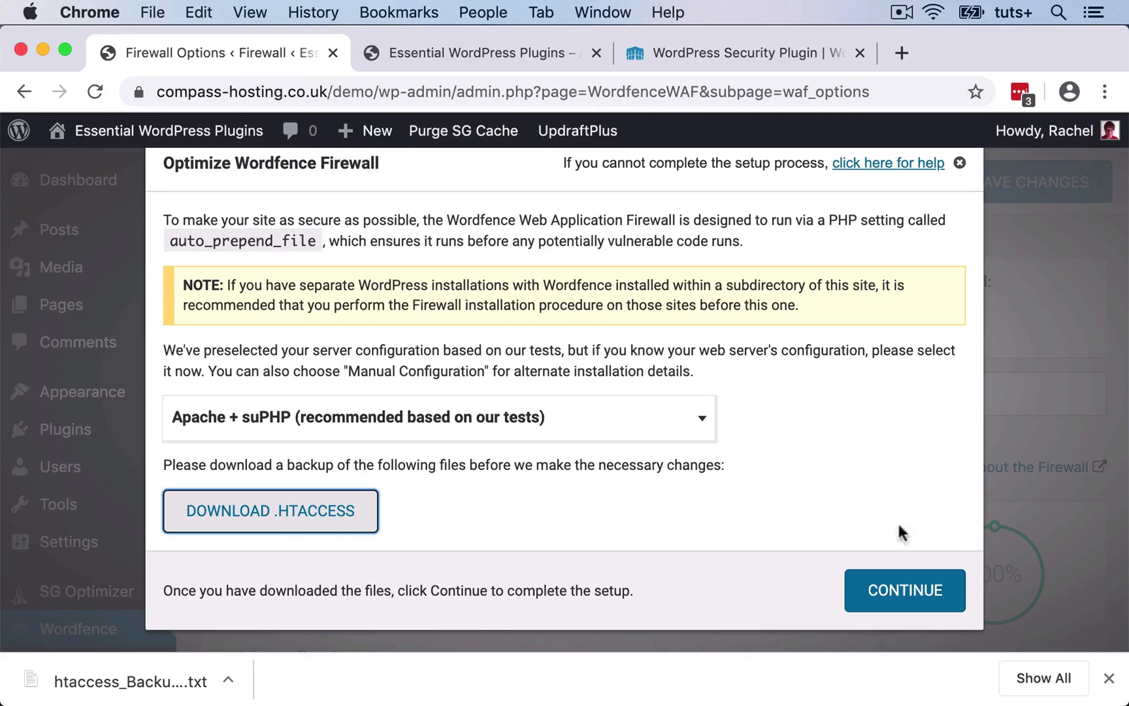
click(905, 590)
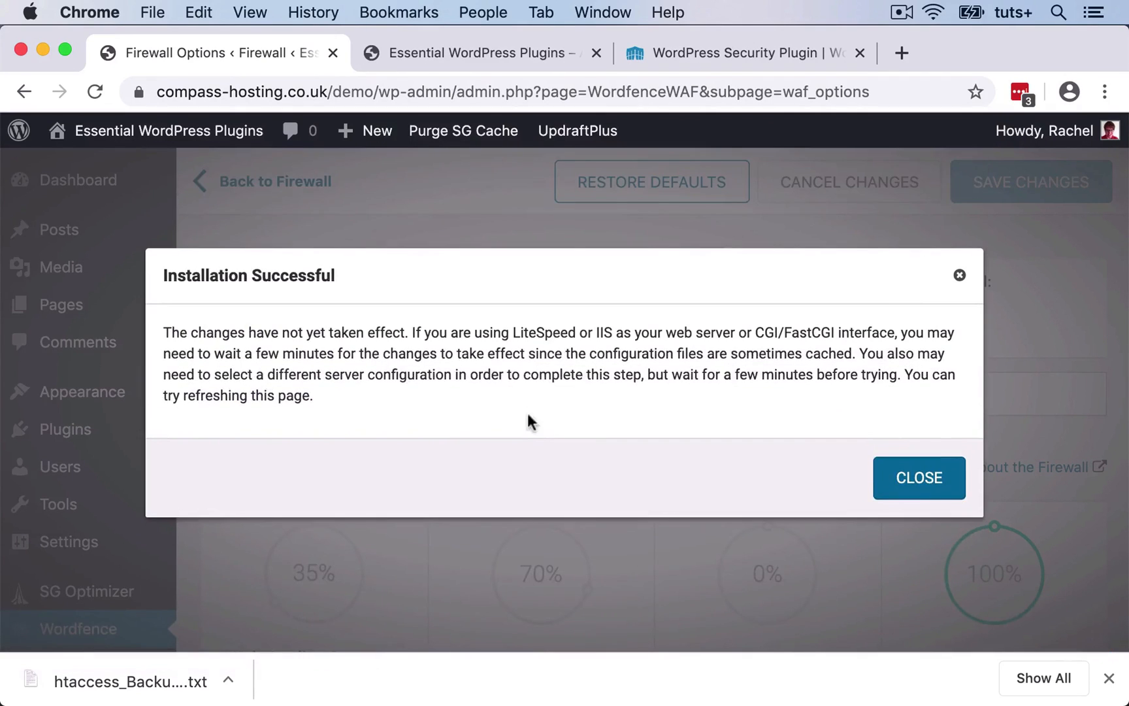
mouse_move(594, 411)
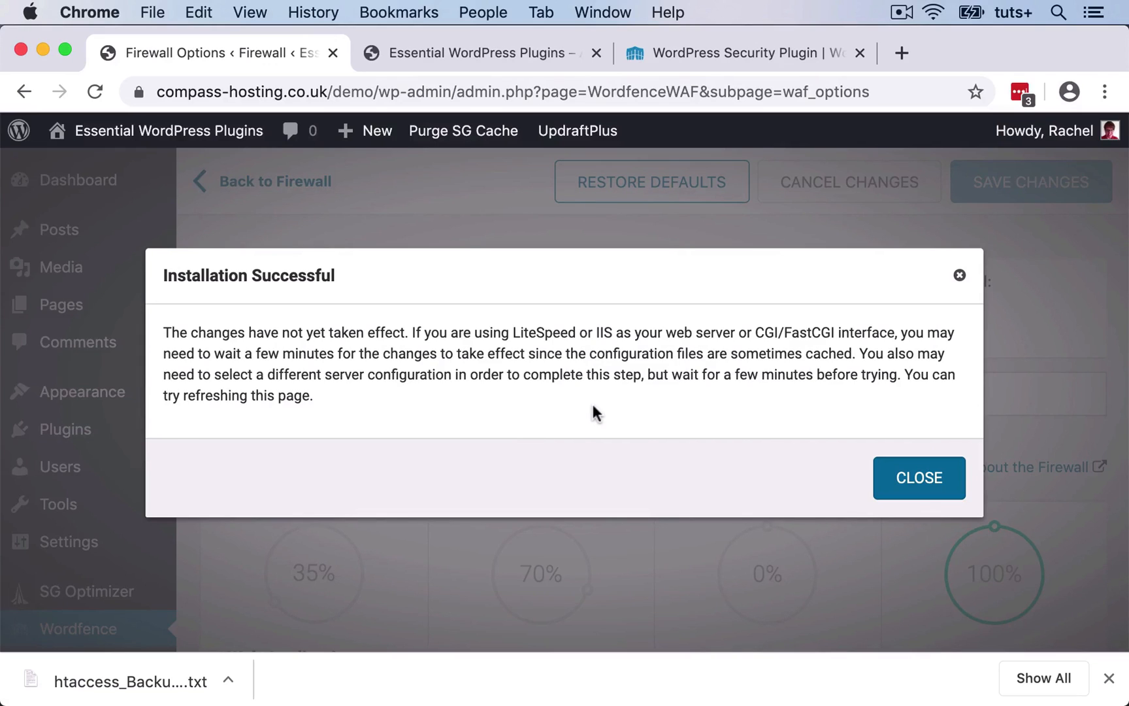
mouse_move(664, 417)
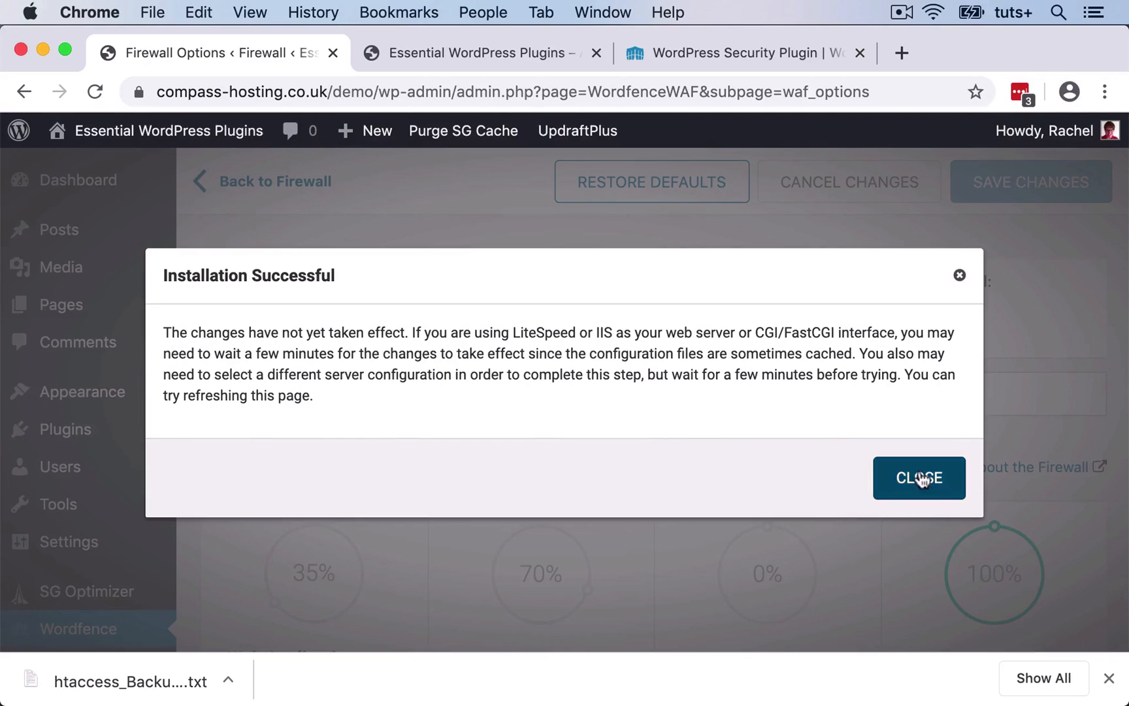
- Dismiss the Installation Successful notice and return to the Wordfence Dashboard
click(919, 477)
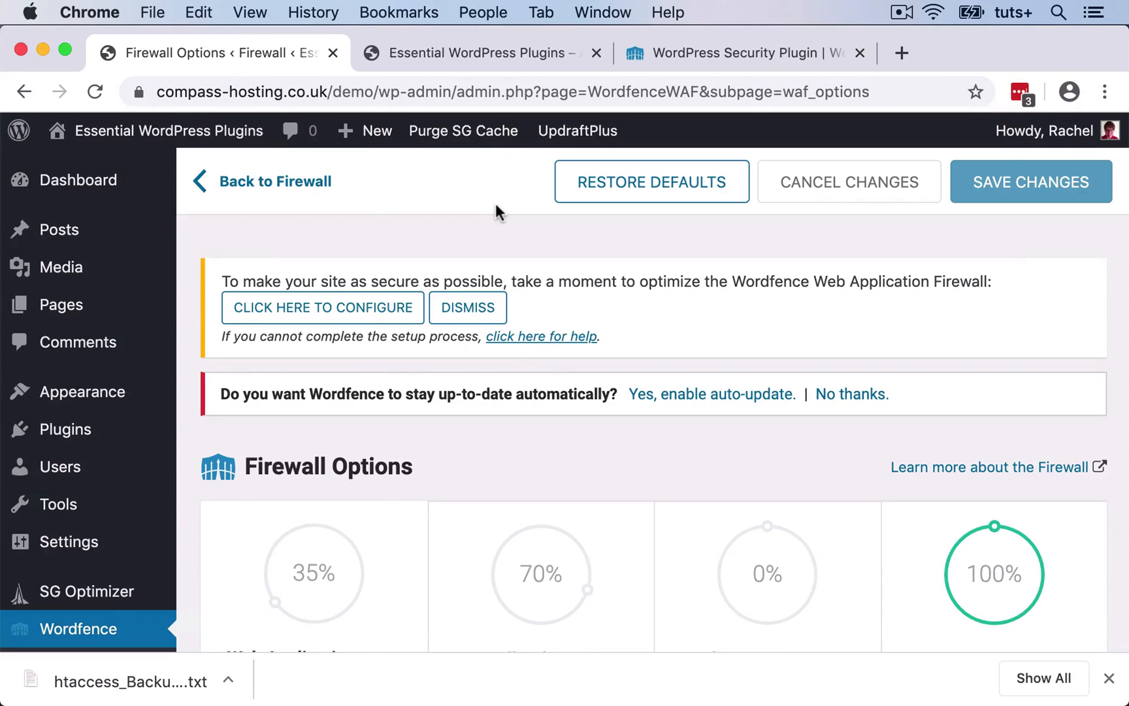
mouse_move(469, 206)
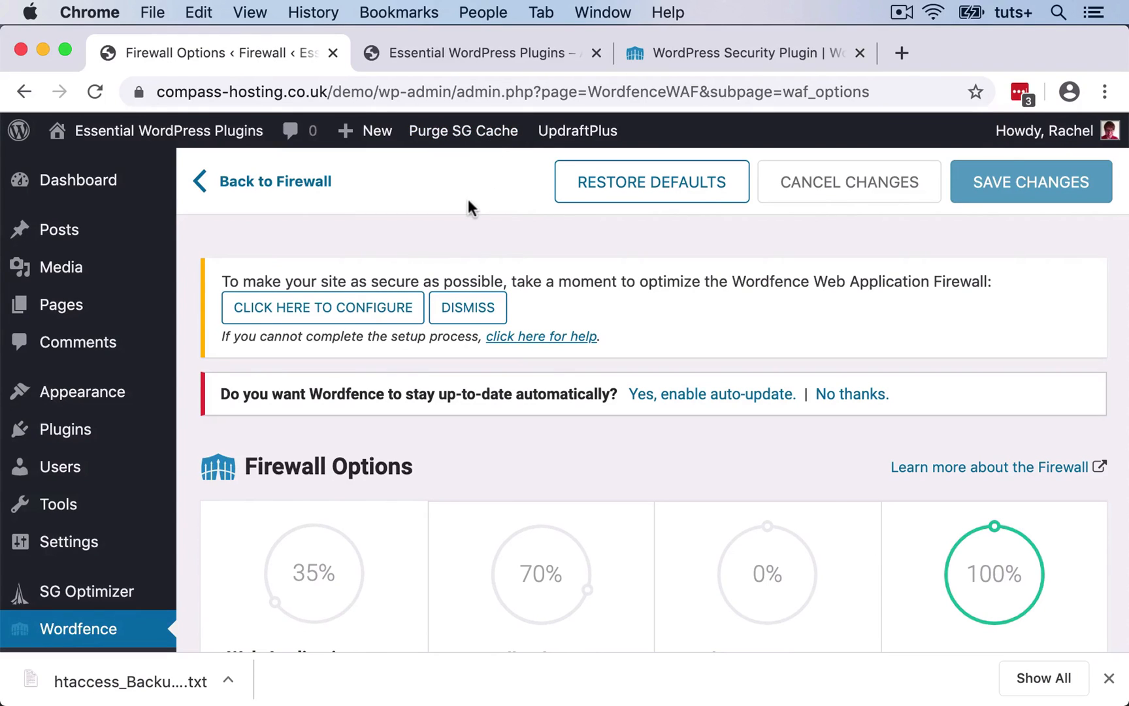
click(468, 307)
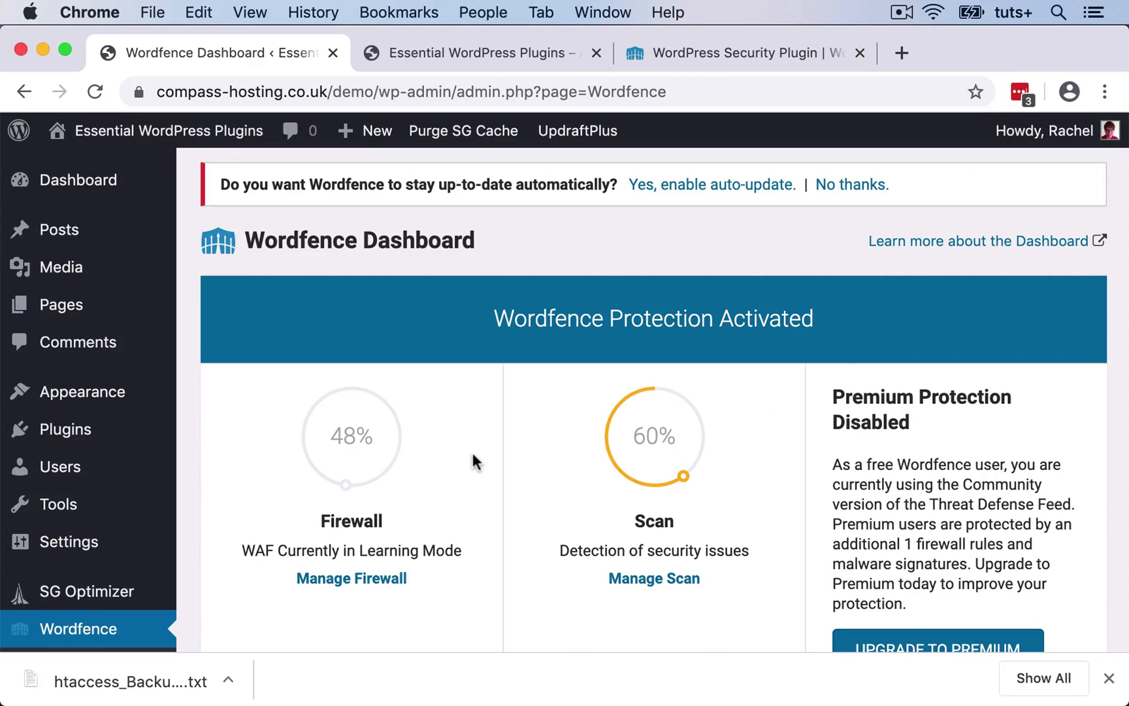
- Review the dashboard down to the learning-mode firewall summary and go to Global Options
scroll(down, 3)
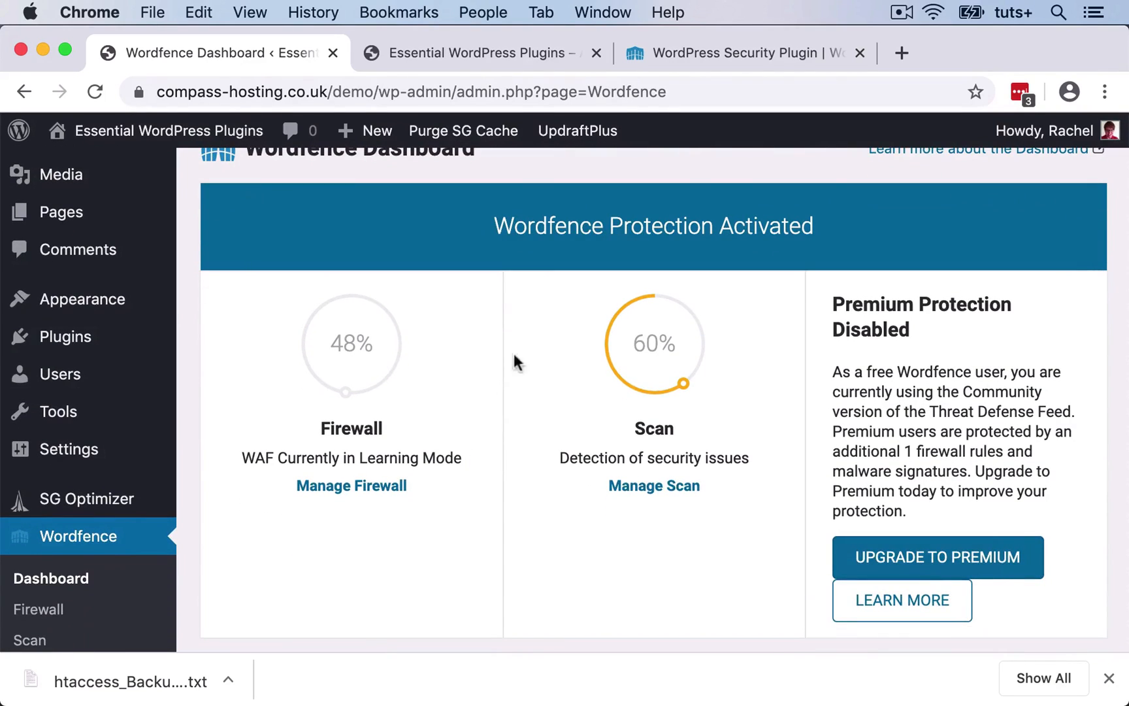
mouse_move(447, 383)
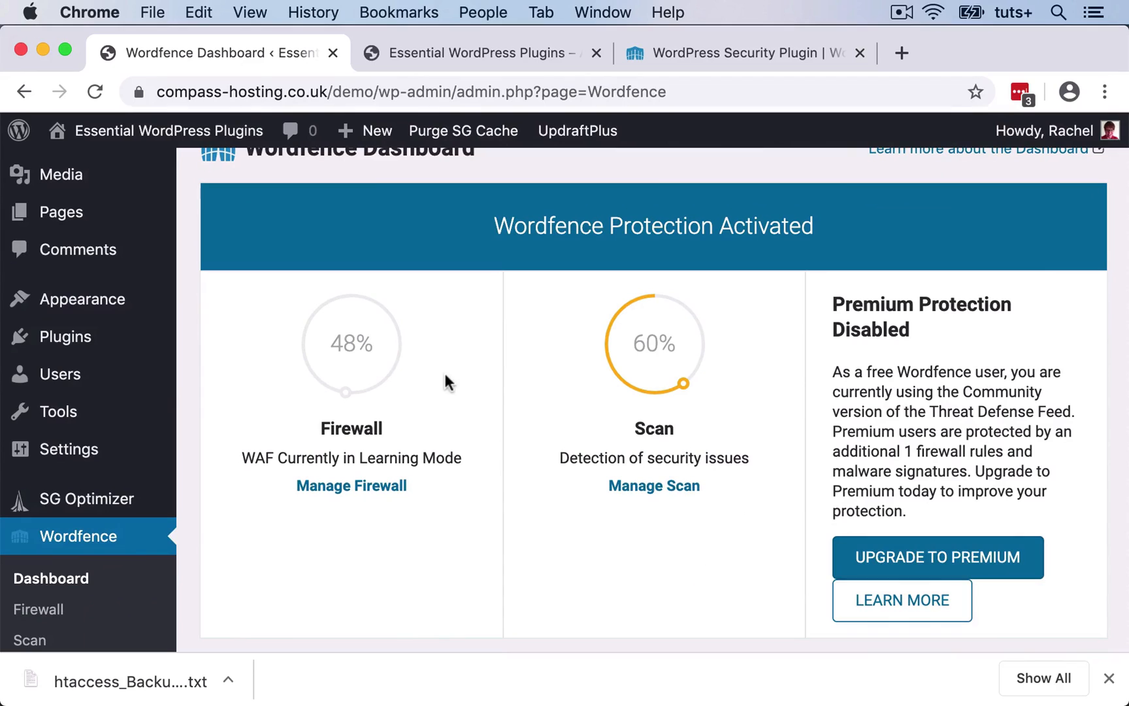
mouse_move(563, 381)
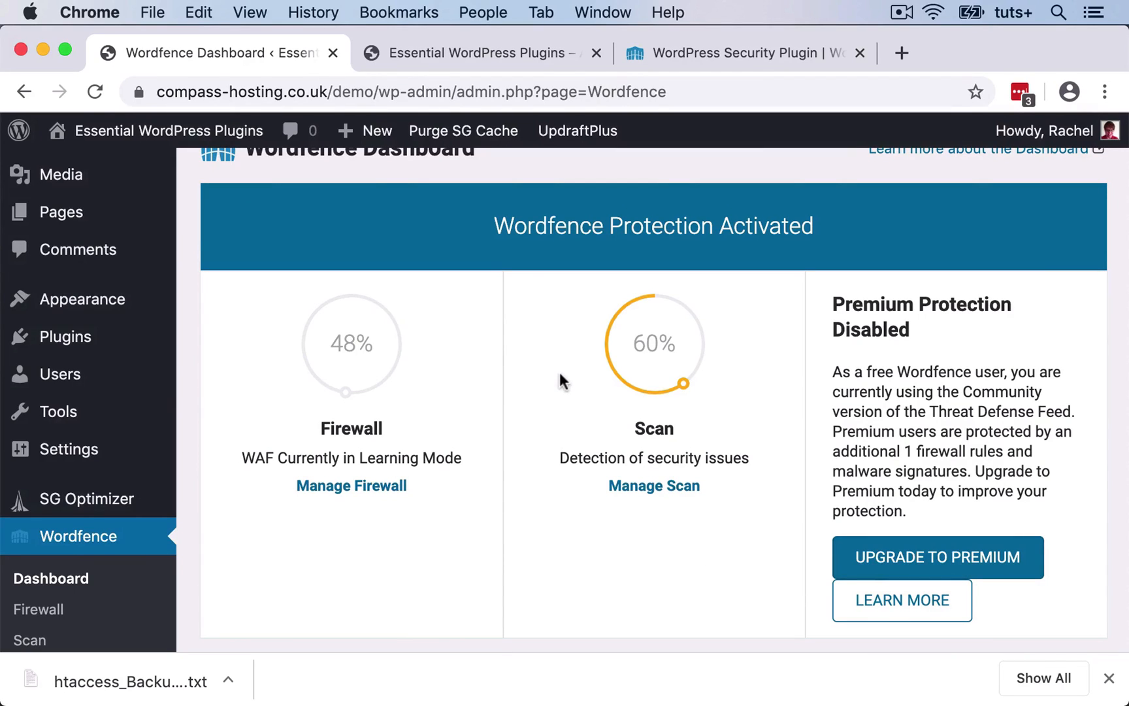
scroll(down, 3)
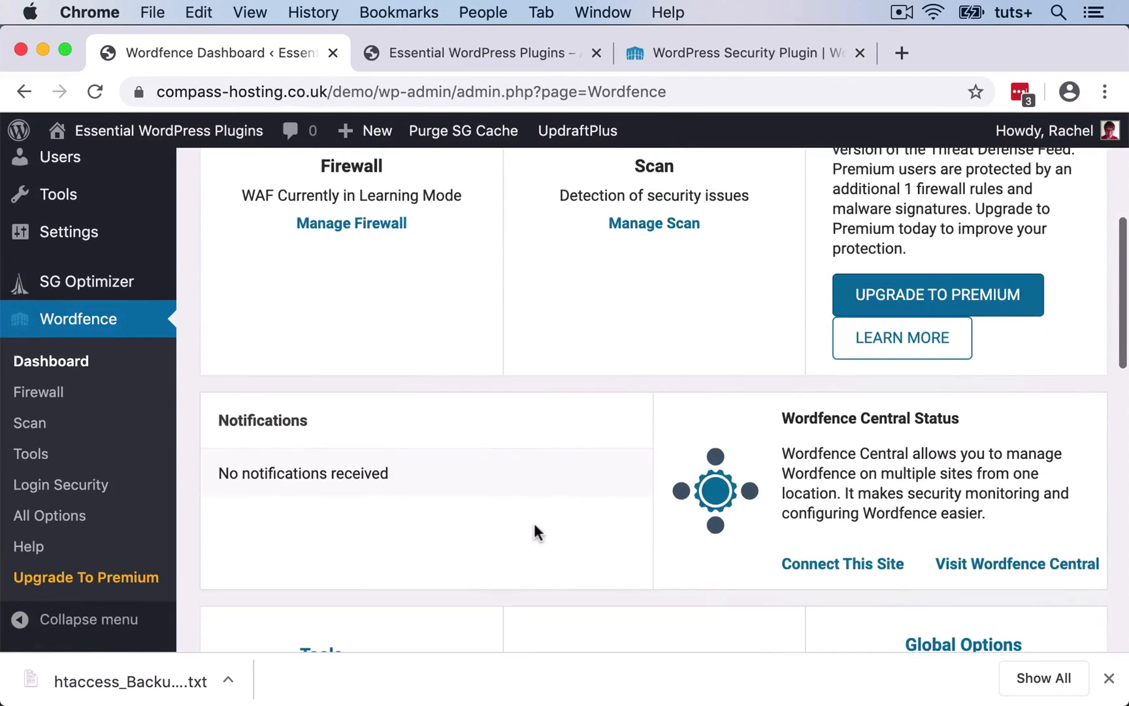
scroll(down, 3)
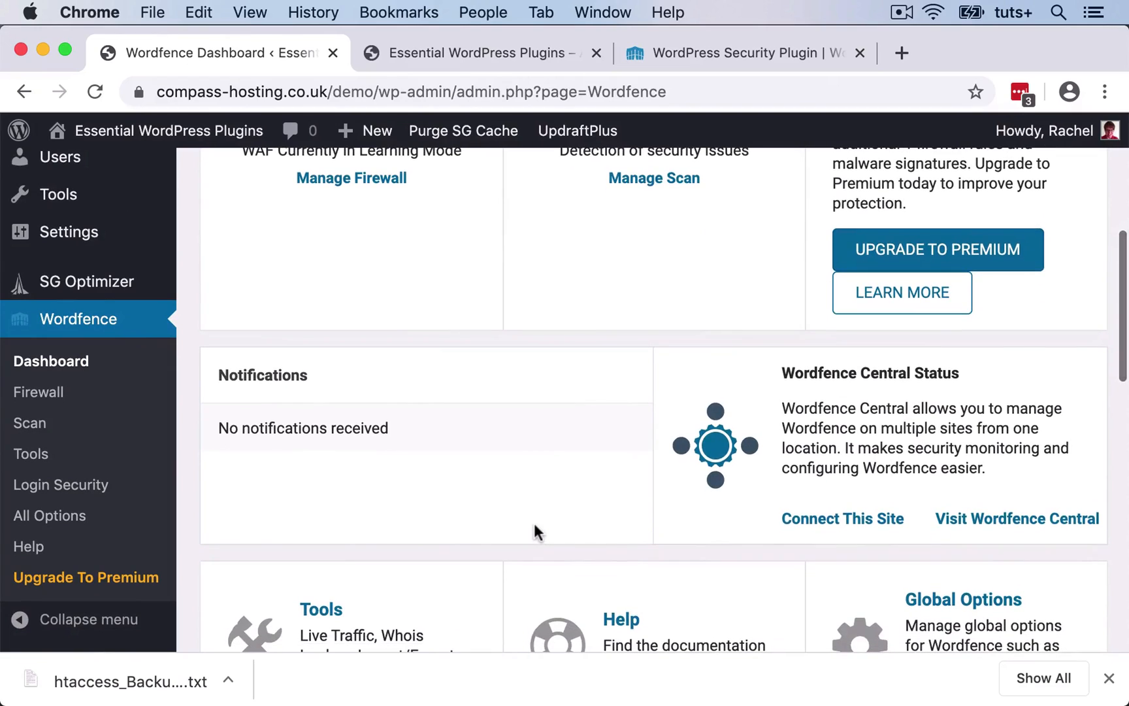
mouse_move(413, 486)
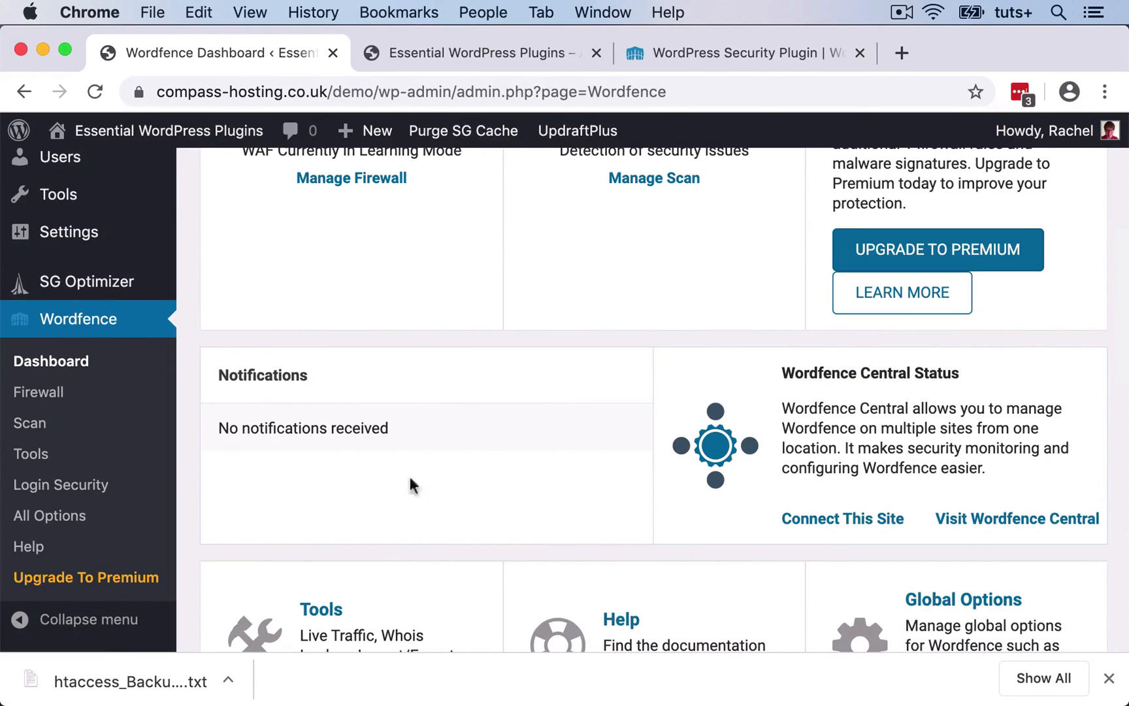
scroll(down, 3)
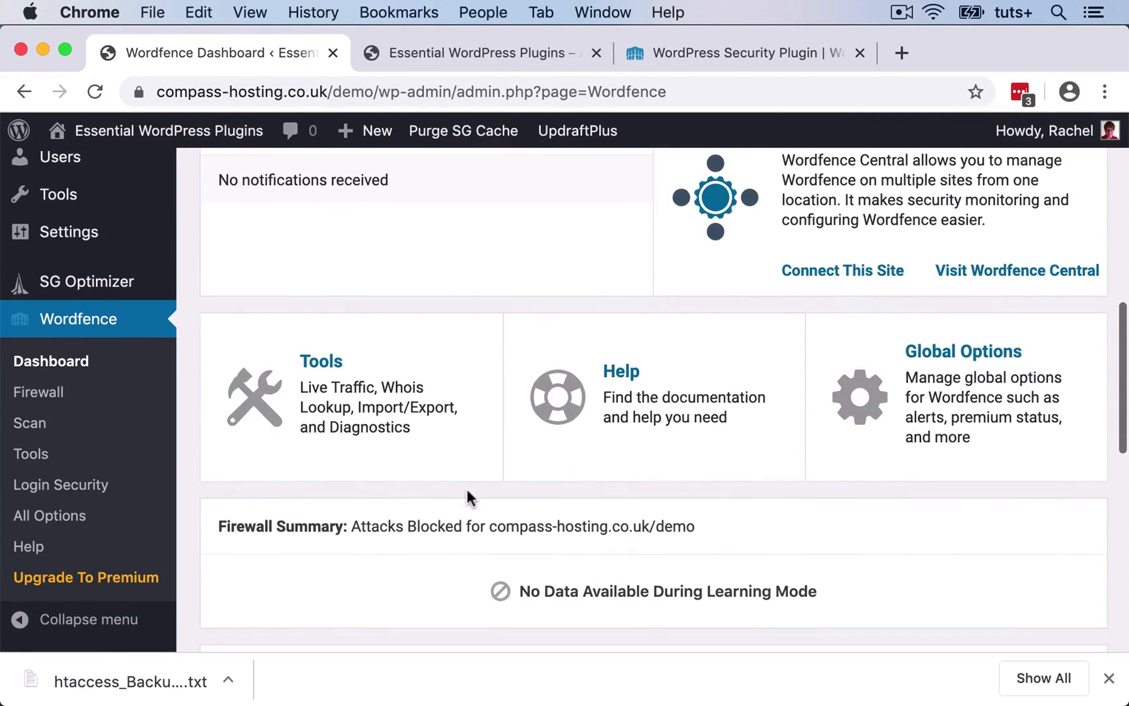
mouse_move(464, 372)
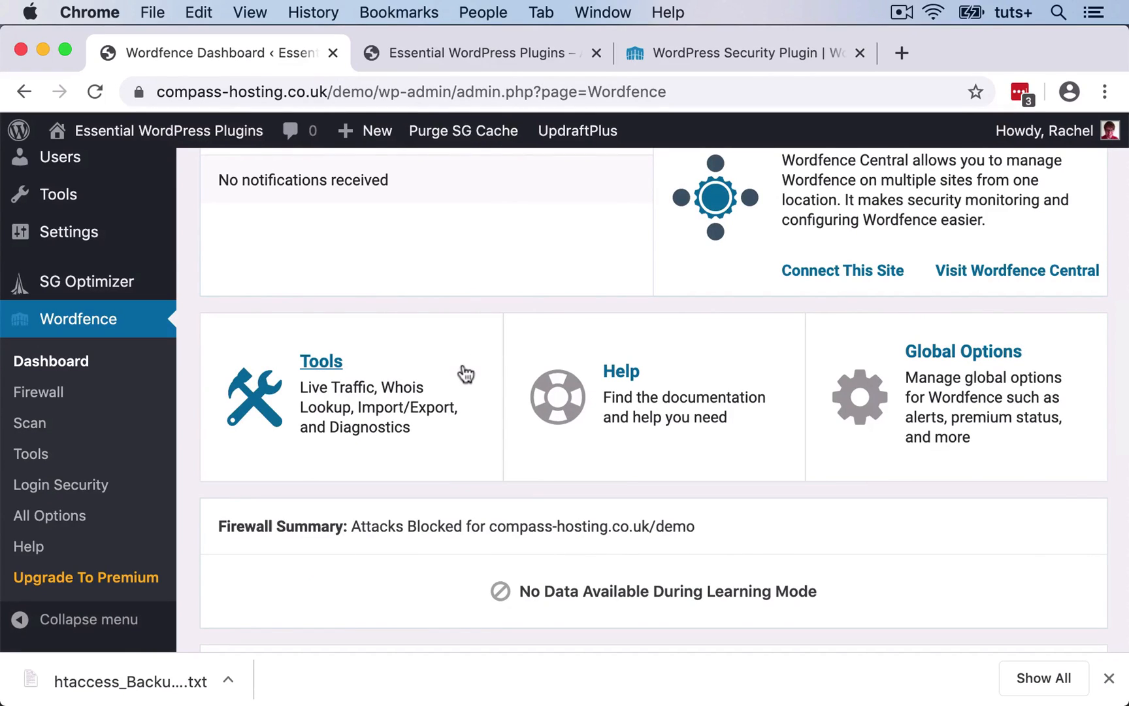
mouse_move(666, 373)
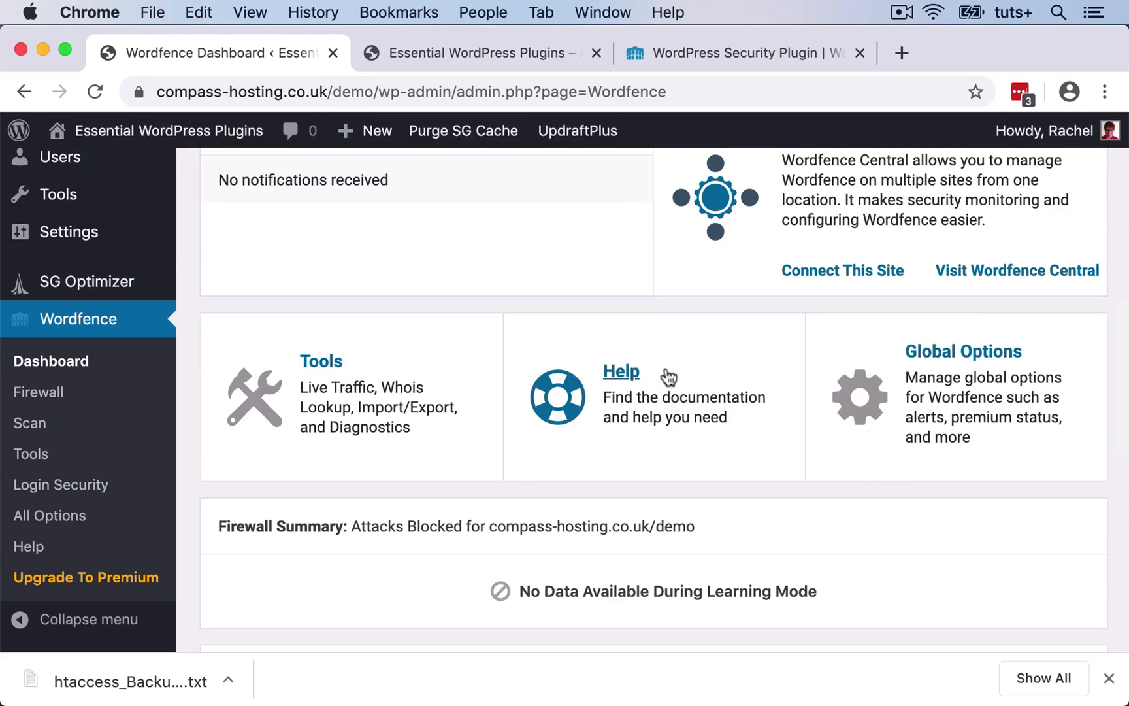
click(964, 351)
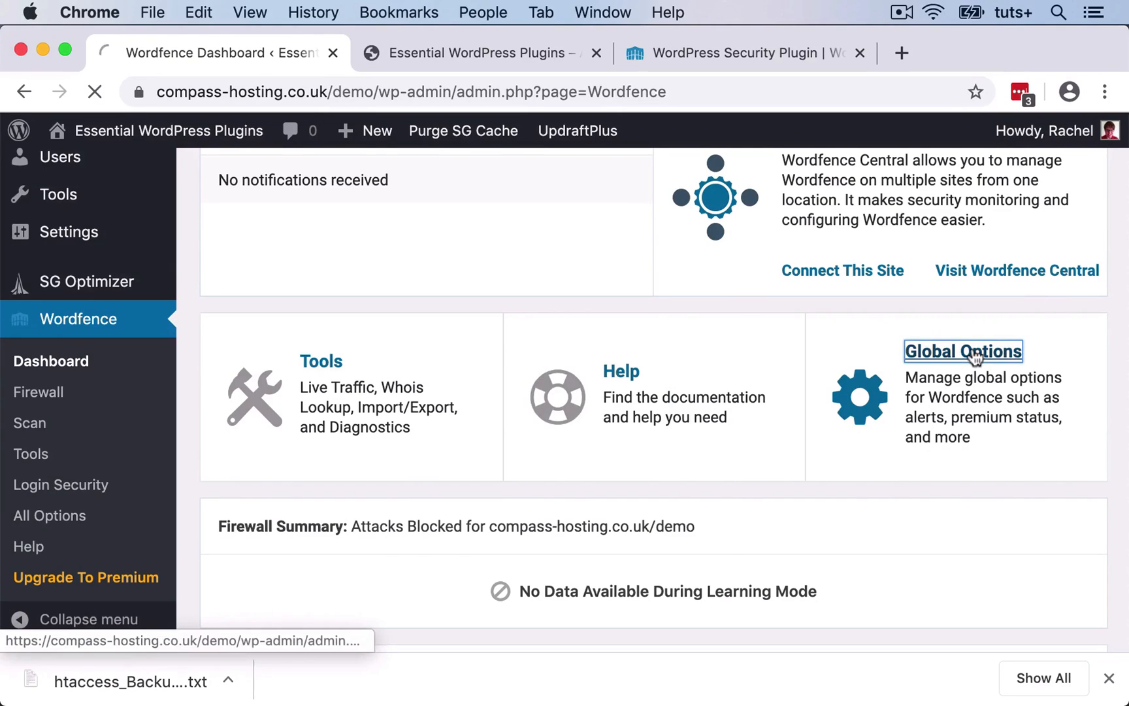
- Under View Customization, enable the Display 'Blocking' and Display 'Live Traffic' menu items
click(963, 352)
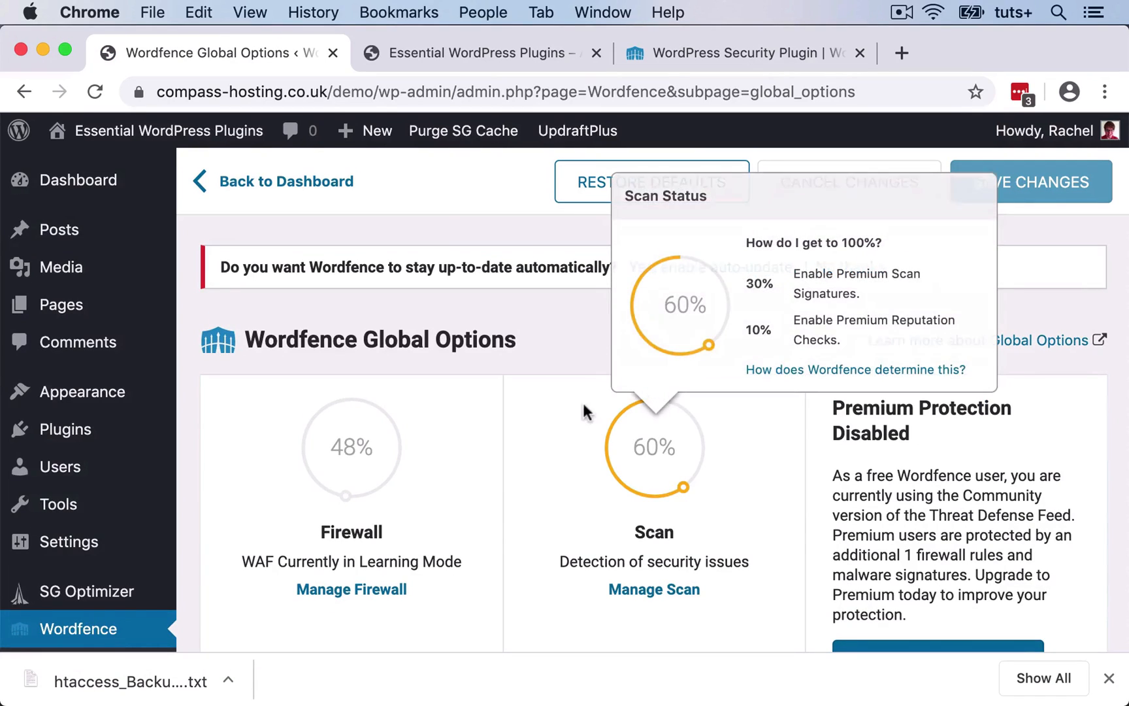
scroll(down, 3)
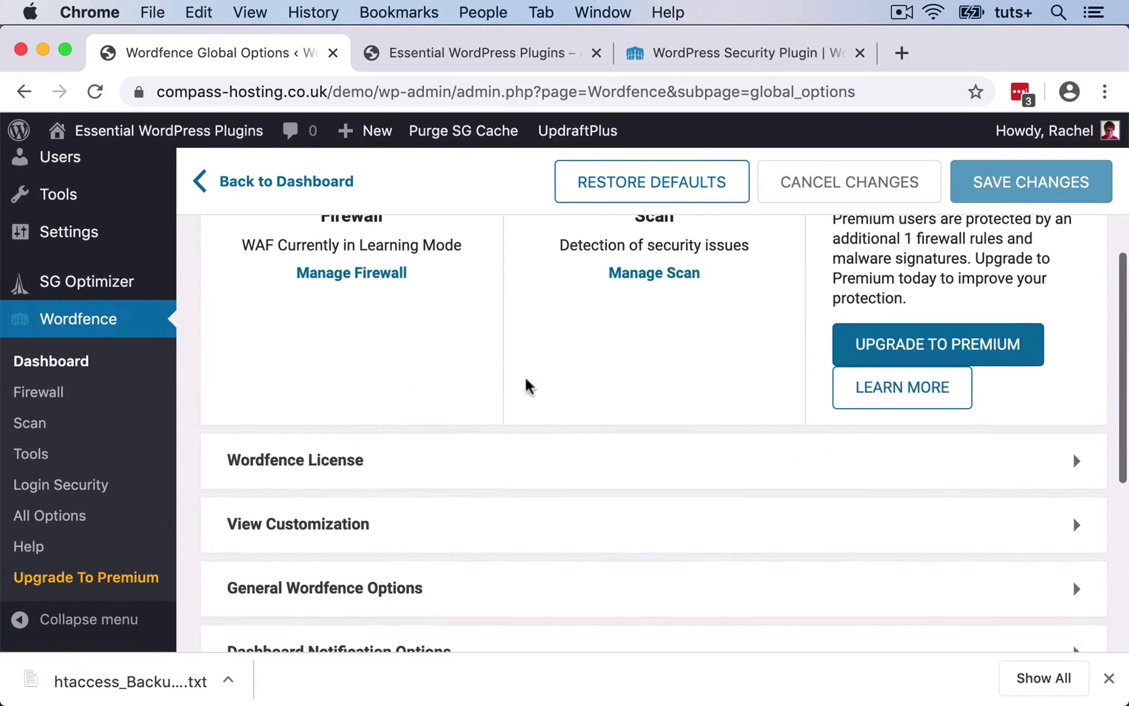
mouse_move(688, 382)
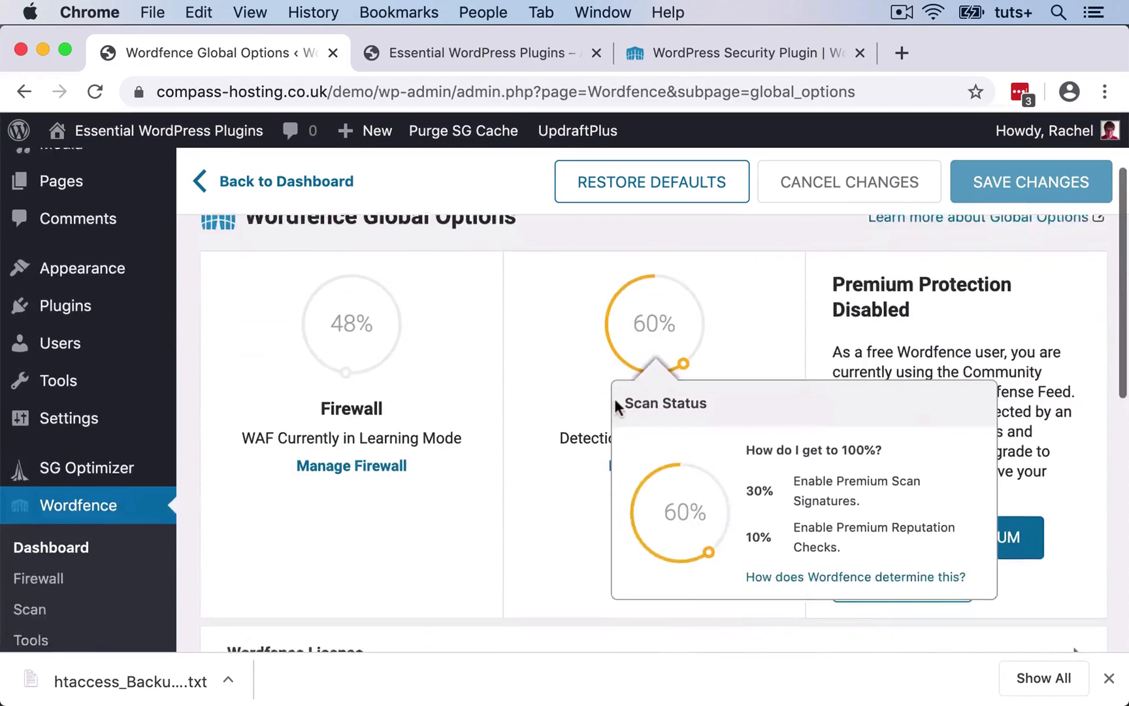
scroll(down, 3)
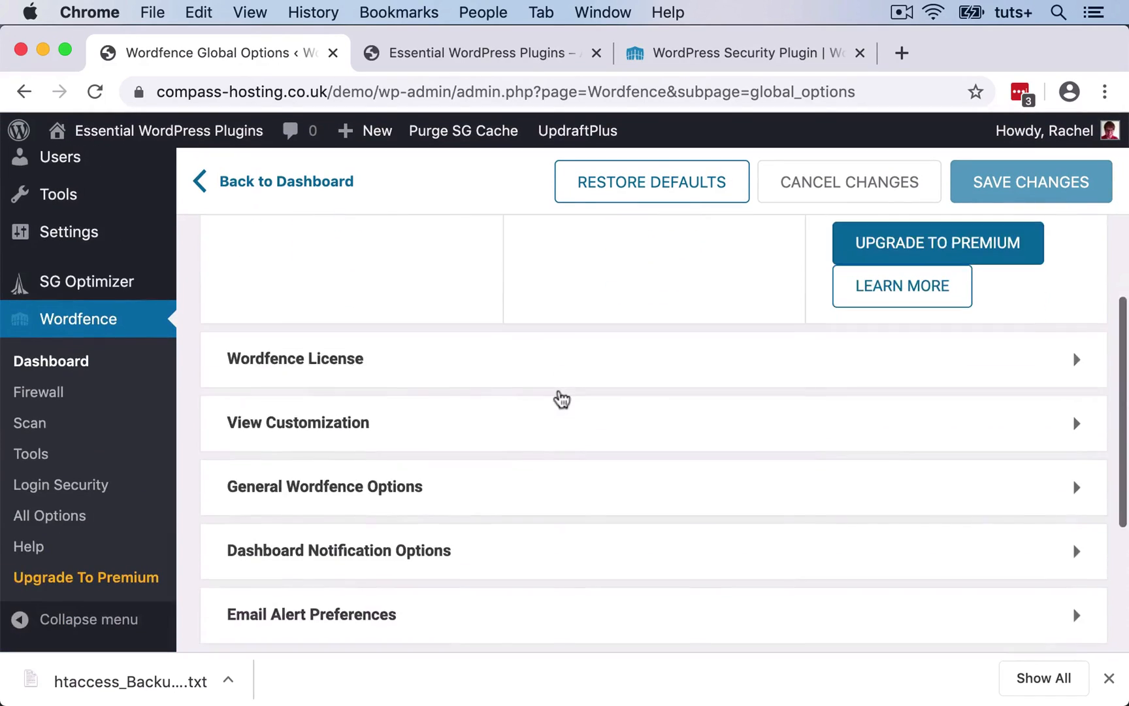
scroll(down, 3)
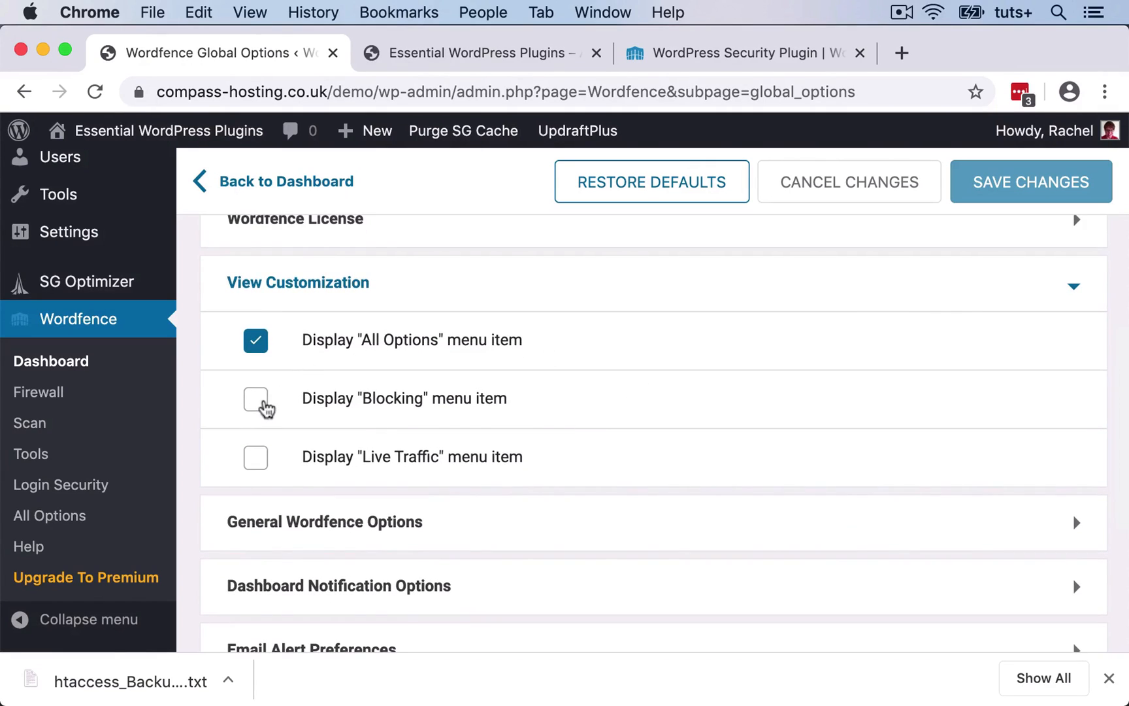
click(256, 398)
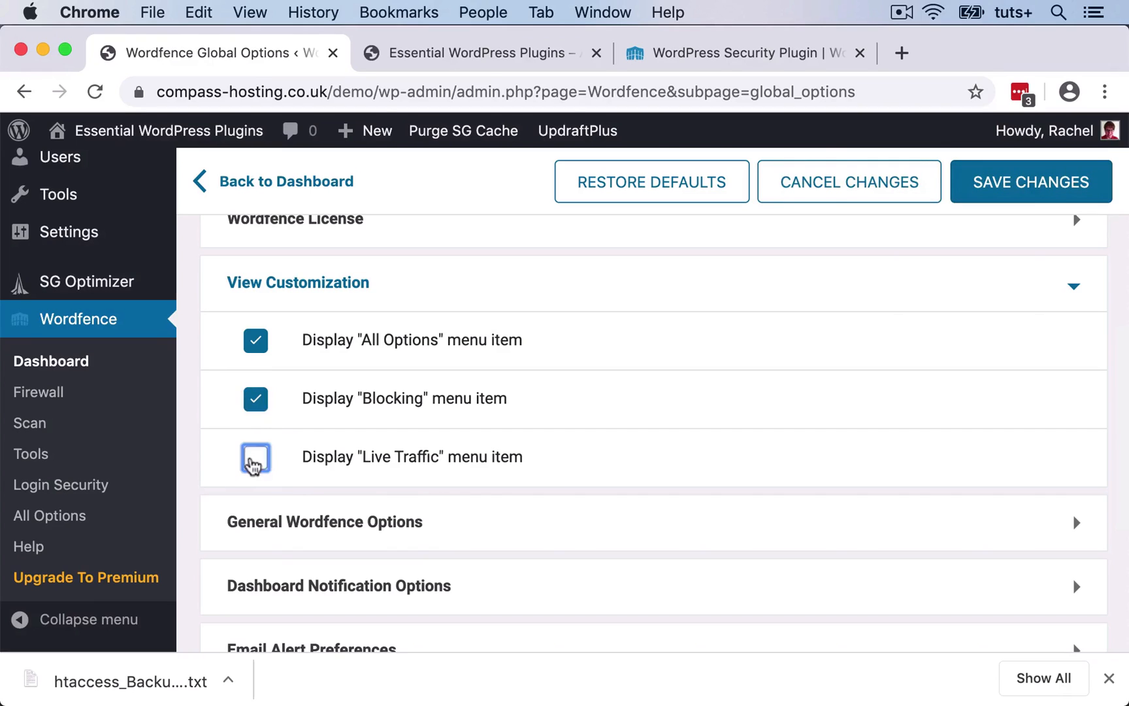
click(255, 457)
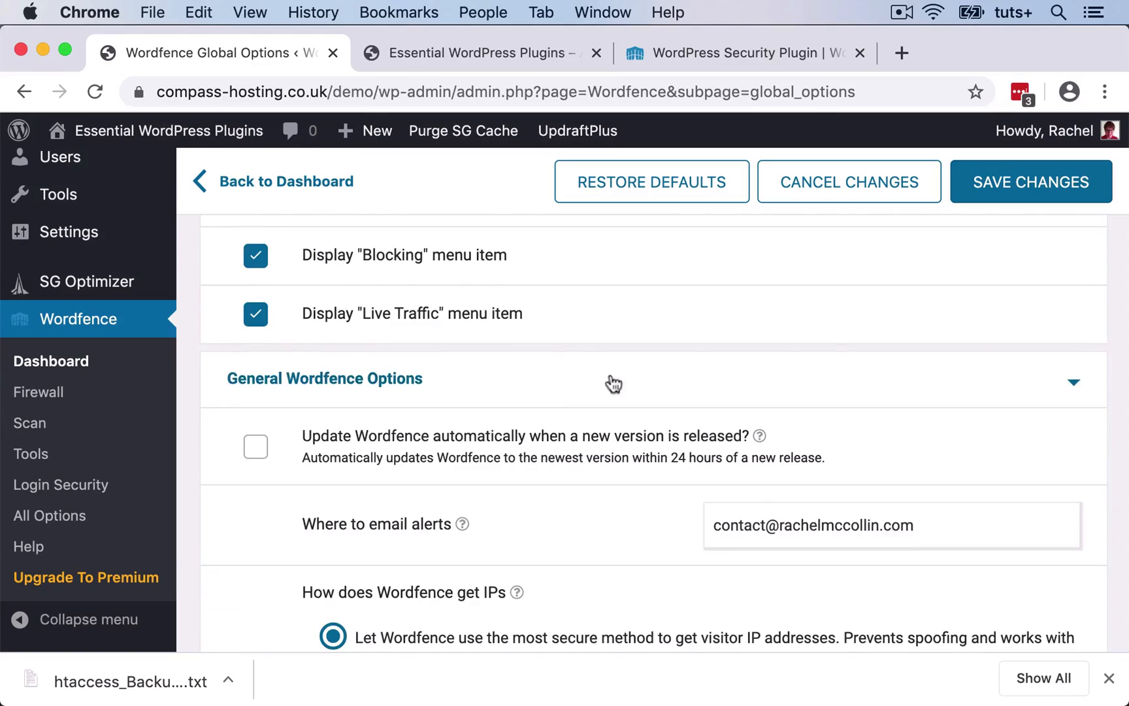
scroll(down, 3)
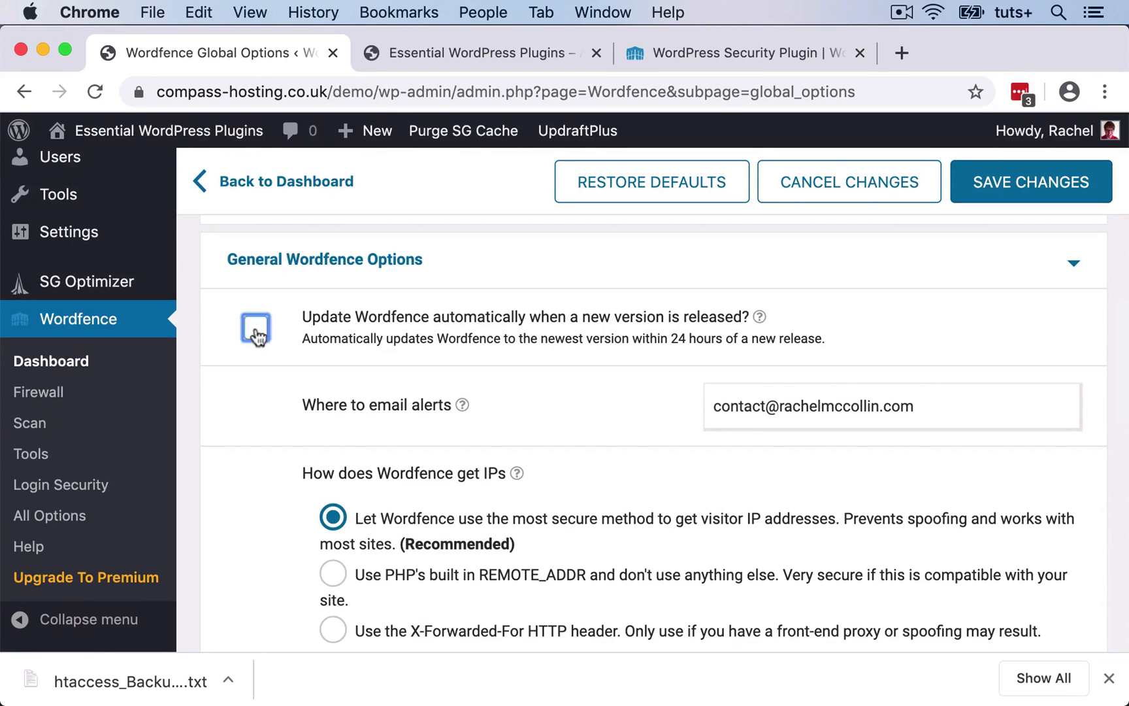
scroll(down, 3)
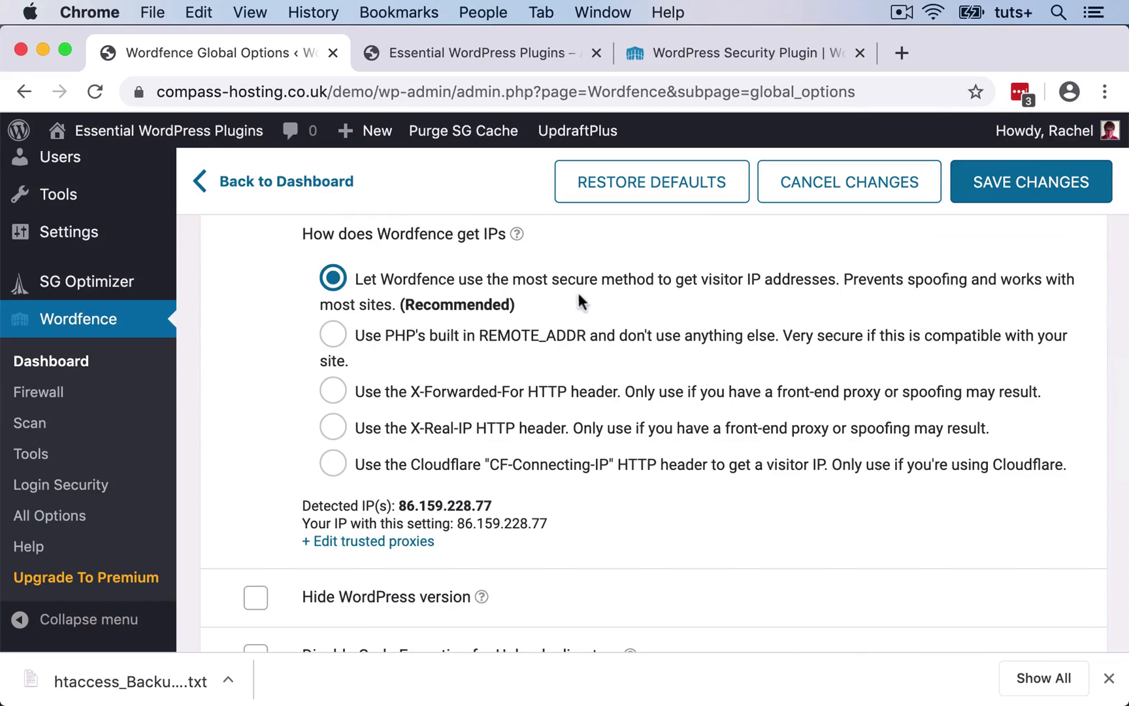
mouse_move(590, 315)
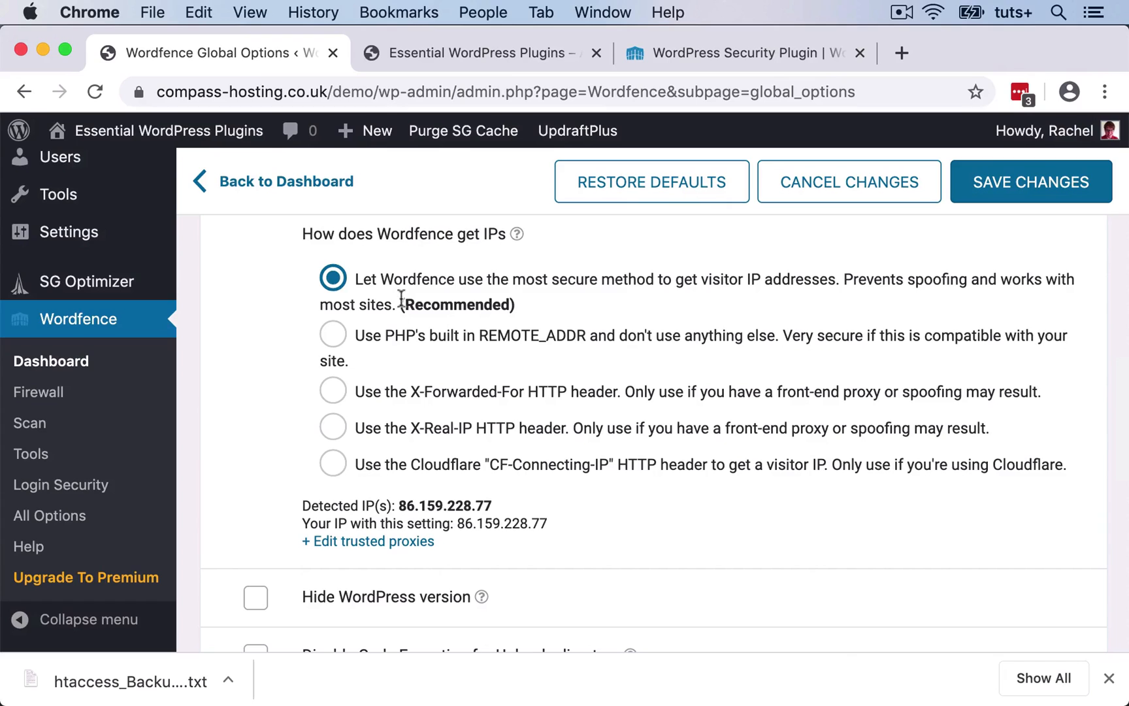
scroll(down, 3)
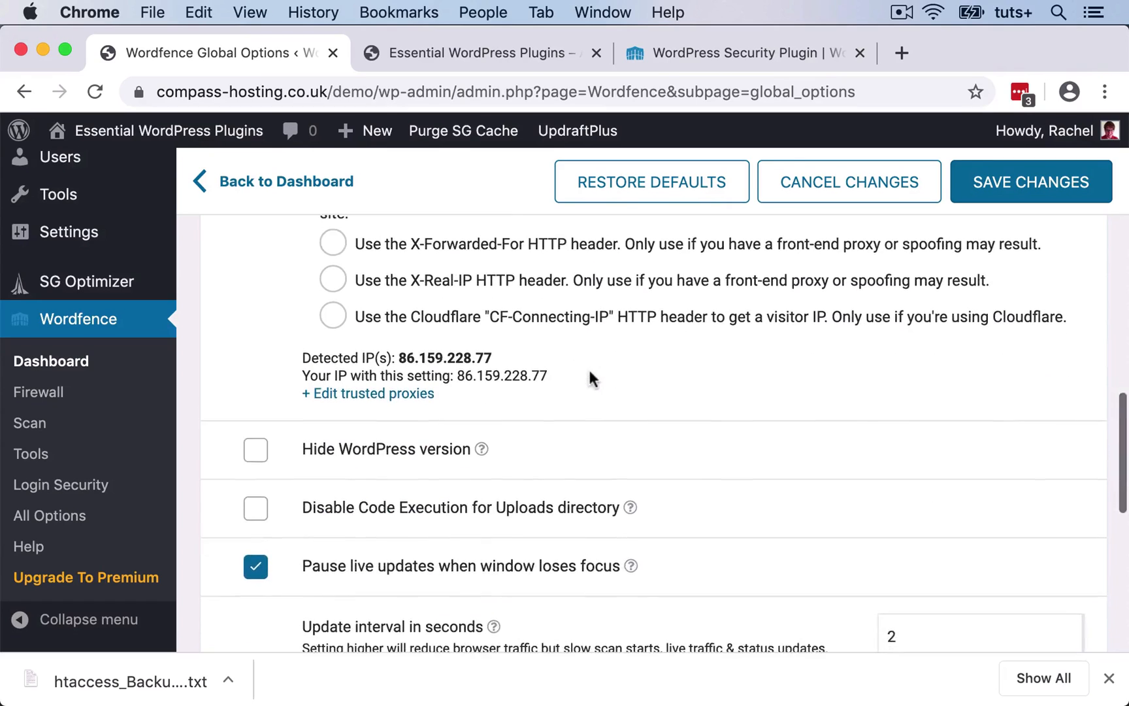
scroll(down, 3)
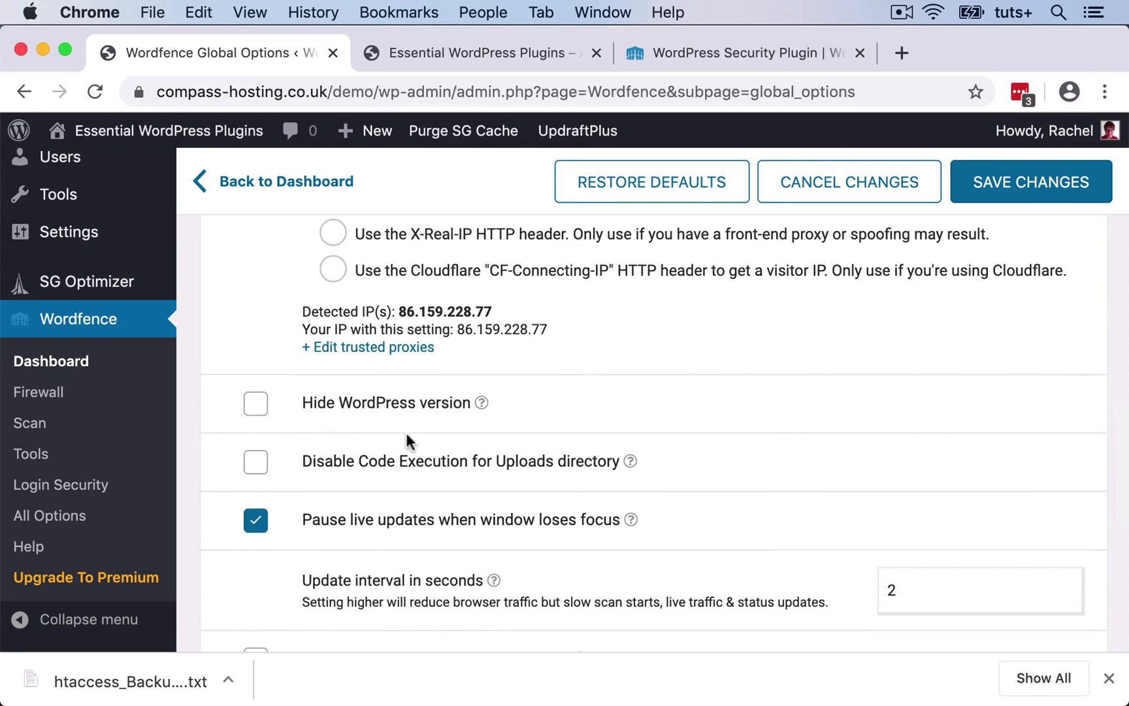
mouse_move(681, 460)
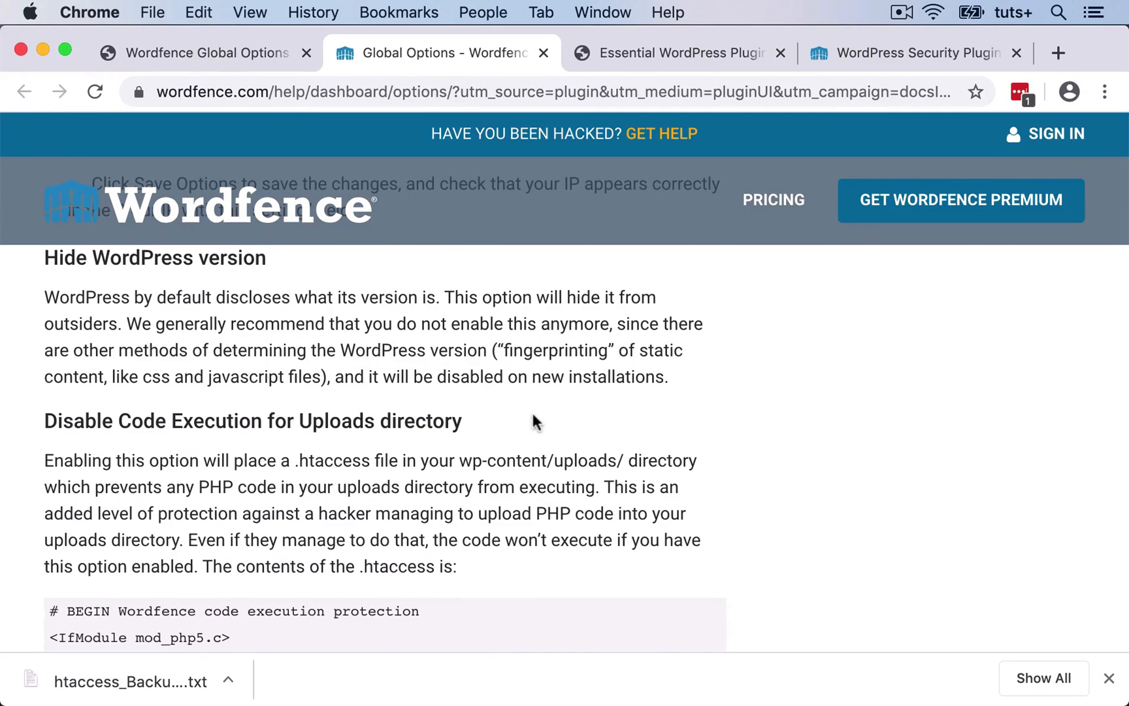
mouse_move(366, 324)
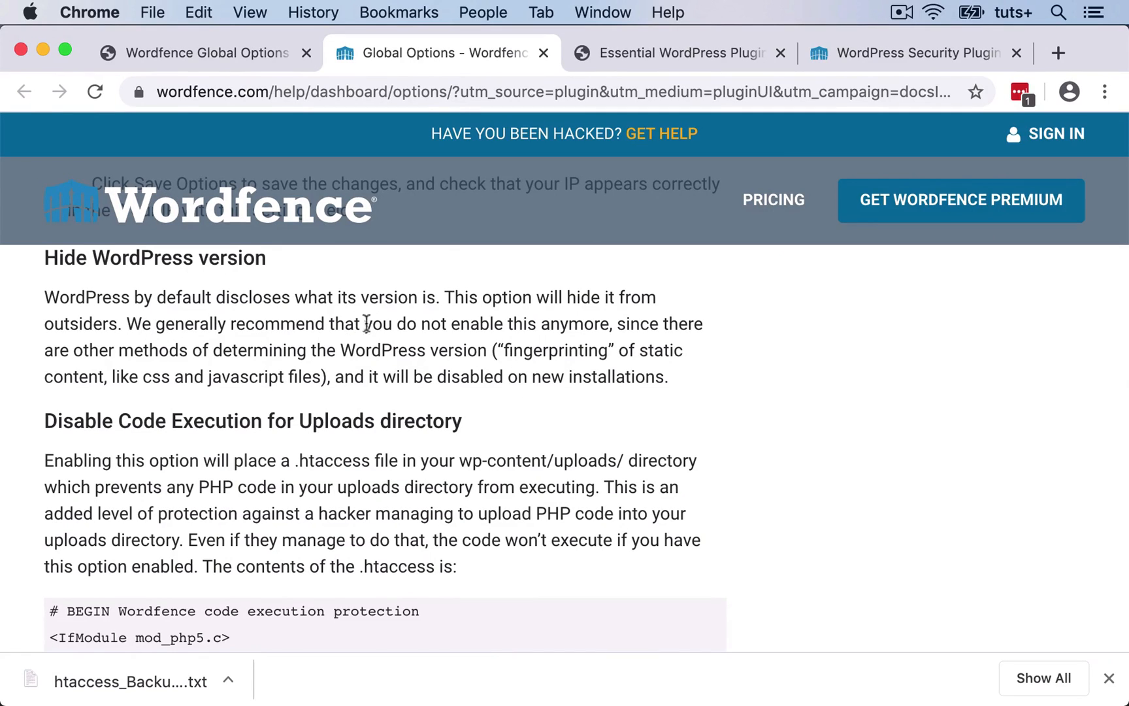
- Read the help on Disable Code Execution for Uploads directory, then continue through General Options
click(192, 53)
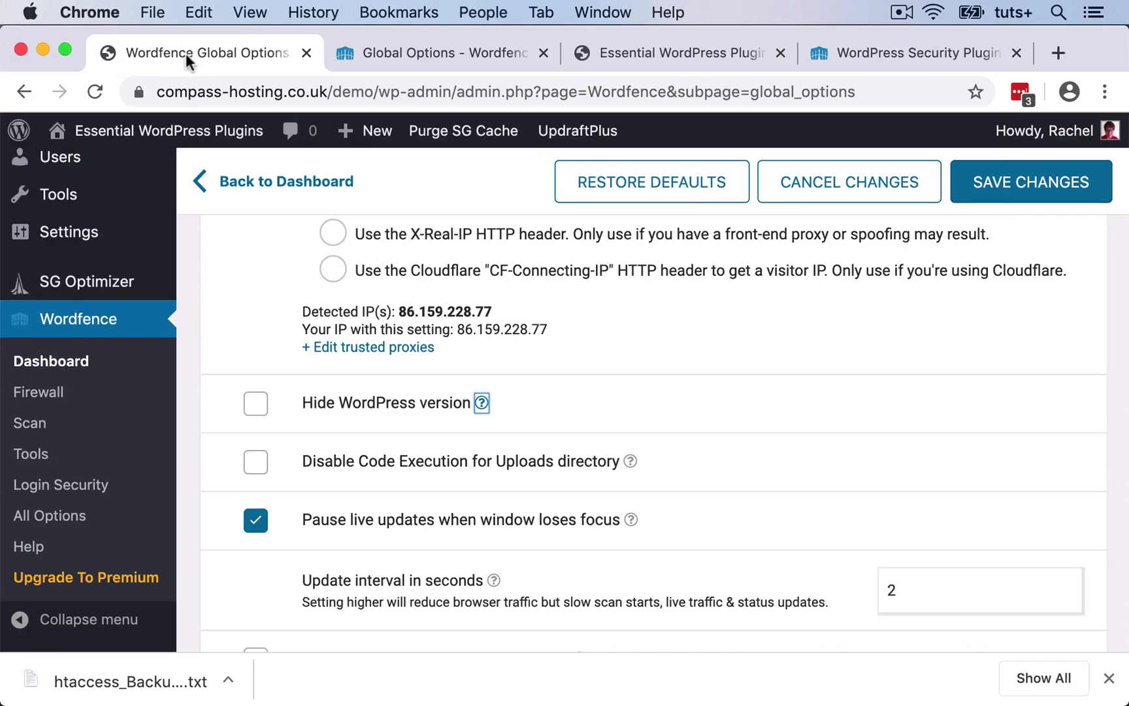
click(256, 404)
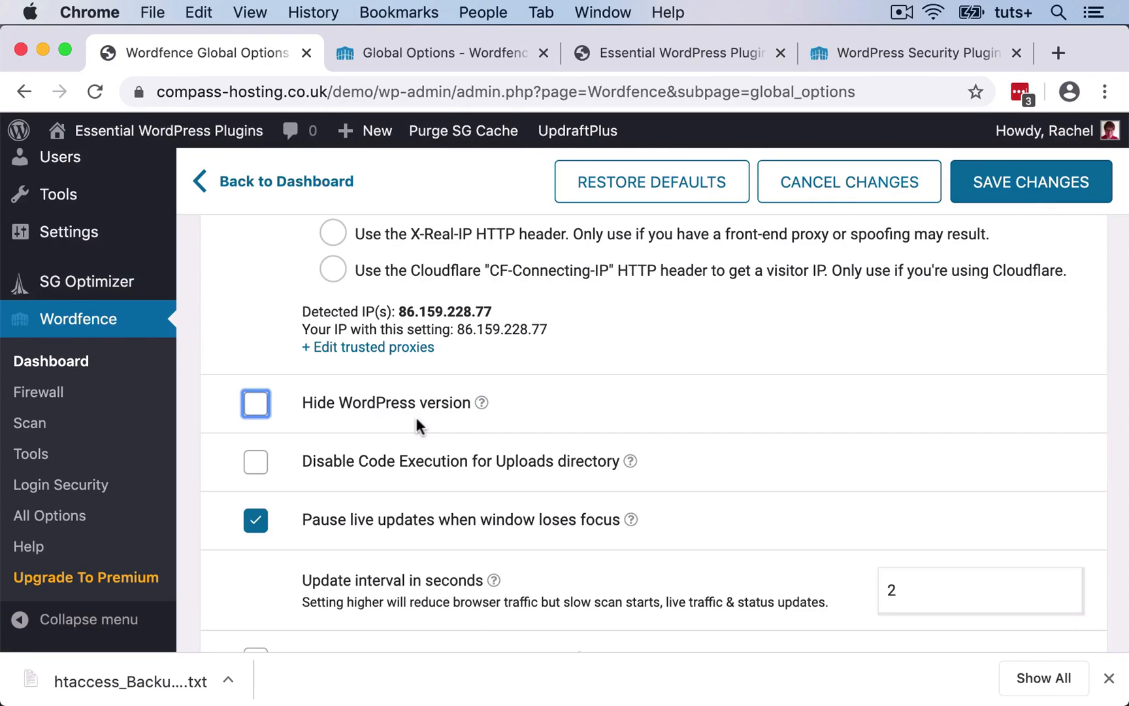
mouse_move(629, 429)
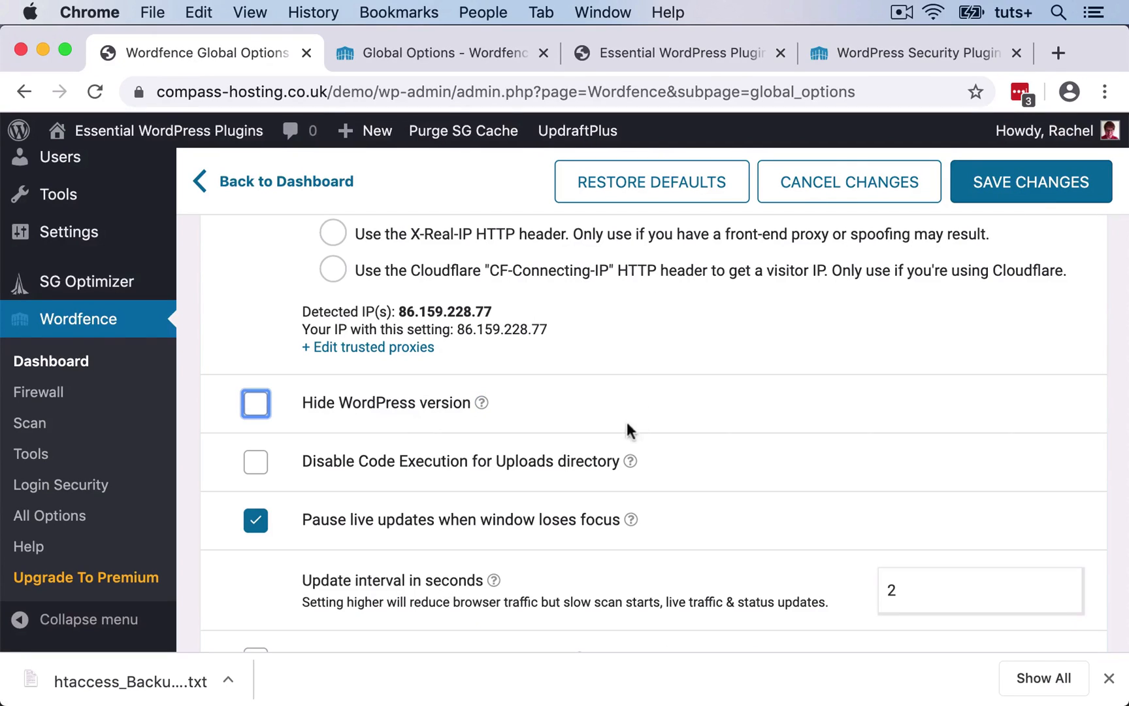
click(638, 461)
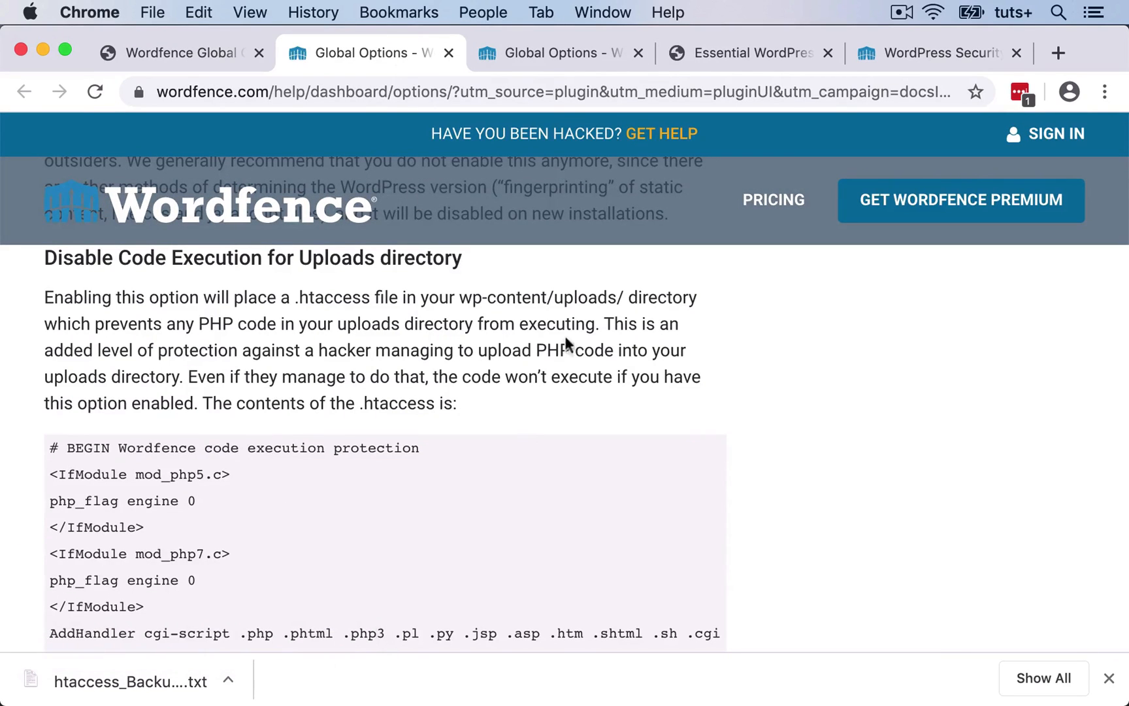
mouse_move(583, 369)
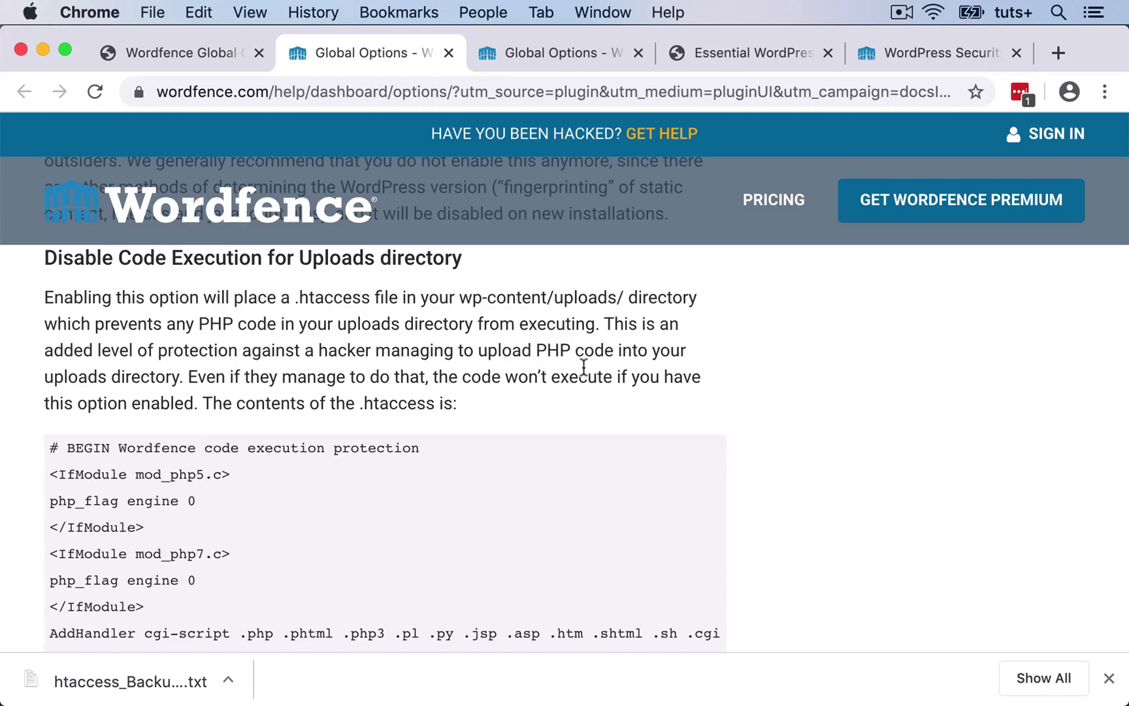
mouse_move(517, 389)
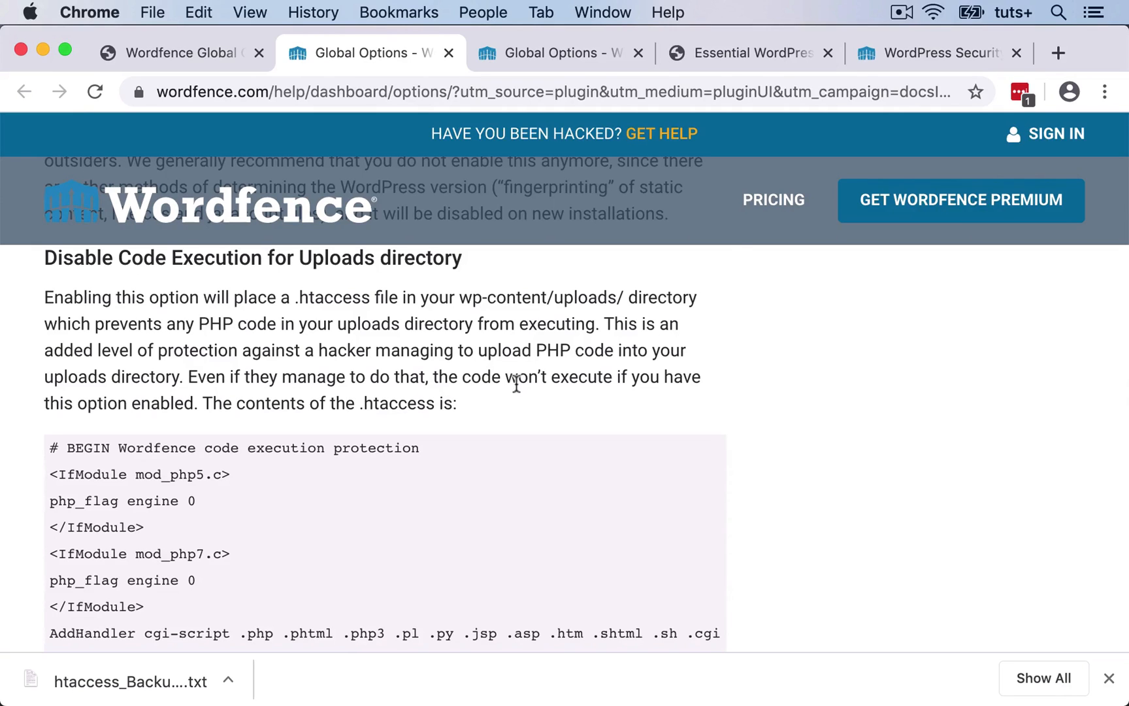
click(180, 53)
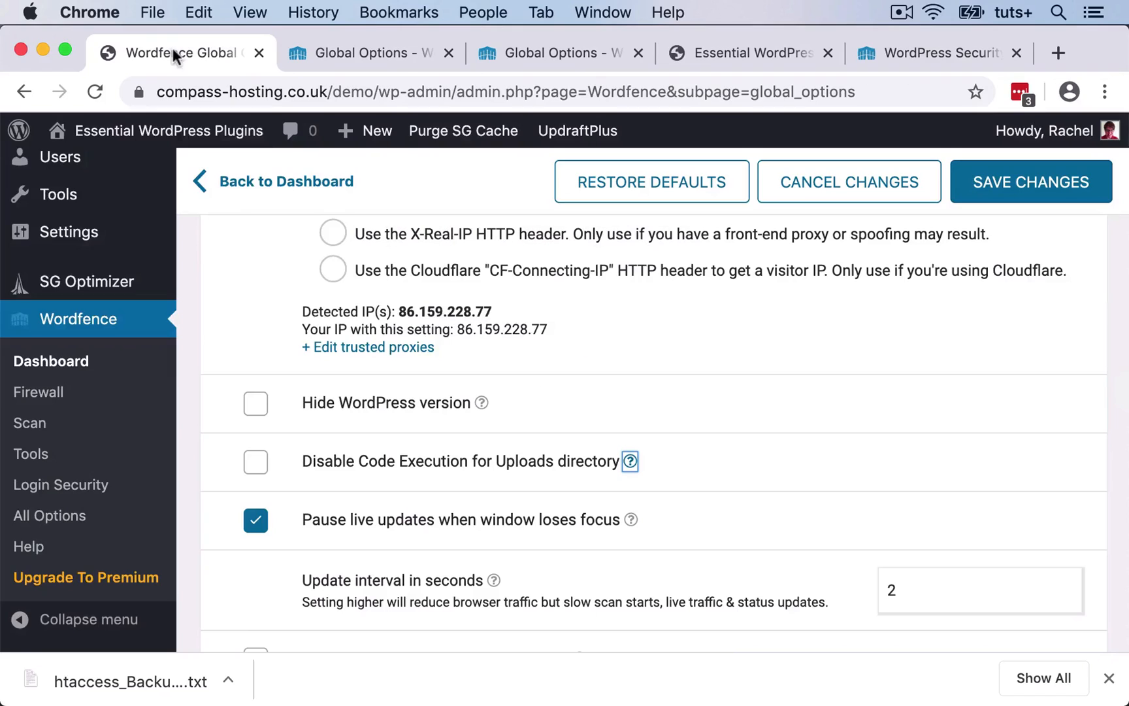
scroll(down, 3)
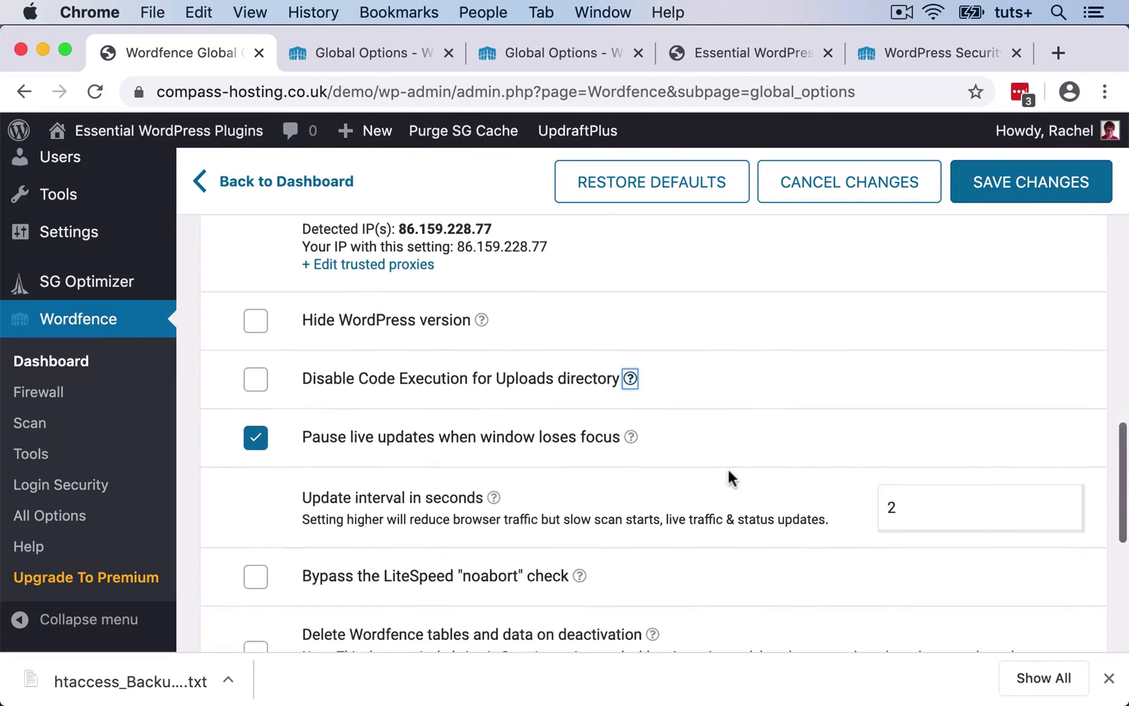
scroll(down, 3)
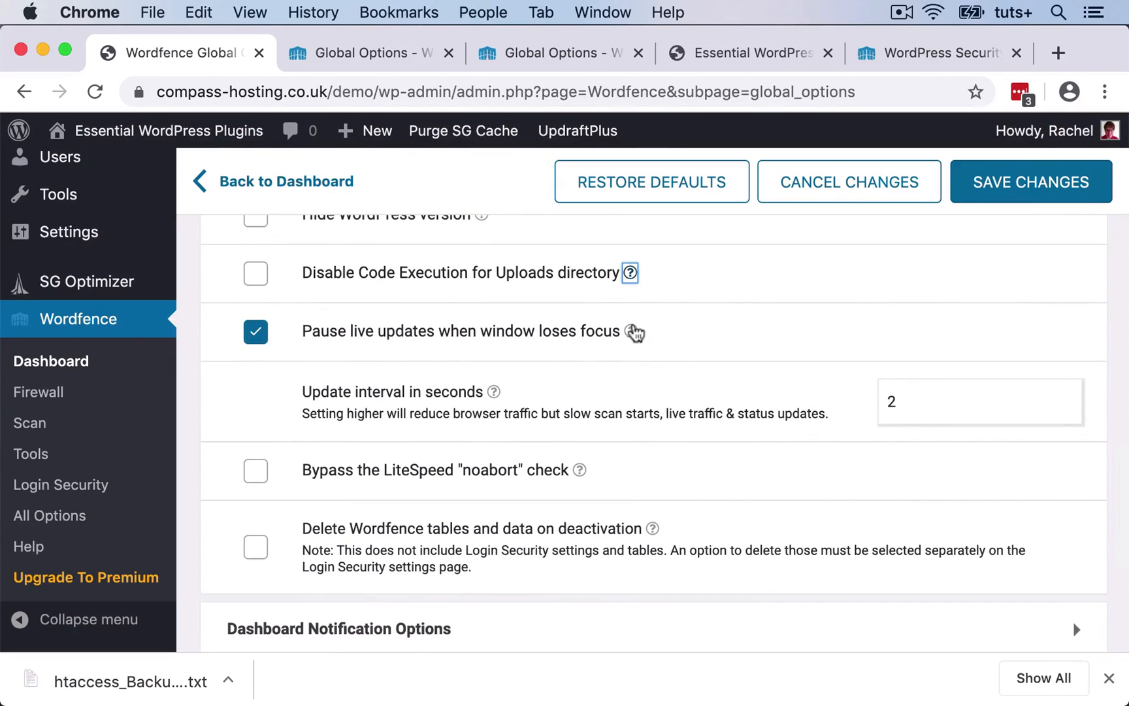
- Open the help article on 'Pause live updates when window loses focus'
click(634, 331)
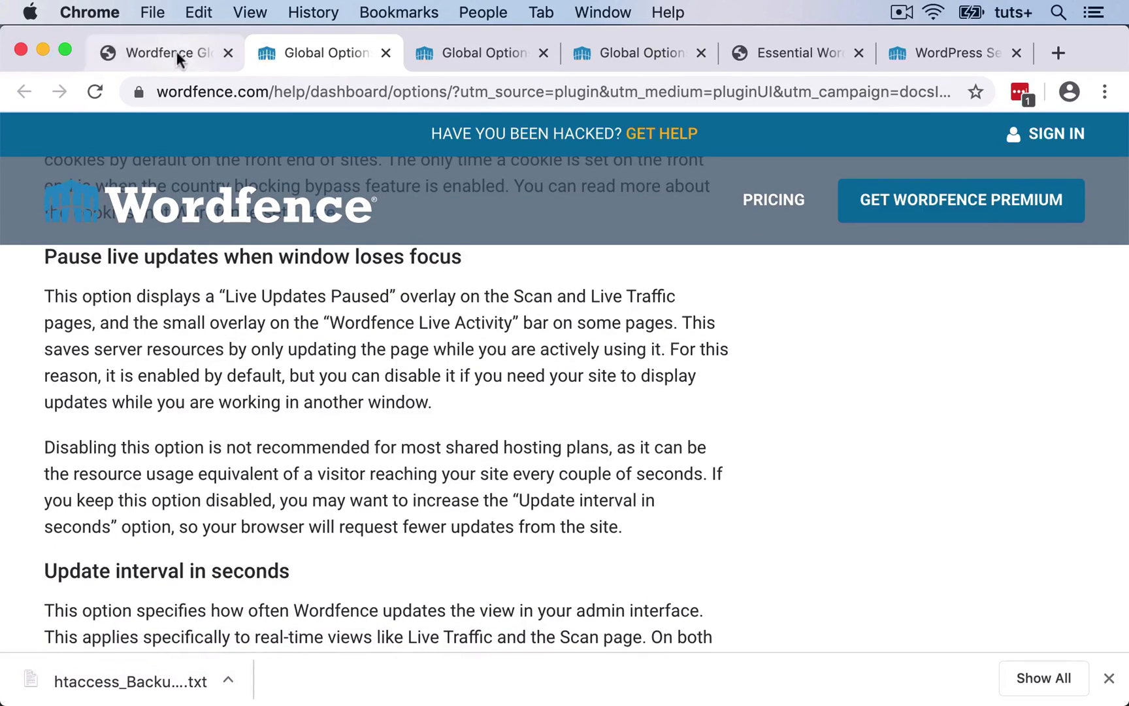
mouse_move(447, 430)
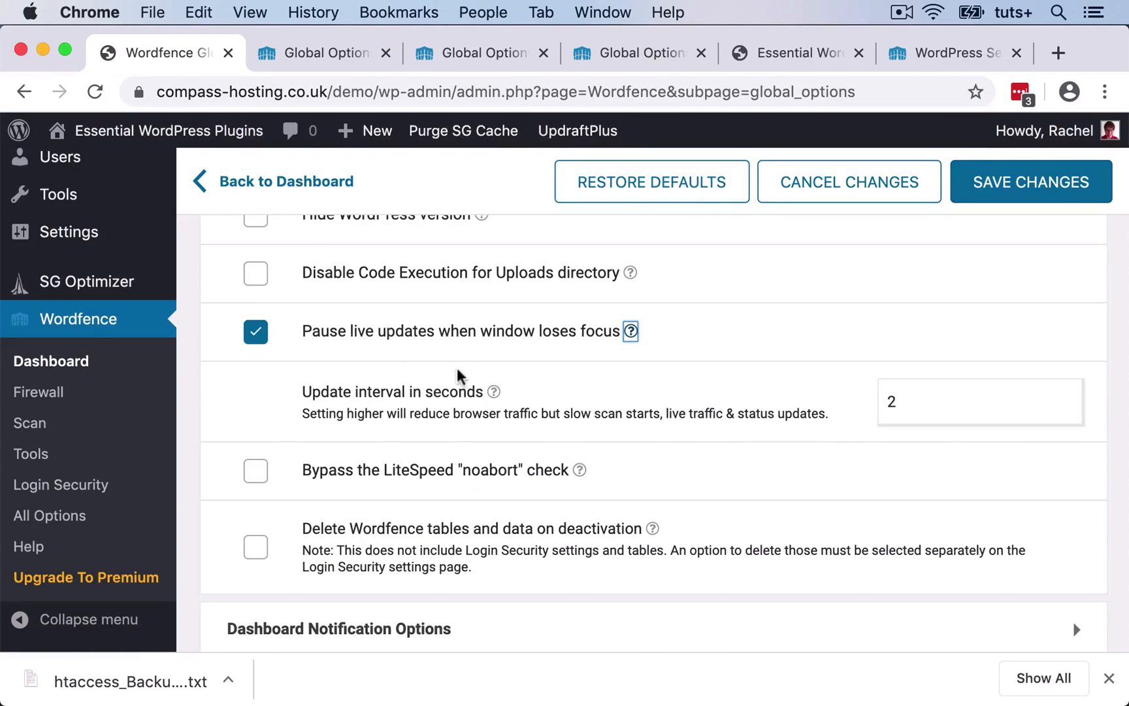
mouse_move(652, 482)
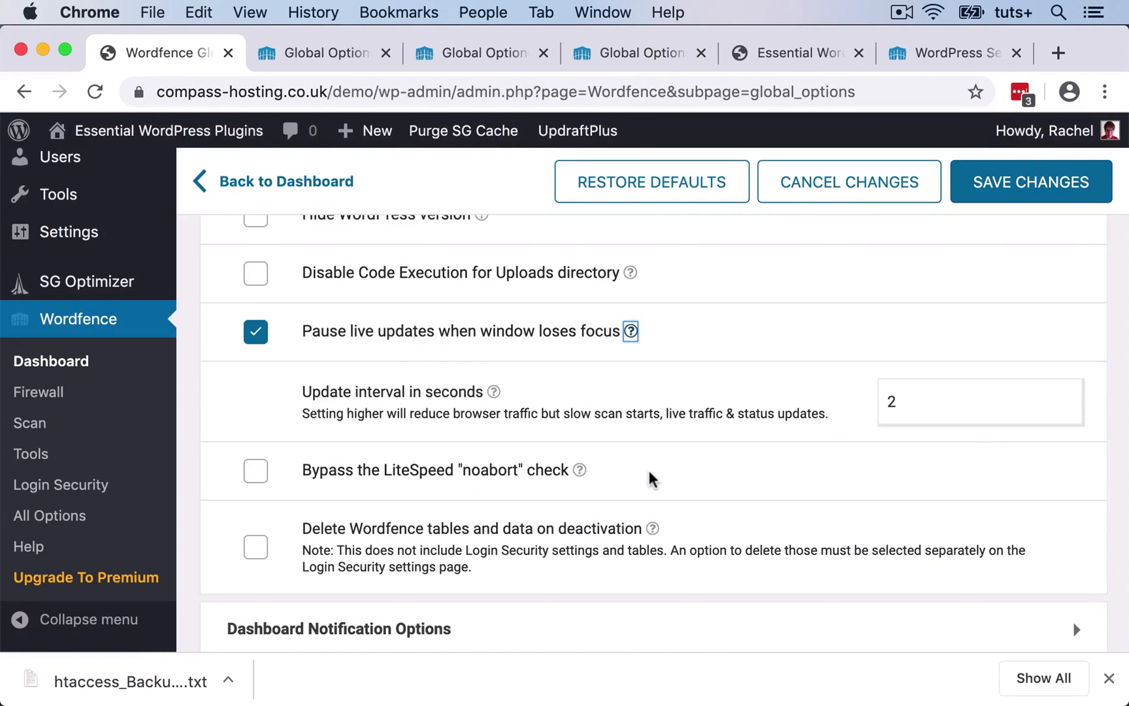
- Expand Dashboard Notification Options and scroll through the Activity Report settings
scroll(down, 3)
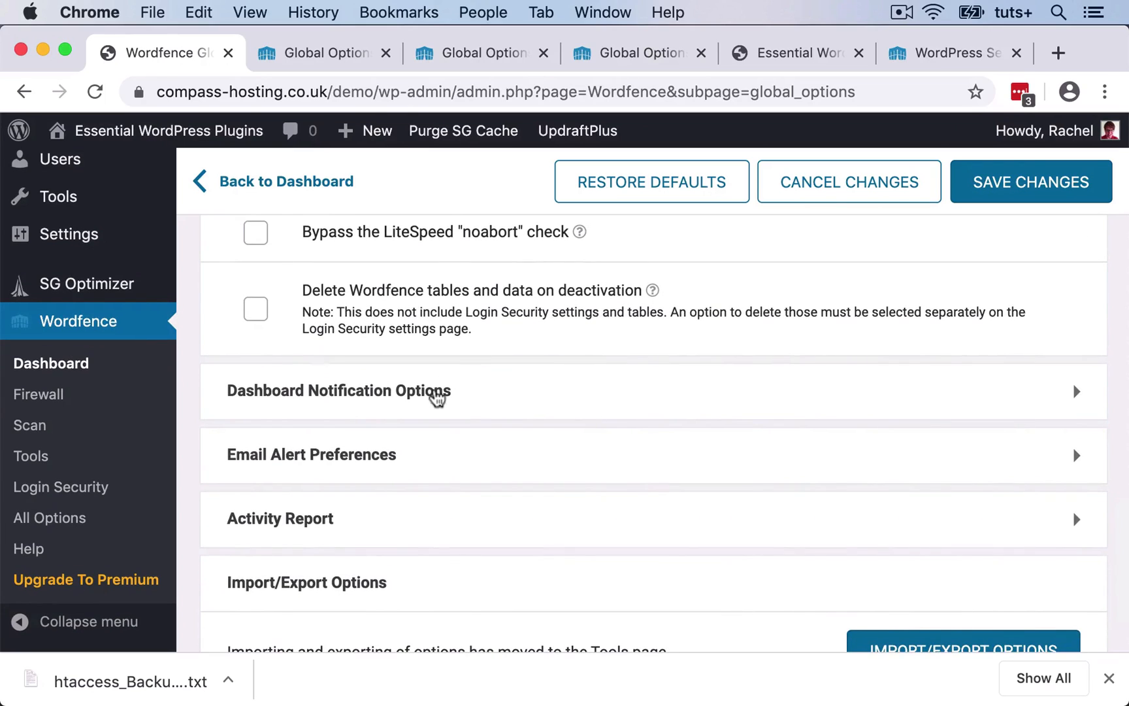
click(339, 391)
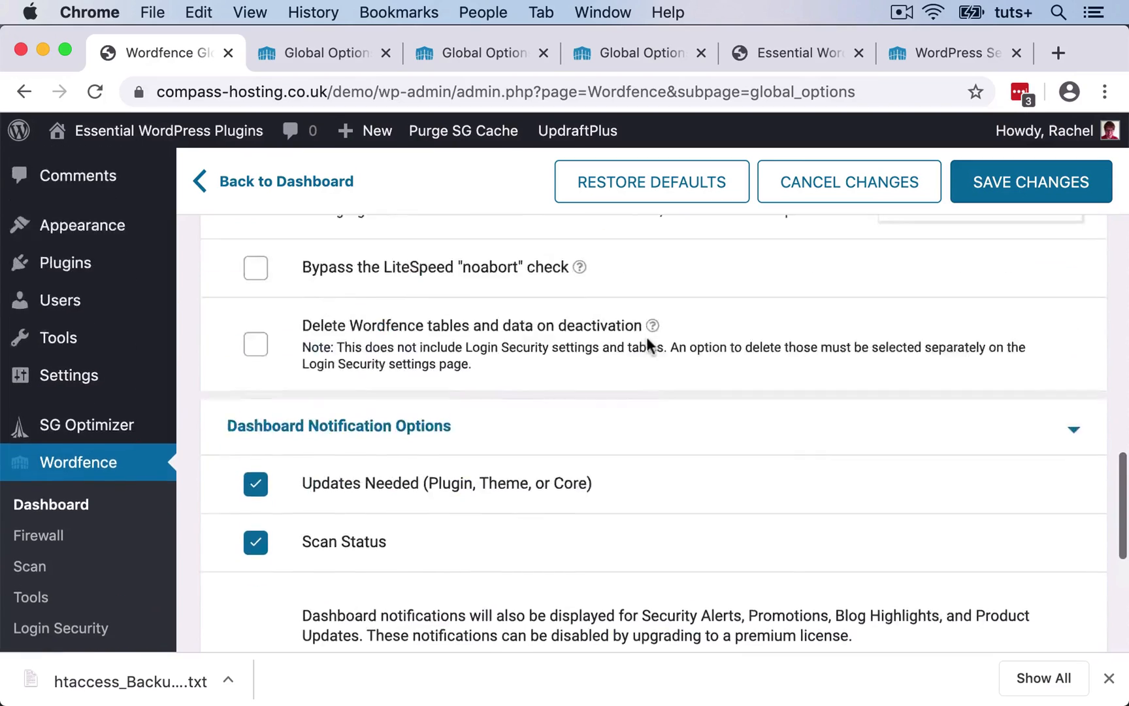
scroll(down, 3)
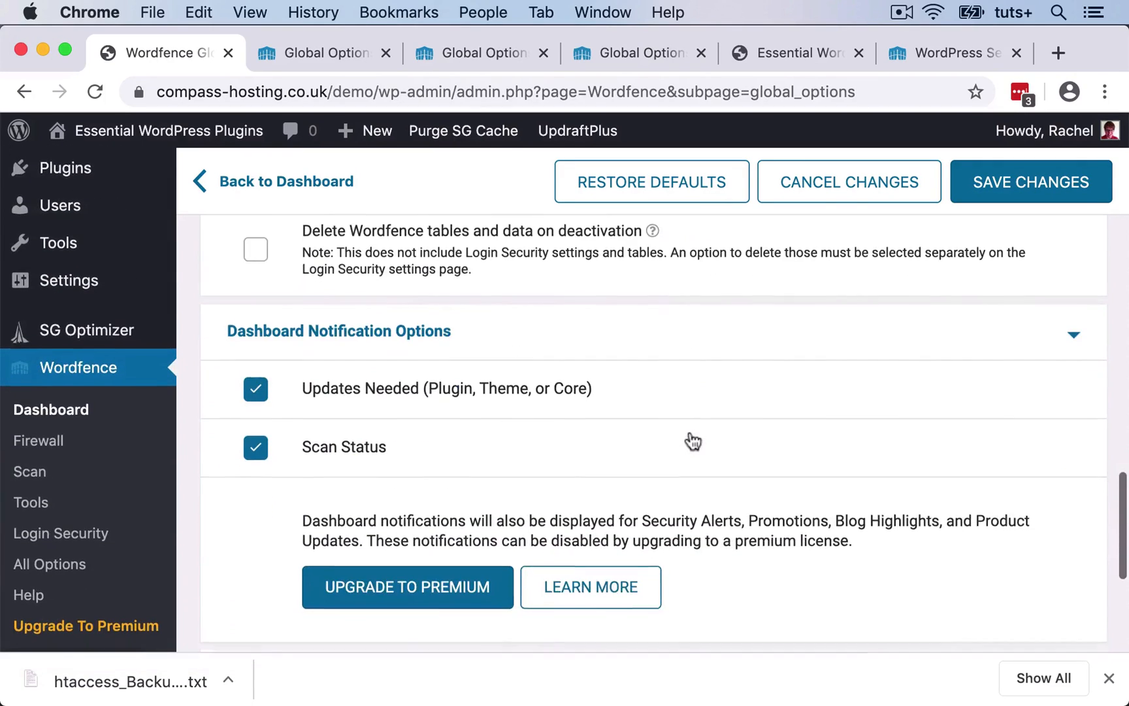
scroll(down, 3)
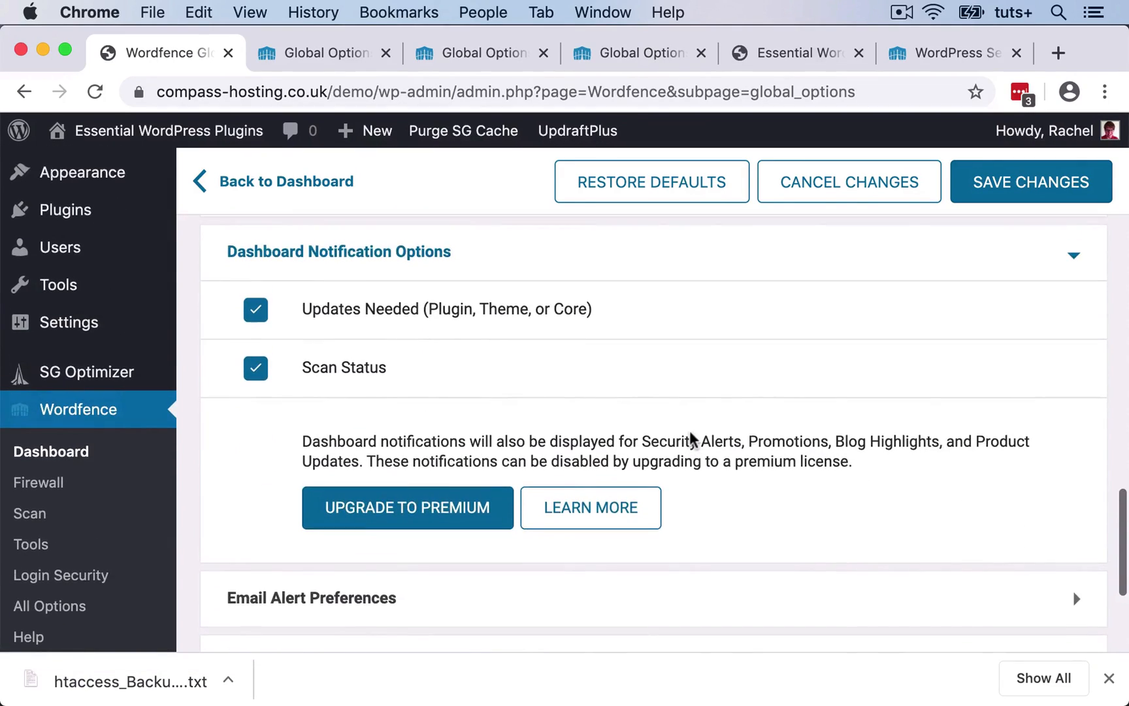
scroll(down, 3)
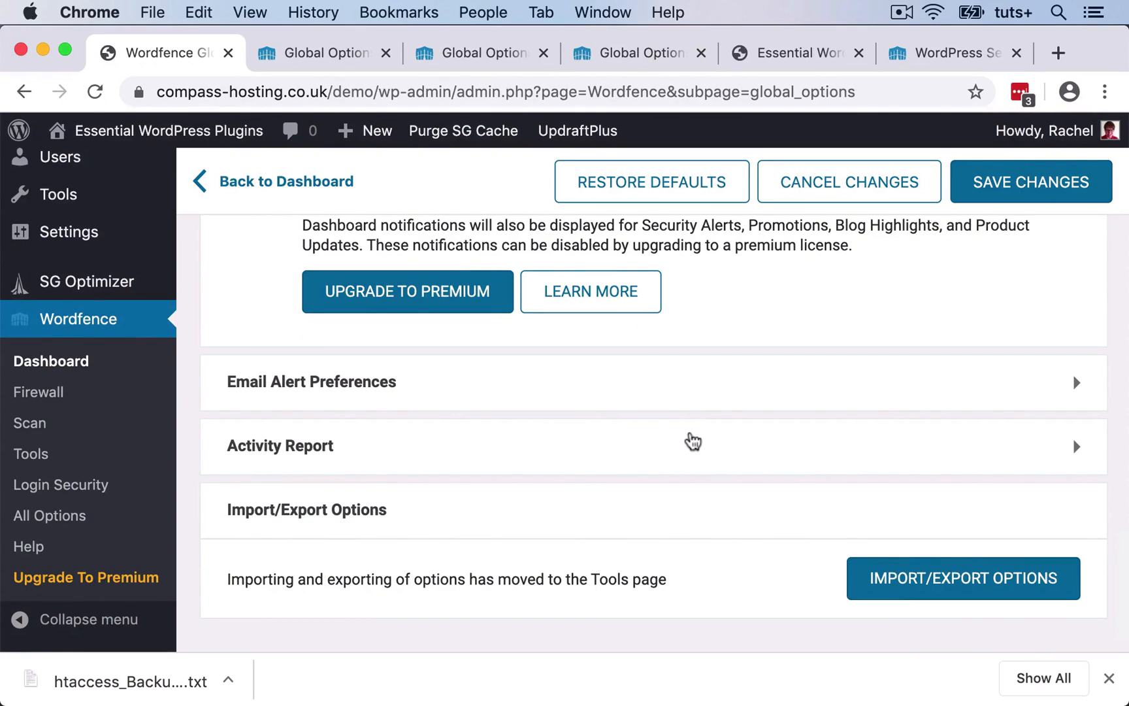
mouse_move(626, 436)
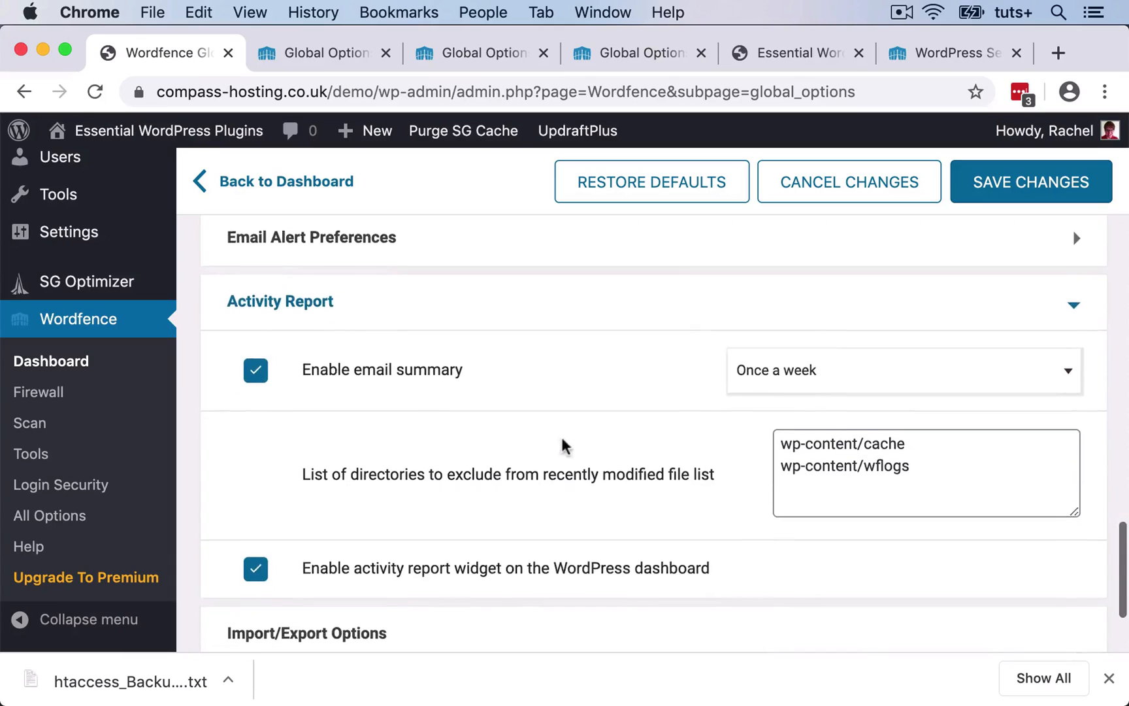
scroll(down, 3)
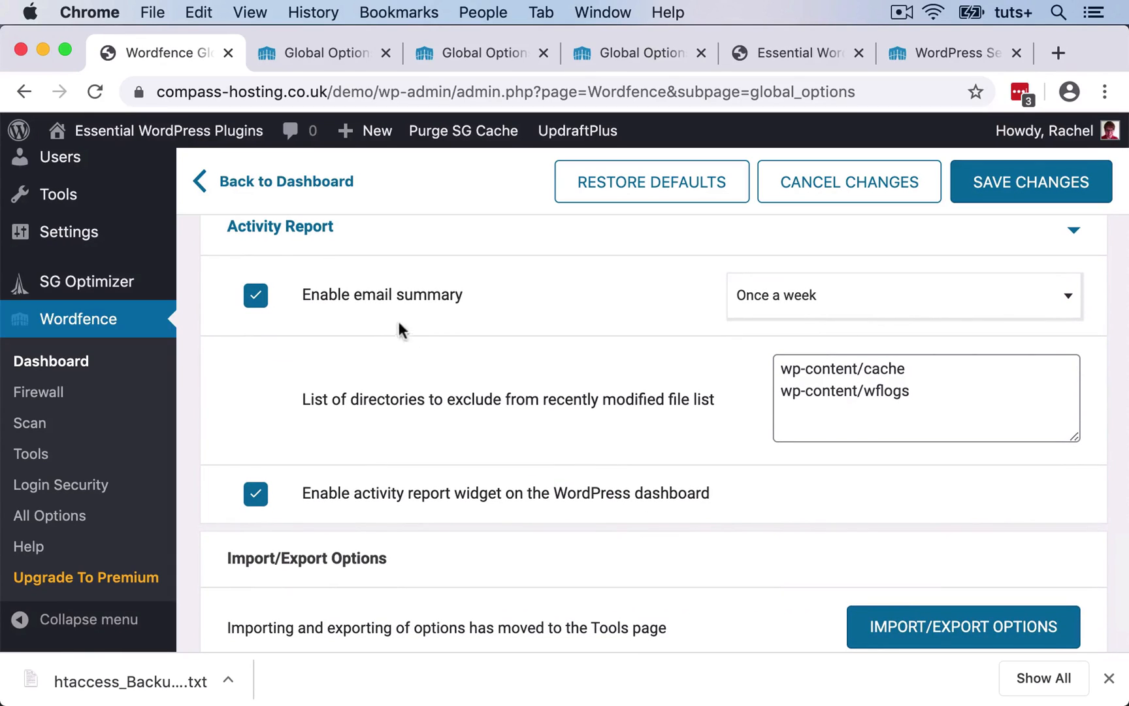
mouse_move(635, 332)
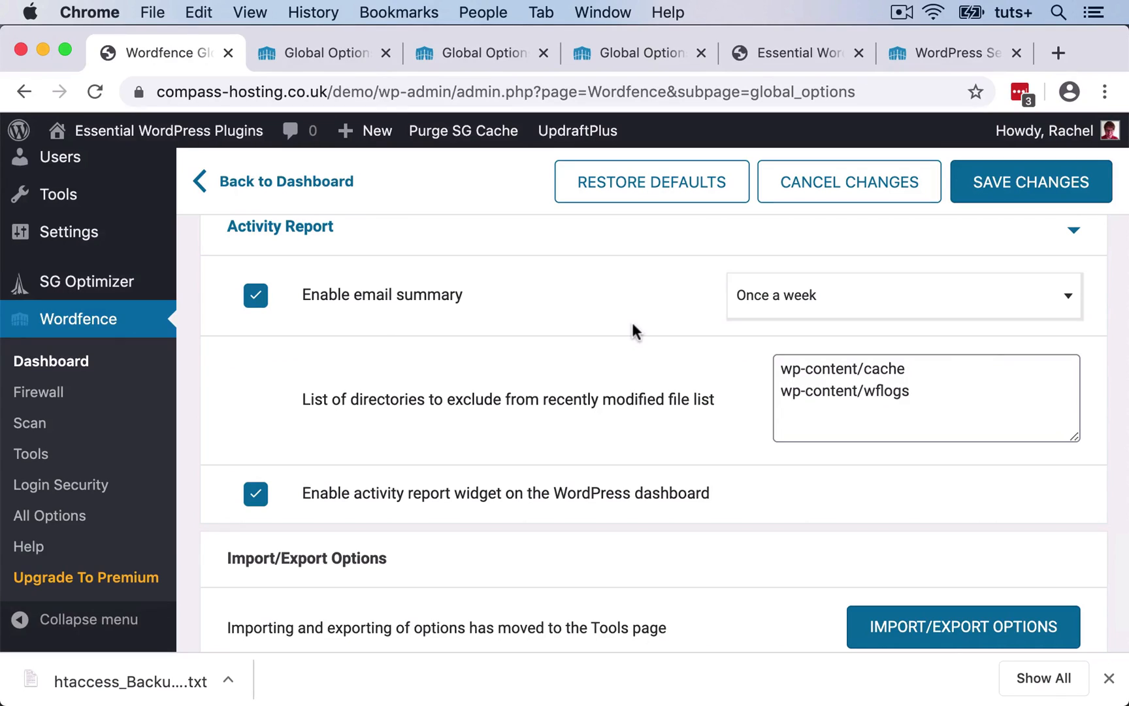
scroll(down, 3)
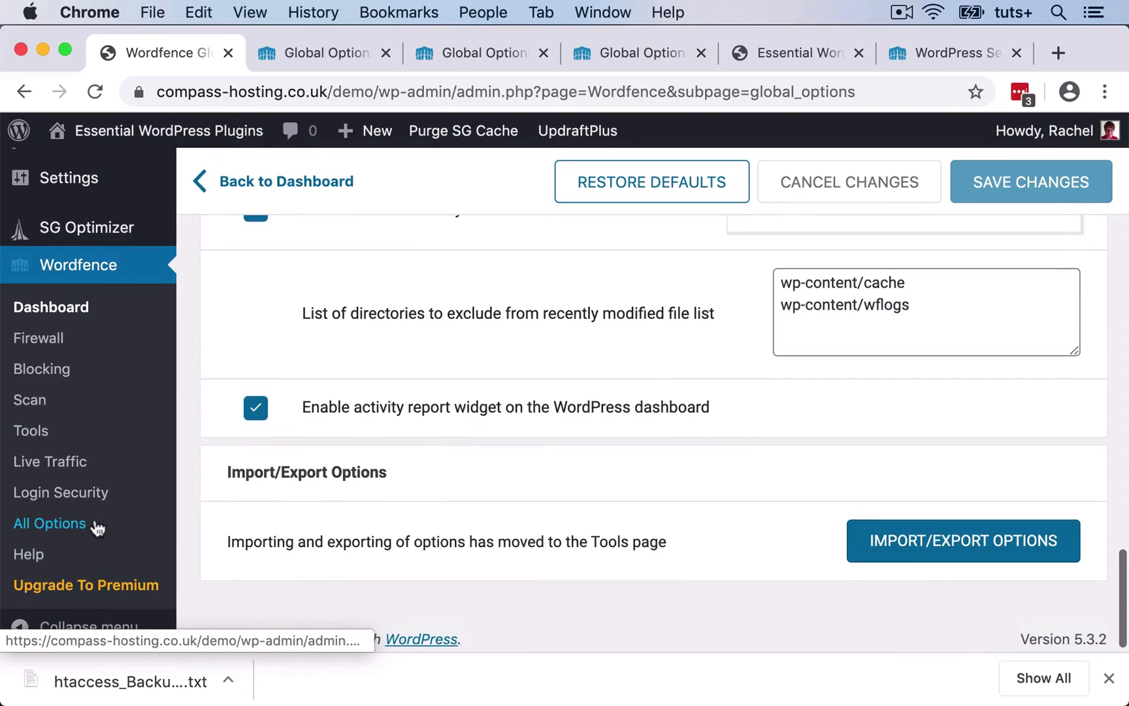
- Open Wordfence Tools on Live Traffic and dismiss its introduction notice
click(31, 431)
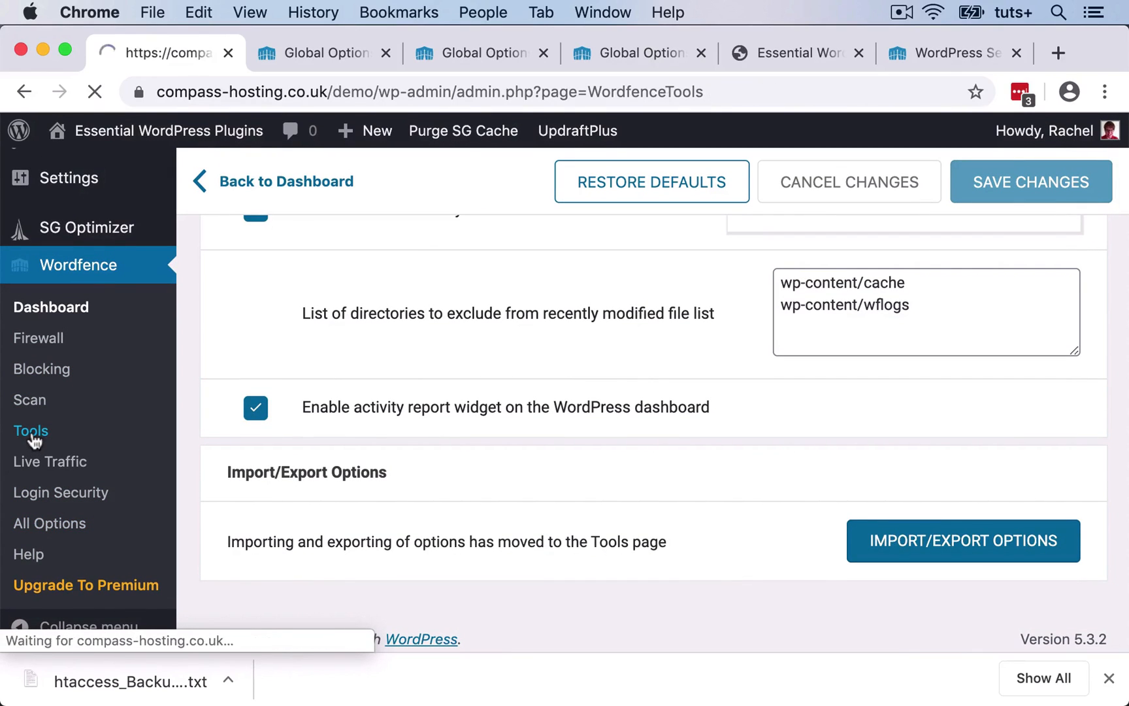
click(49, 461)
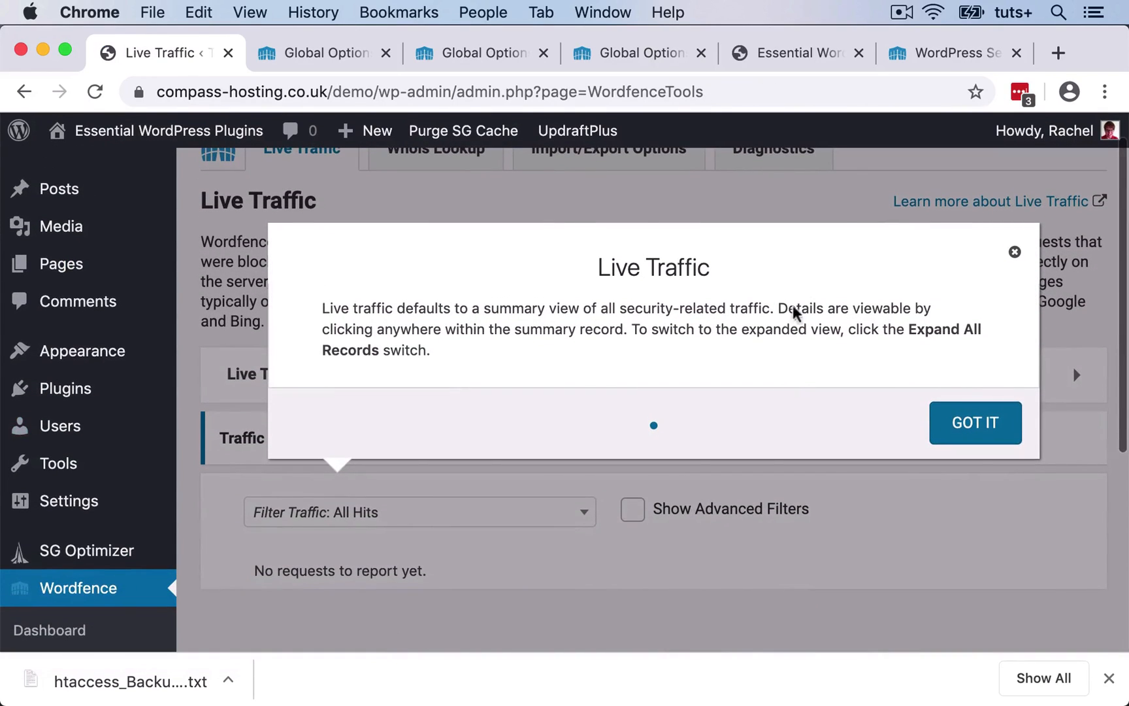
click(975, 423)
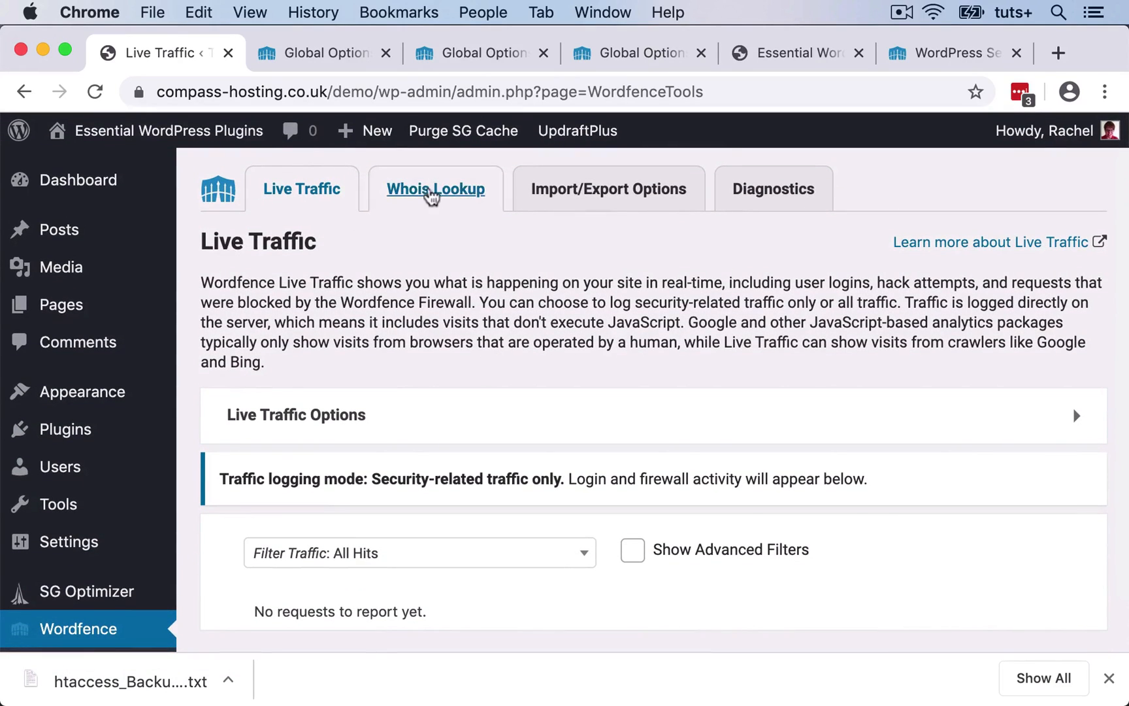
- Browse the Whois Lookup and Import/Export tools, then open Diagnostics
click(436, 189)
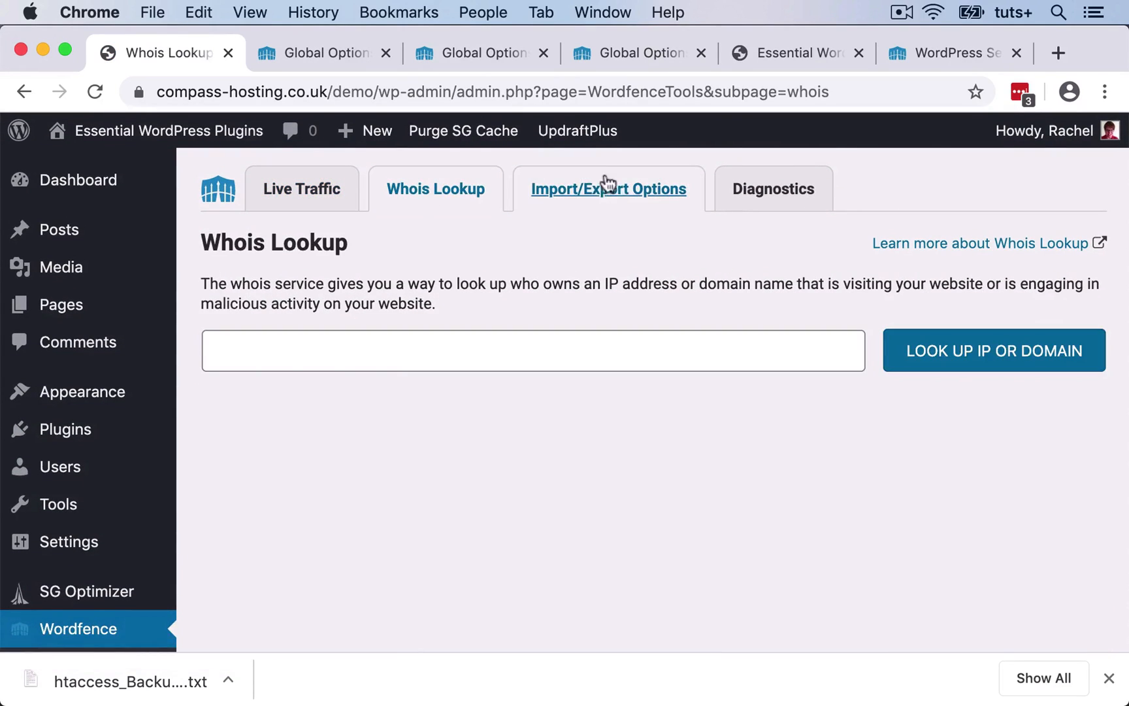
mouse_move(614, 200)
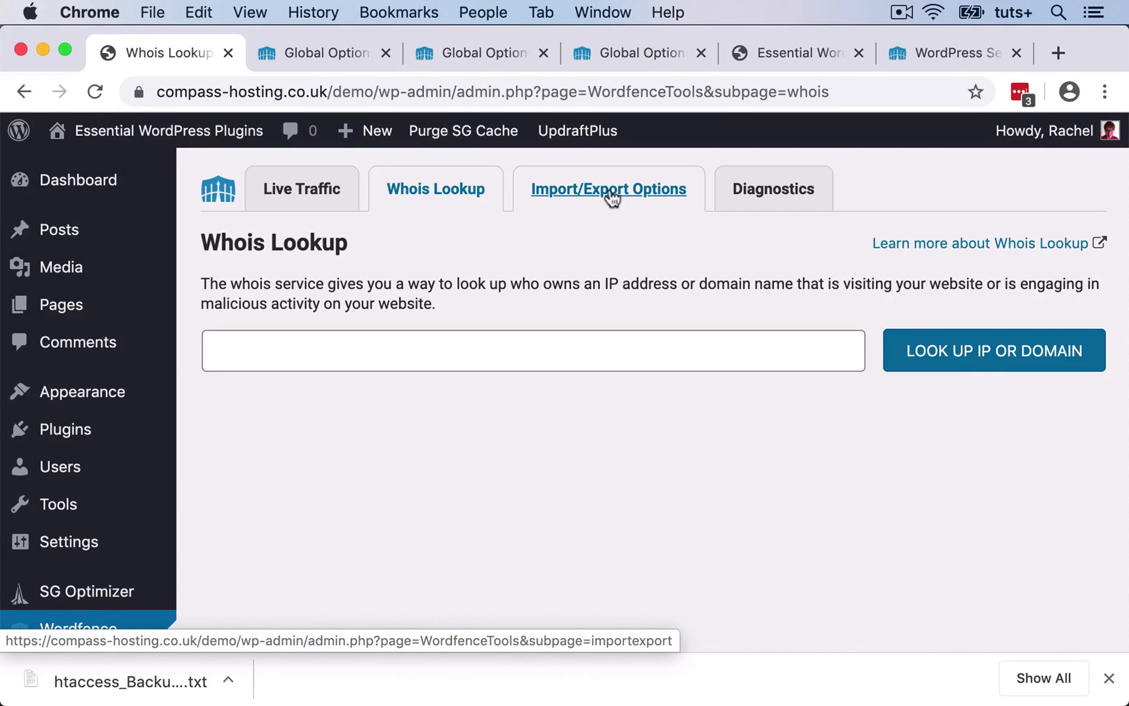
click(609, 189)
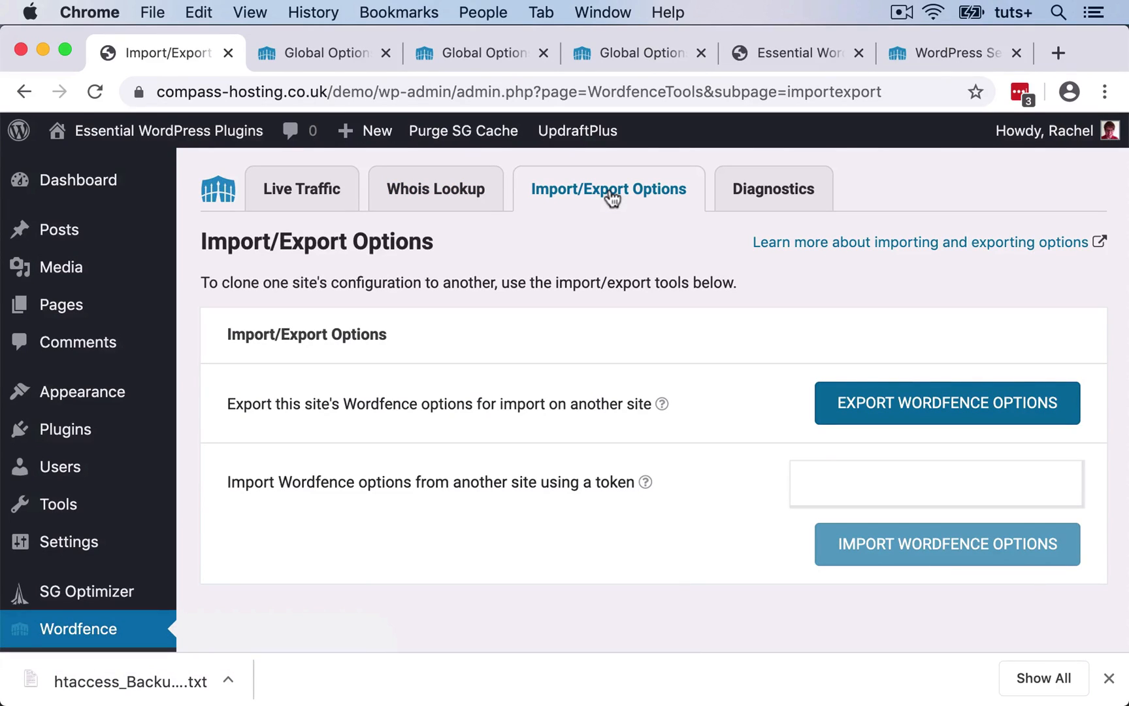
click(773, 189)
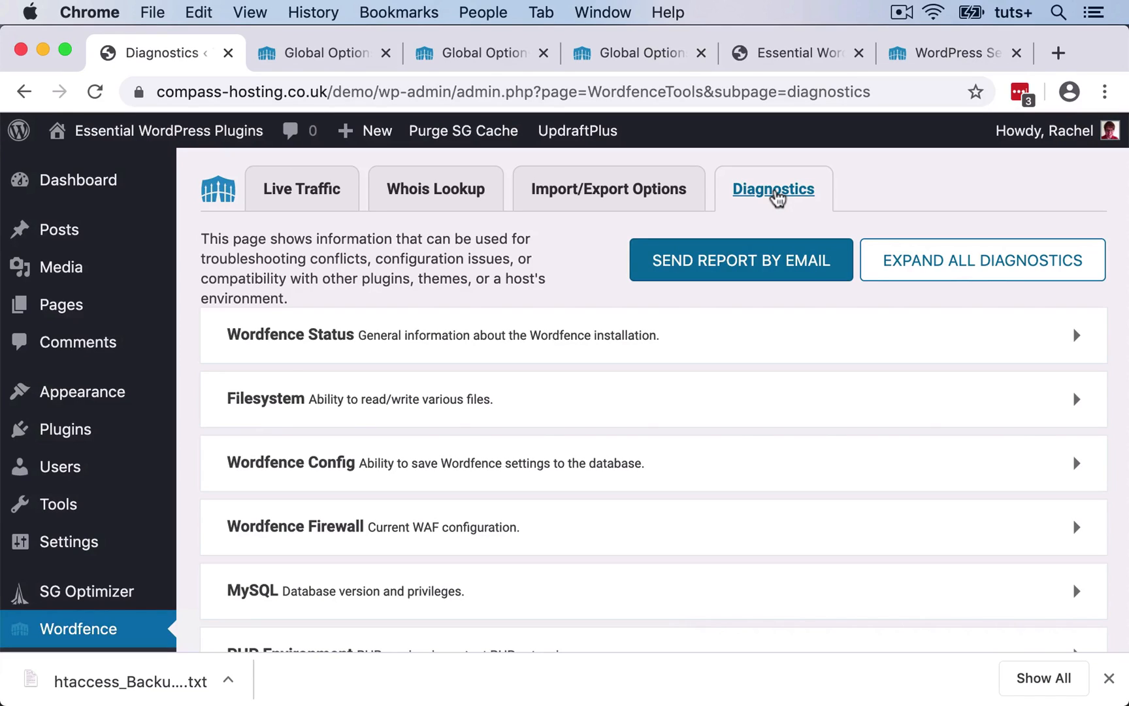
mouse_move(399, 265)
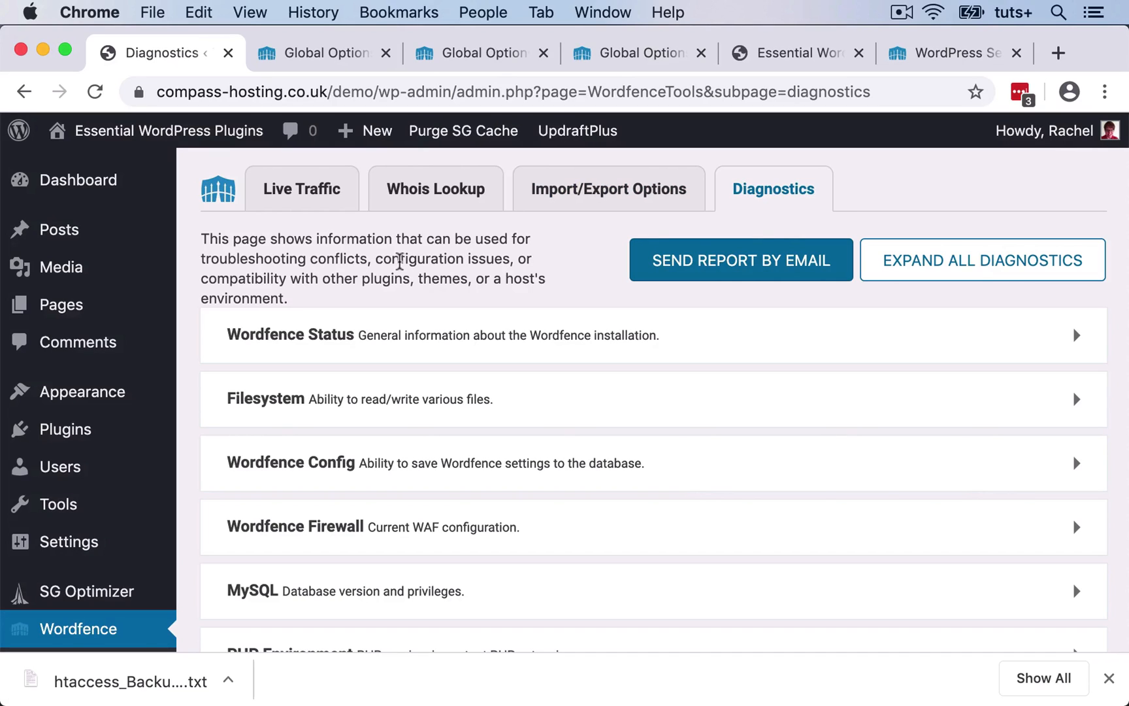
mouse_move(98, 509)
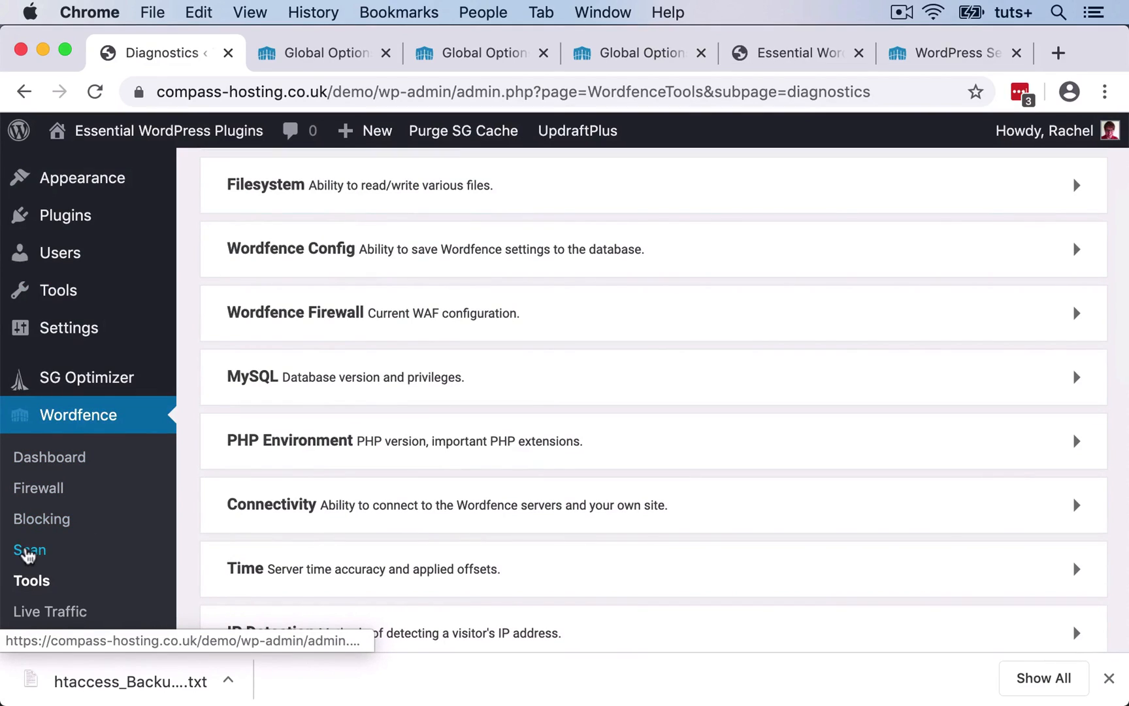
- Open Wordfence Scan and step through its tour to the end
click(30, 549)
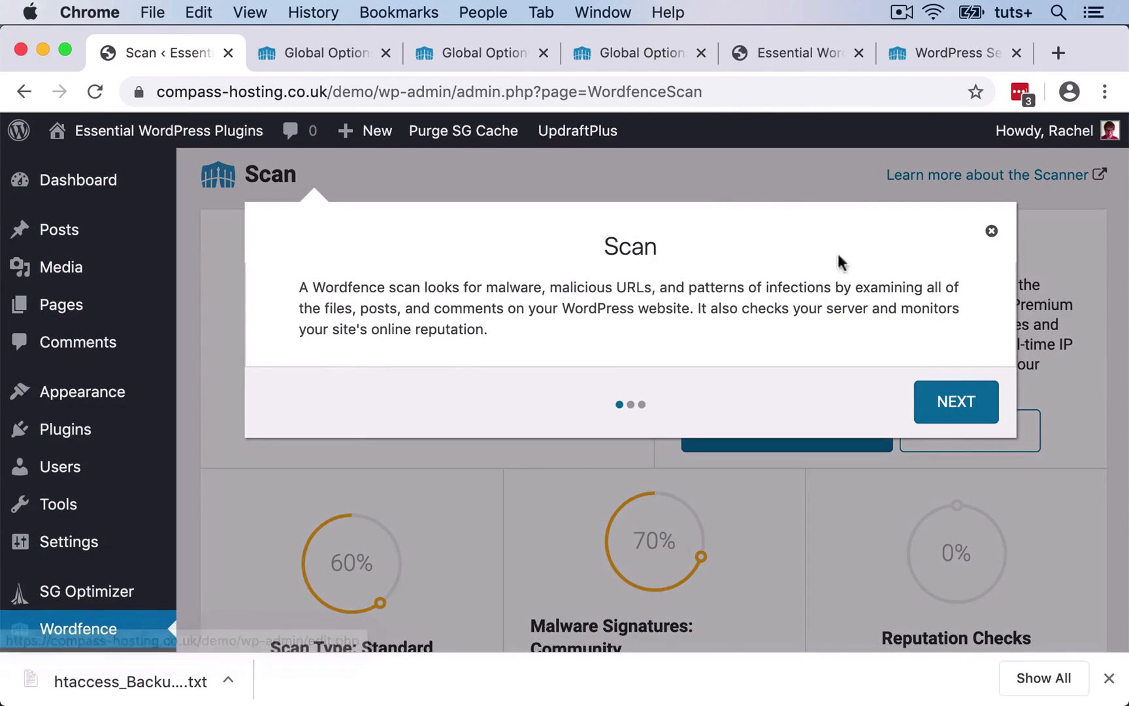
click(956, 402)
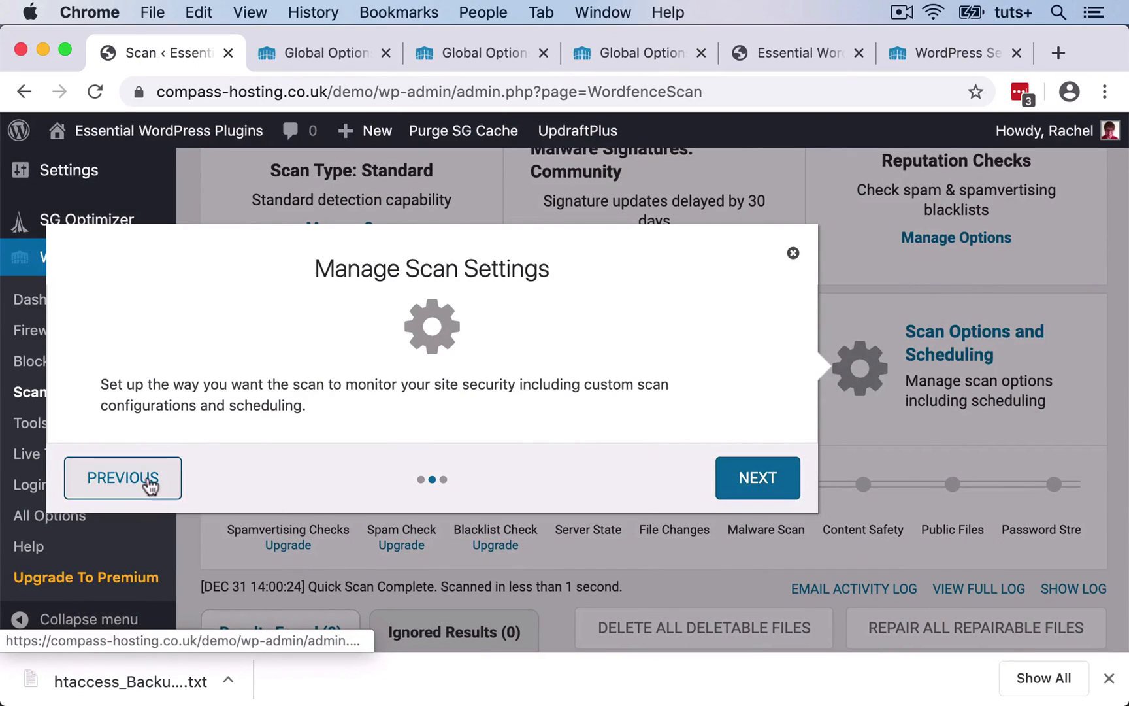
click(758, 478)
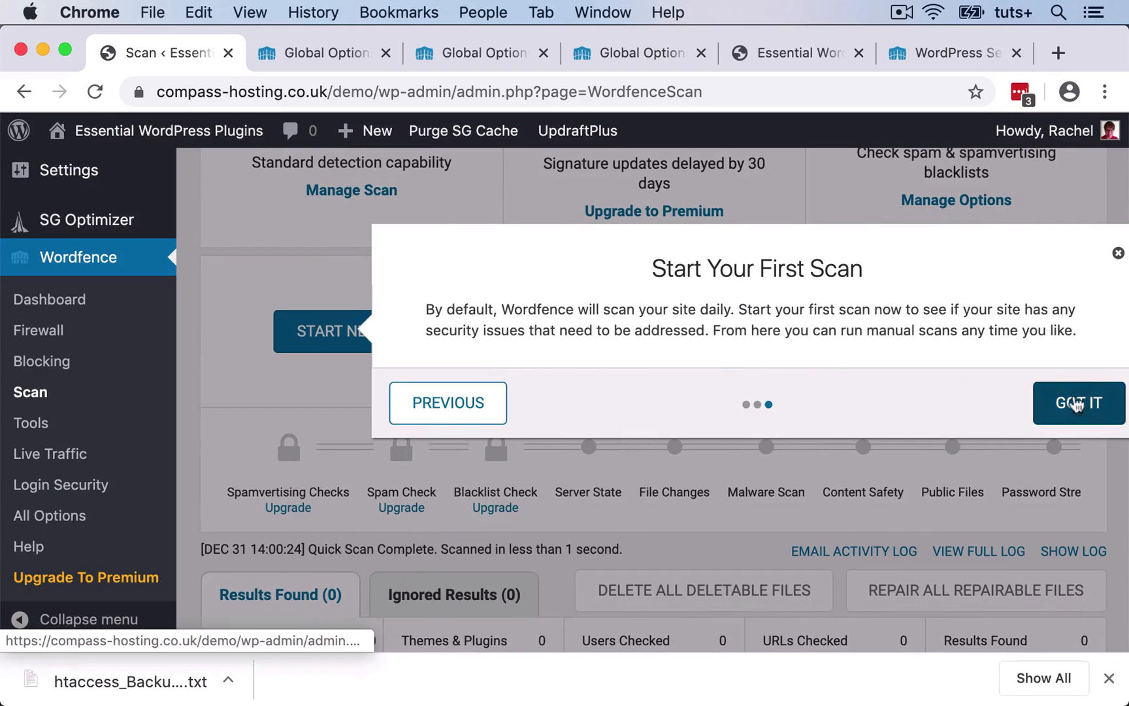
click(1079, 403)
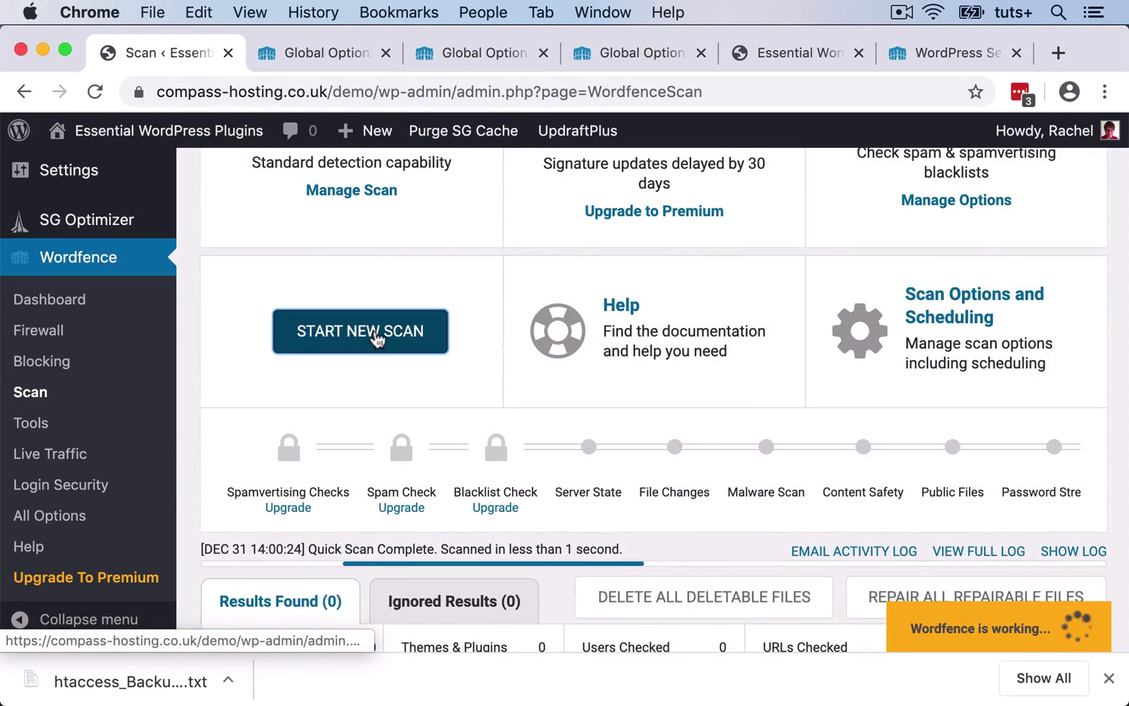
- Start a new manual Wordfence scan
click(360, 330)
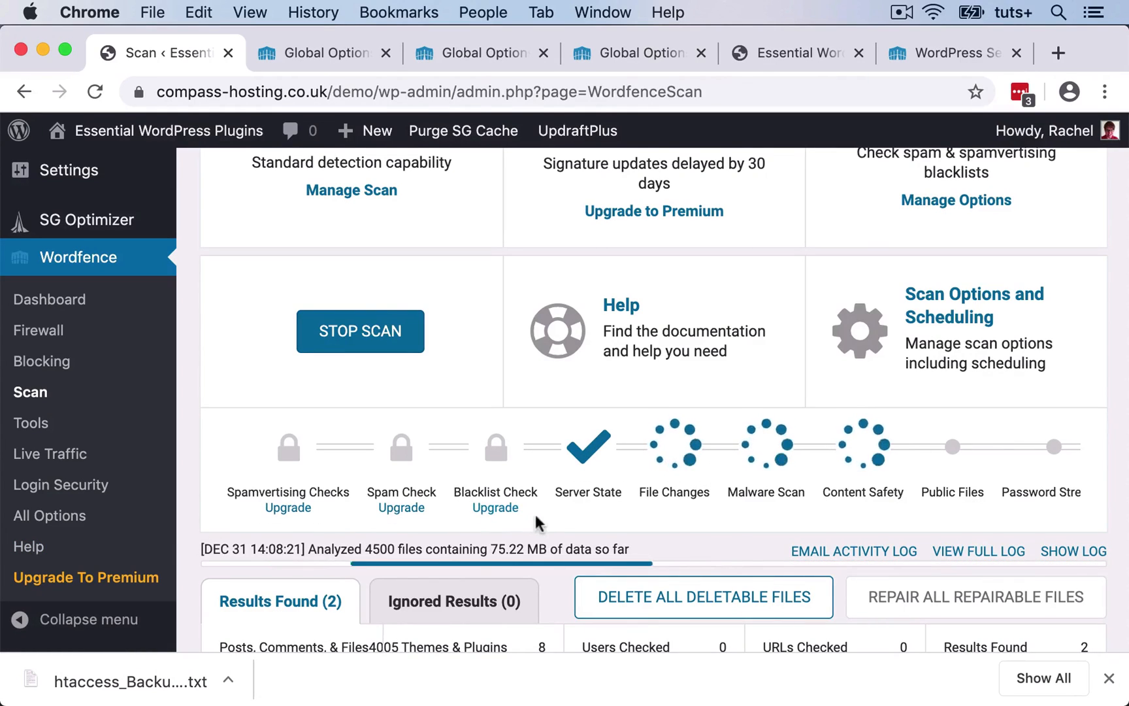
mouse_move(584, 523)
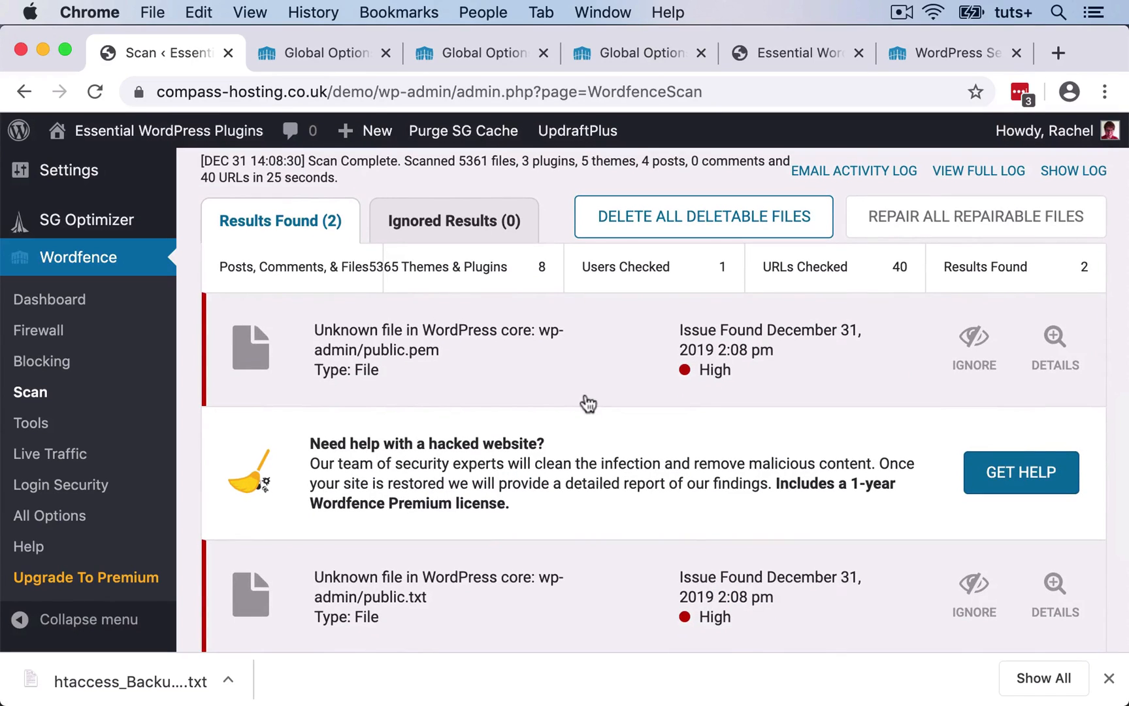
mouse_move(423, 371)
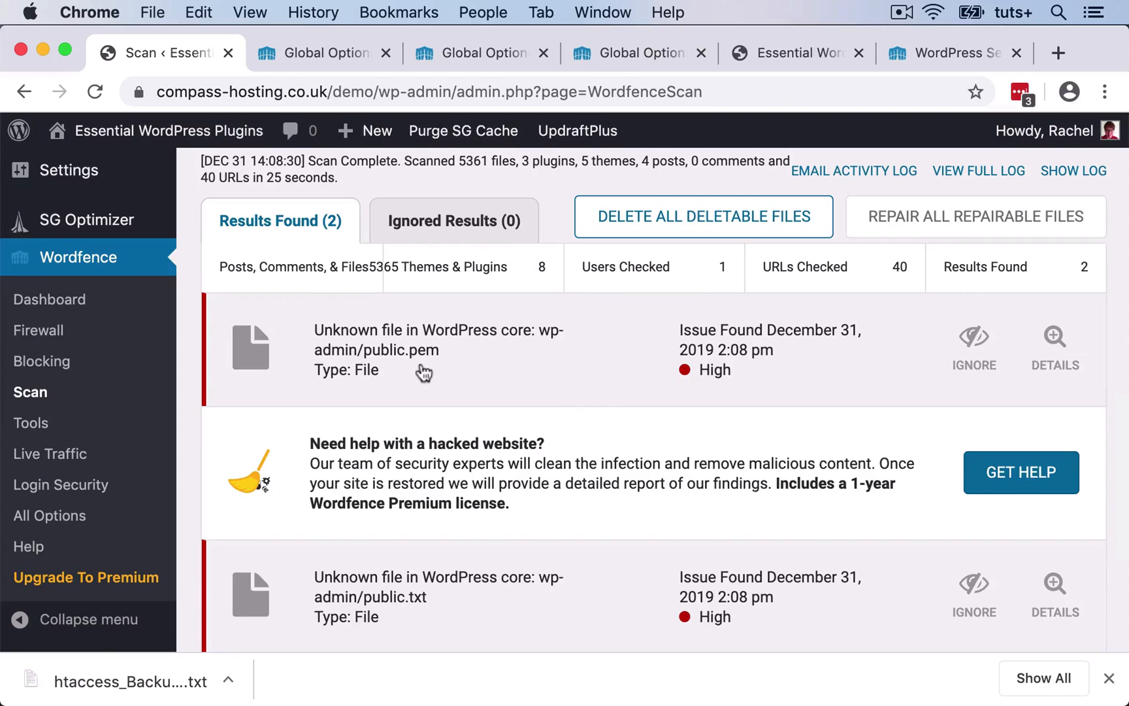
mouse_move(468, 376)
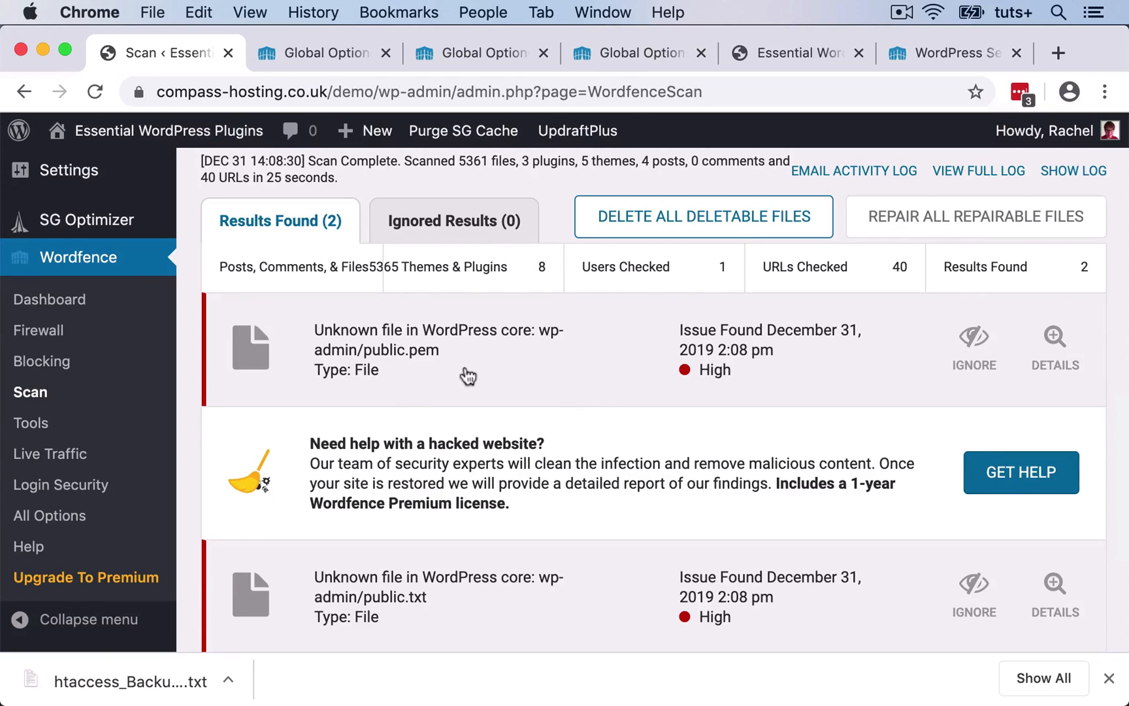
- Read the details for the public.pem and public.txt scan results
click(1055, 350)
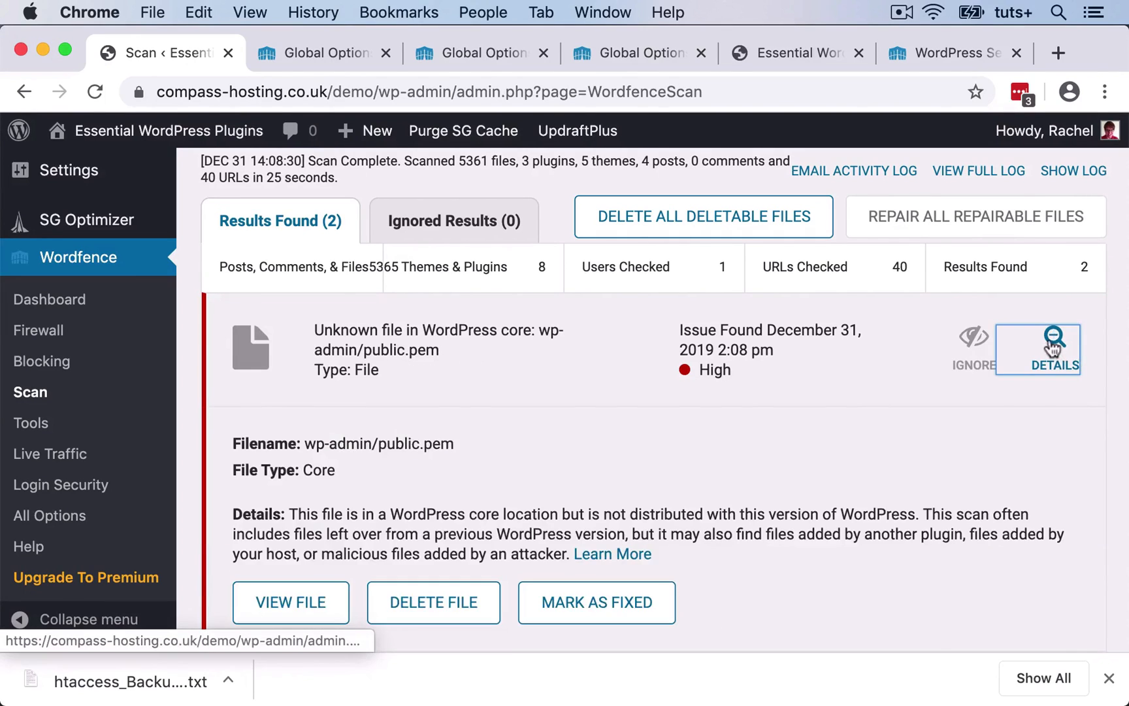
scroll(down, 3)
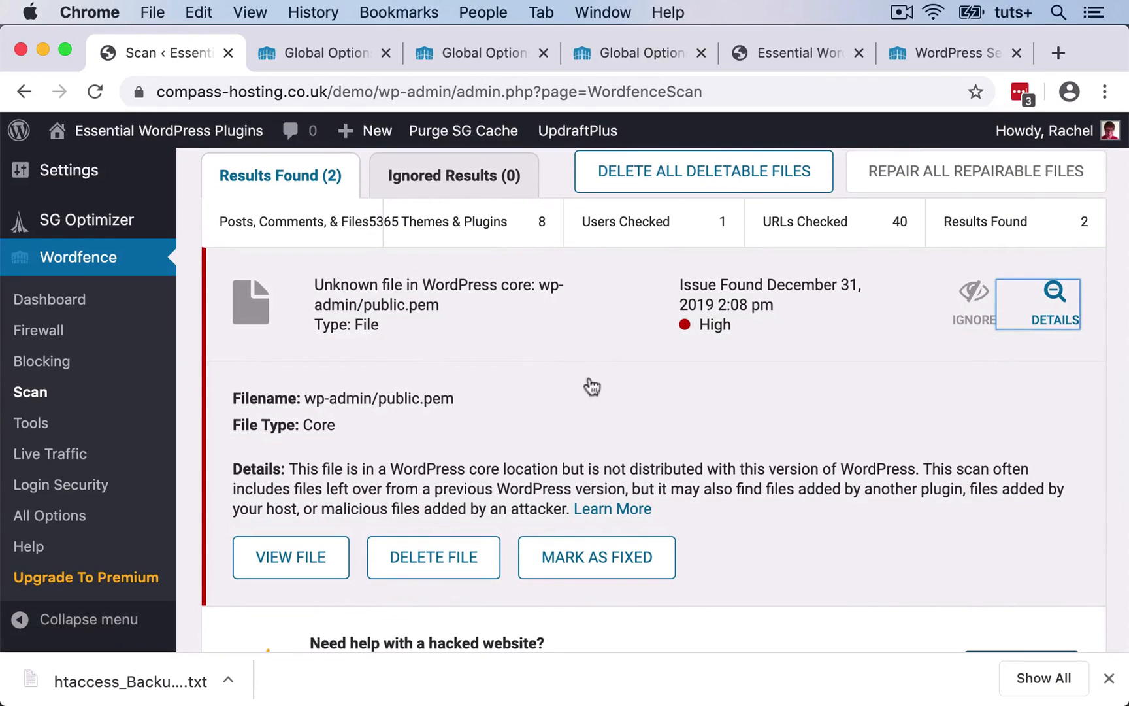
mouse_move(660, 413)
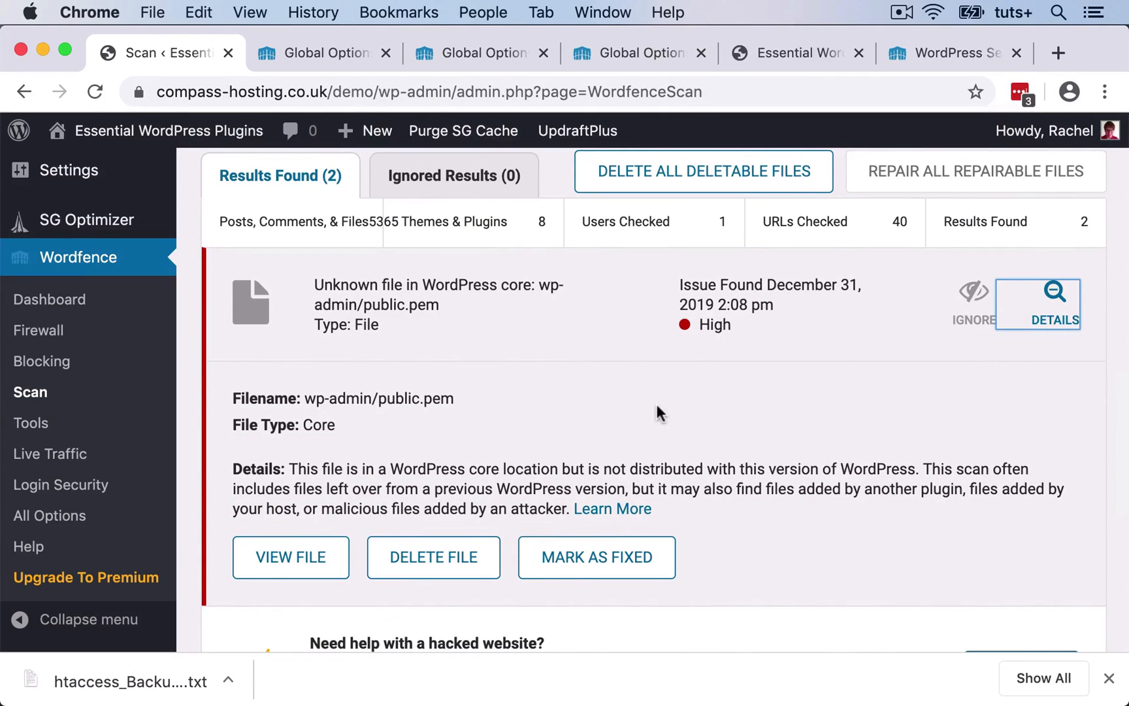
mouse_move(640, 393)
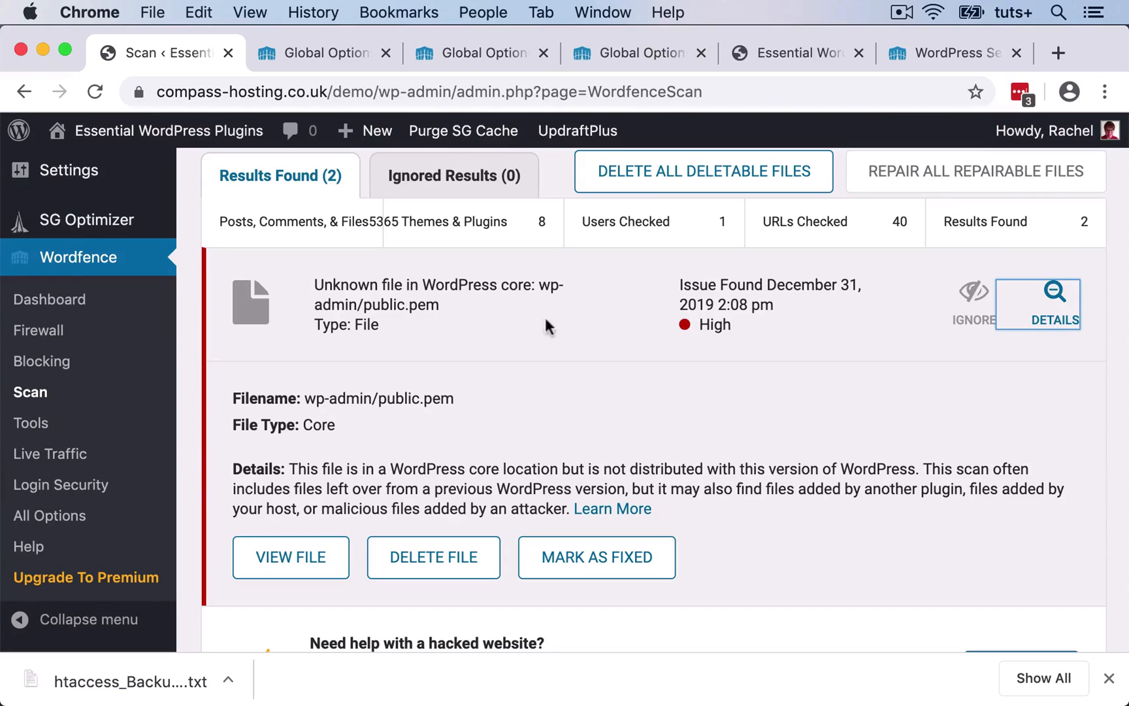
mouse_move(436, 313)
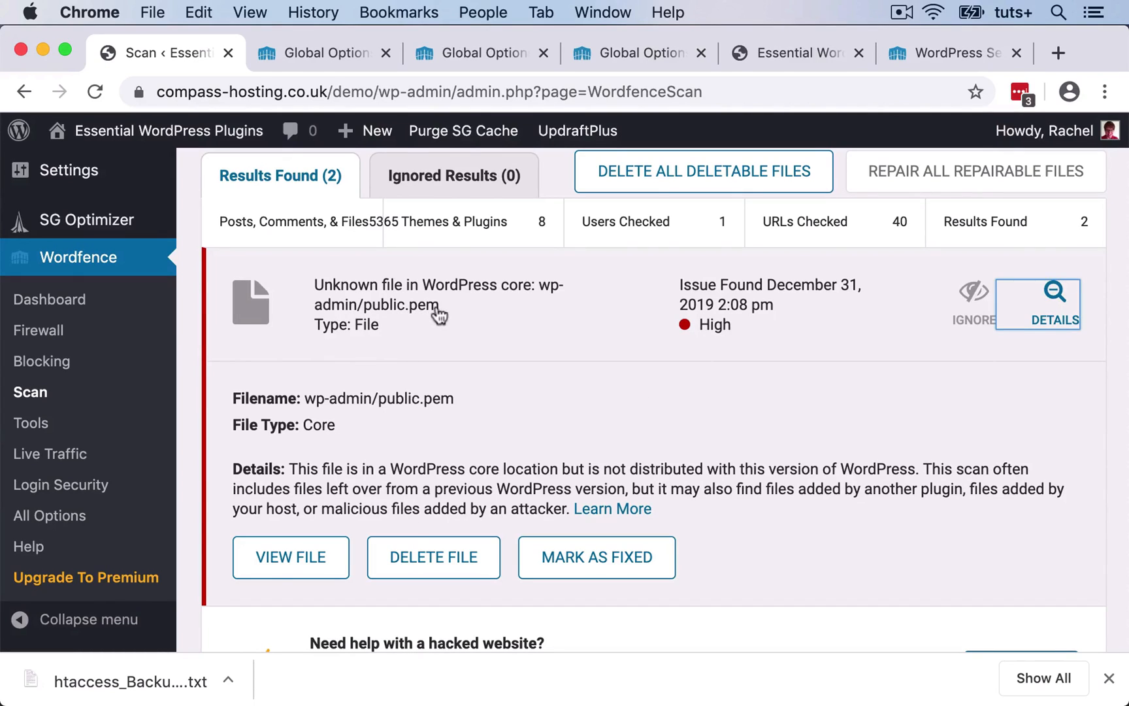
mouse_move(604, 380)
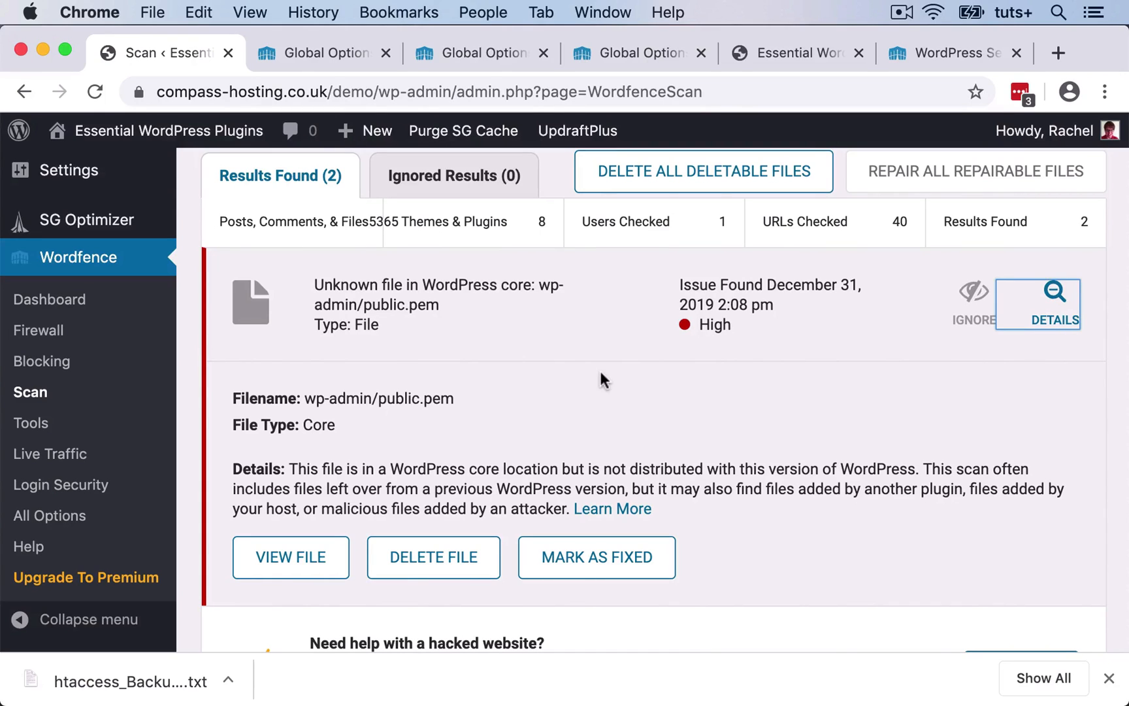
scroll(down, 3)
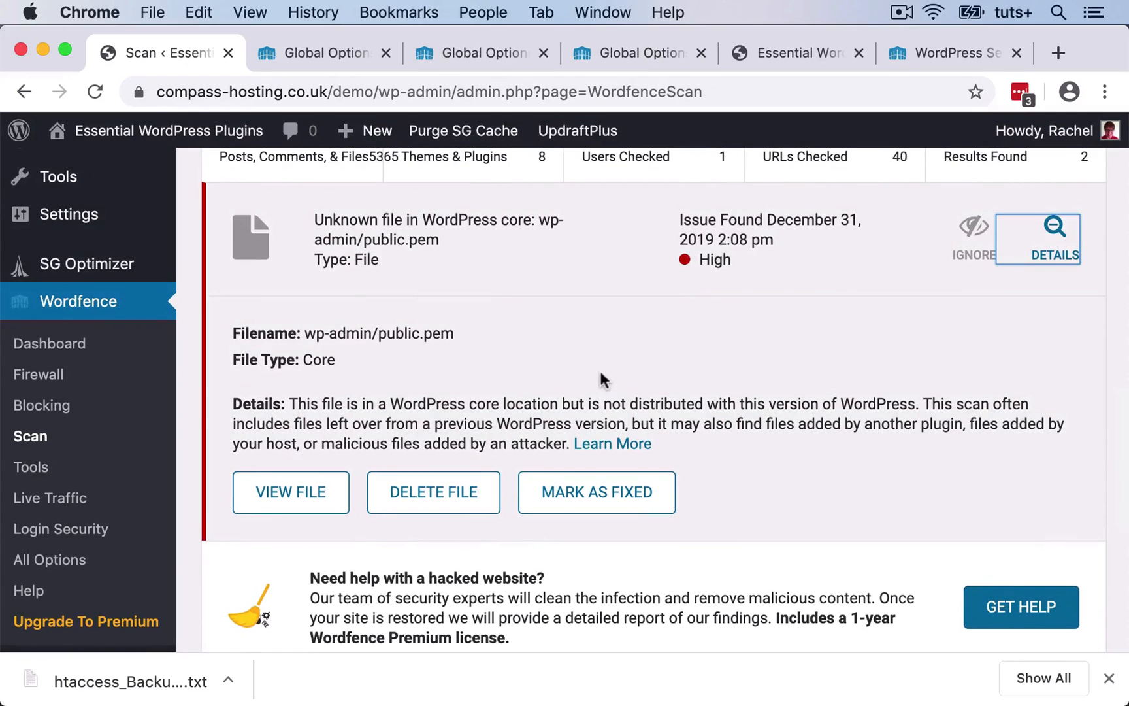
mouse_move(422, 510)
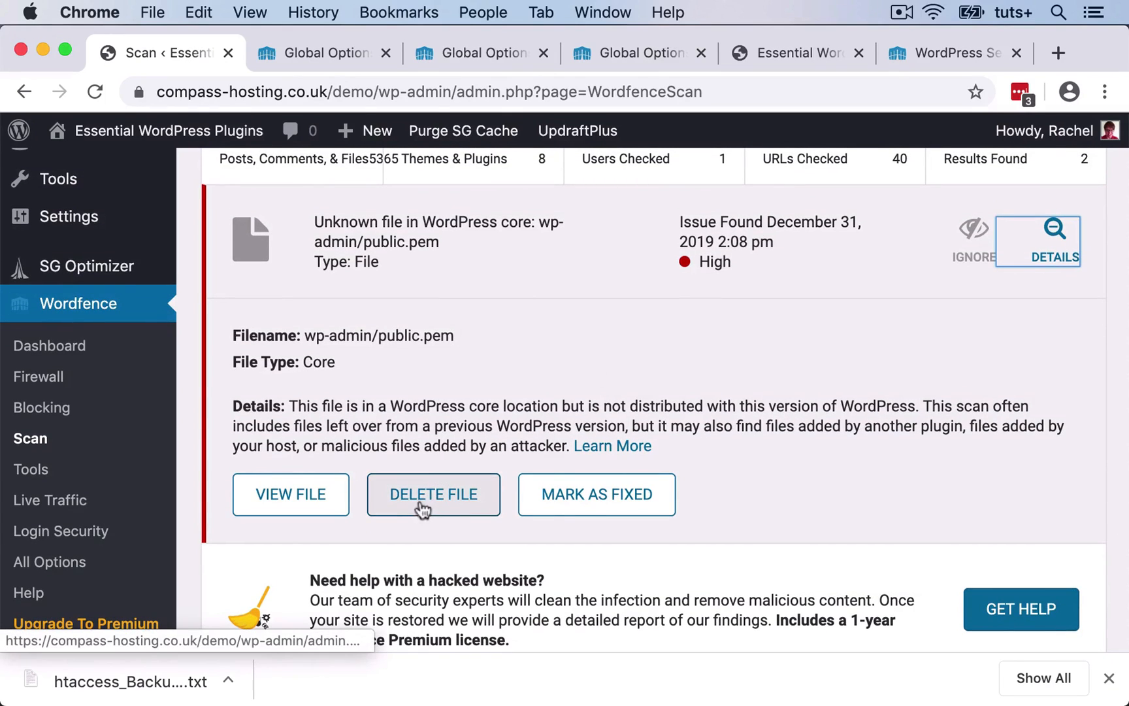
scroll(down, 3)
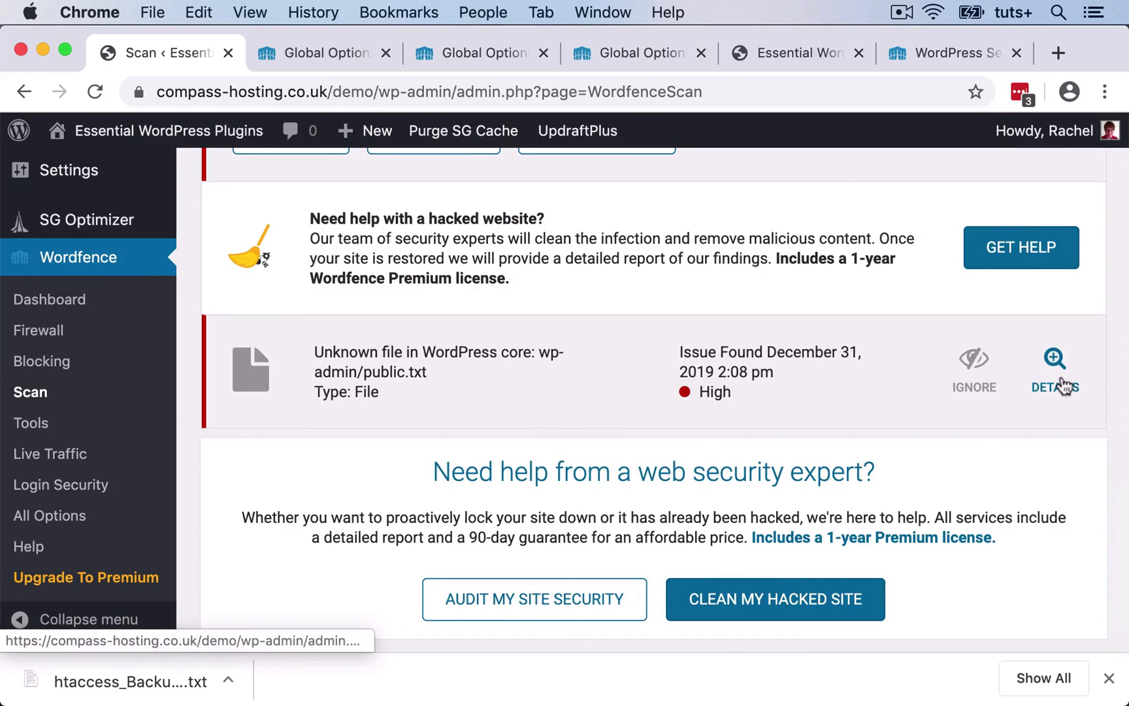
click(1055, 371)
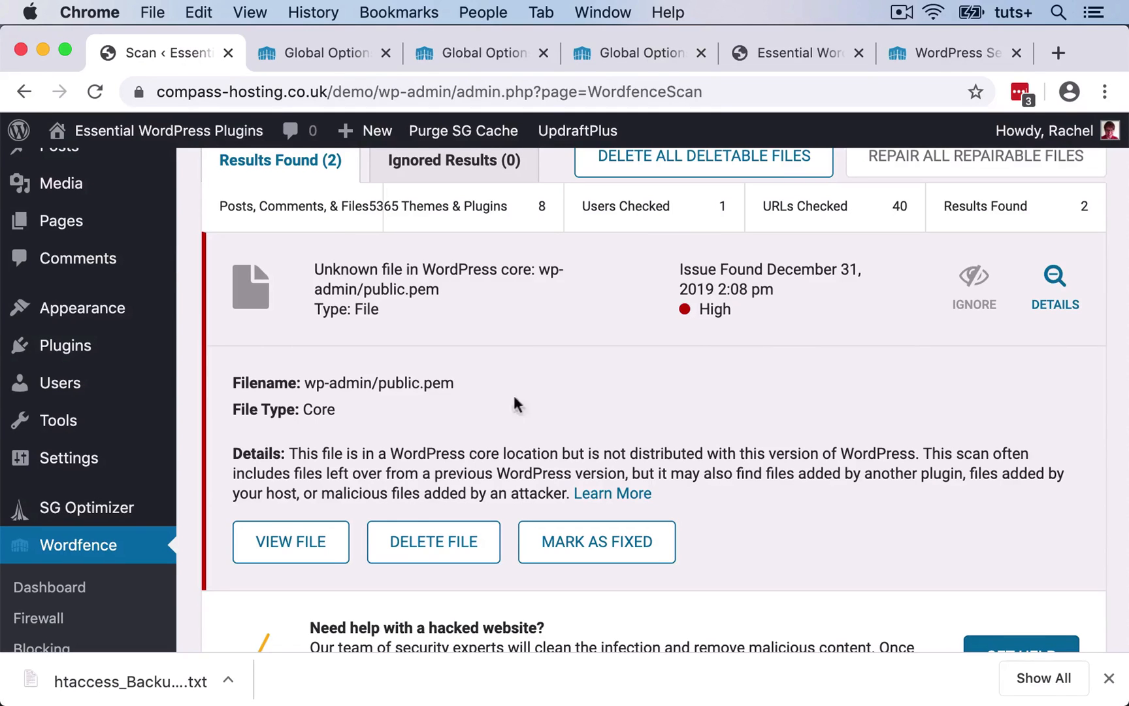
- Delete the public.pem file and close the success message
click(433, 541)
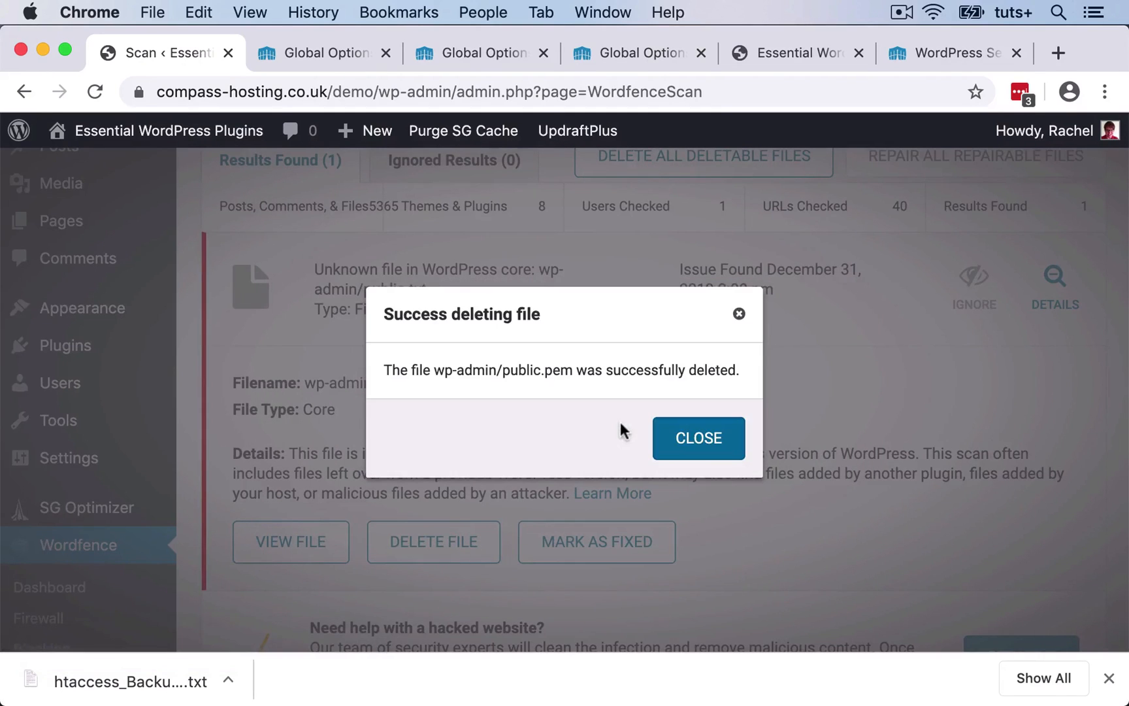
click(699, 438)
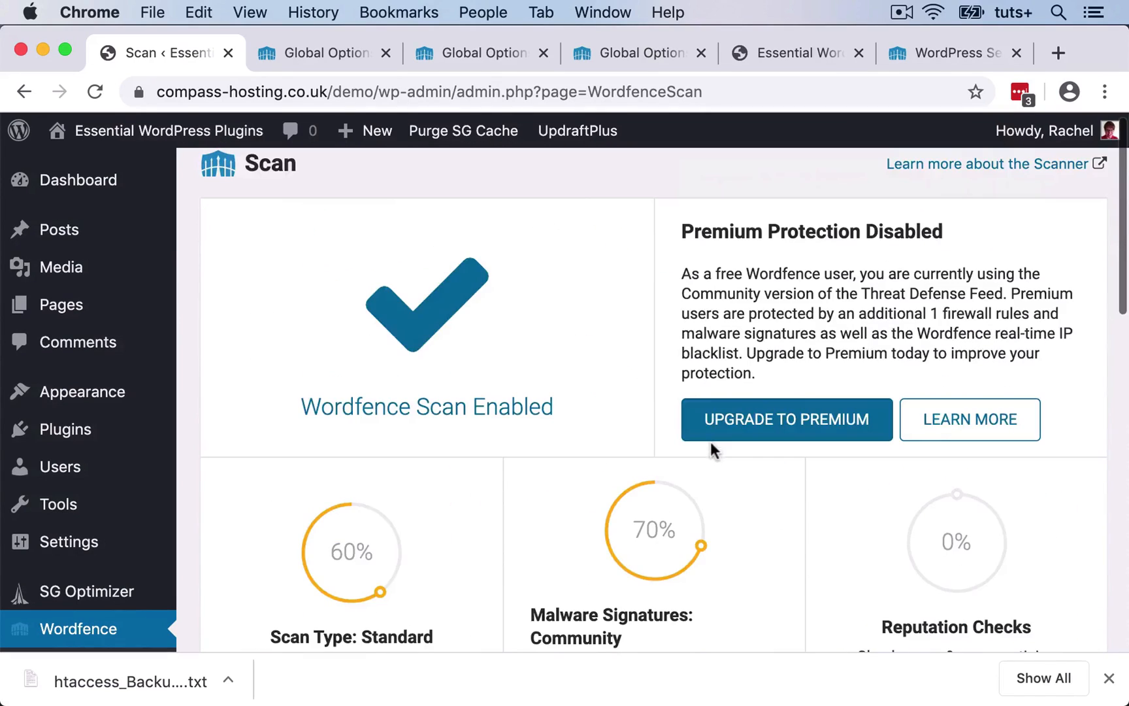
mouse_move(568, 383)
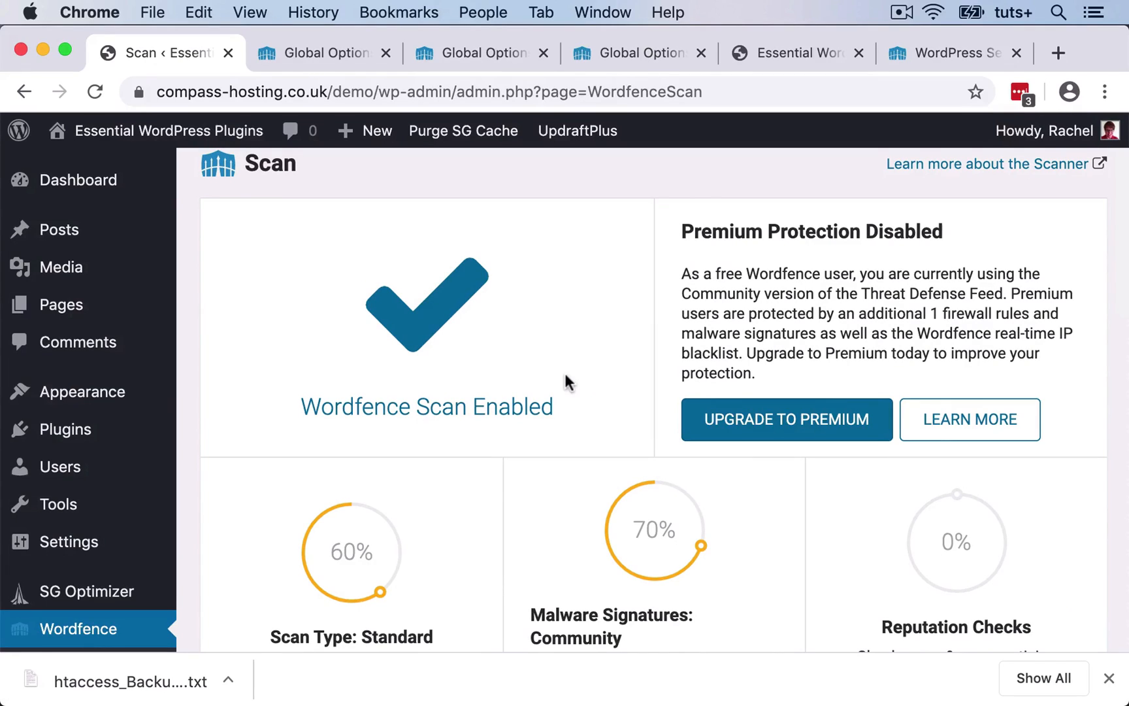
mouse_move(98, 539)
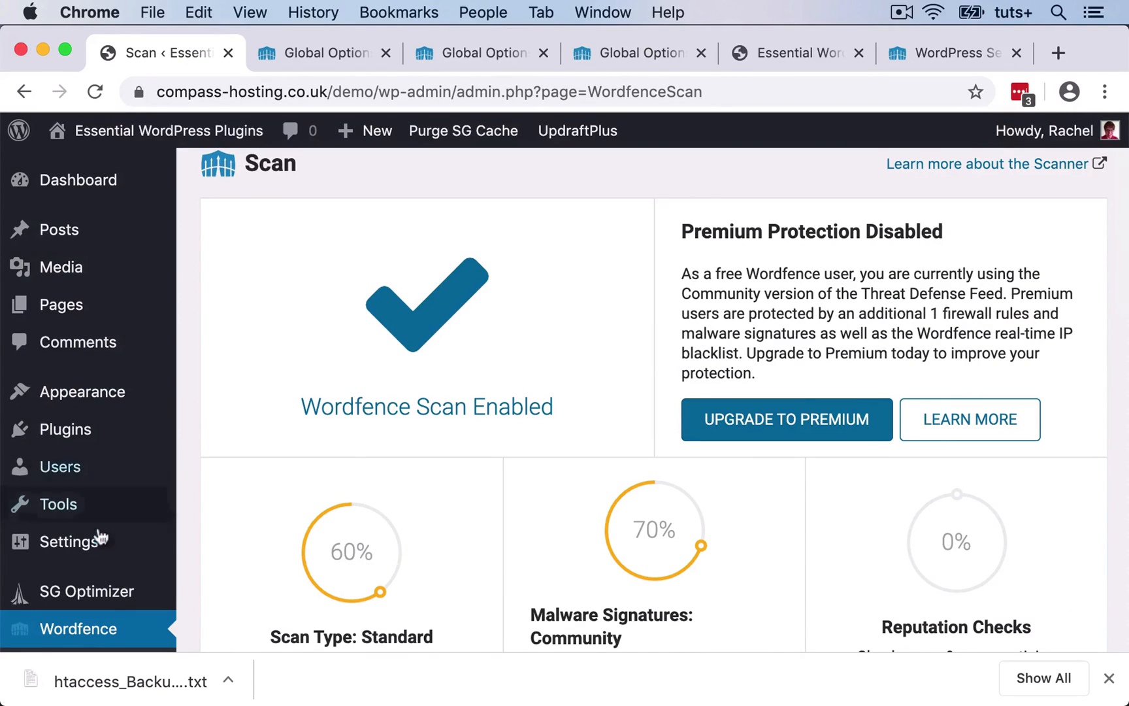
mouse_move(498, 505)
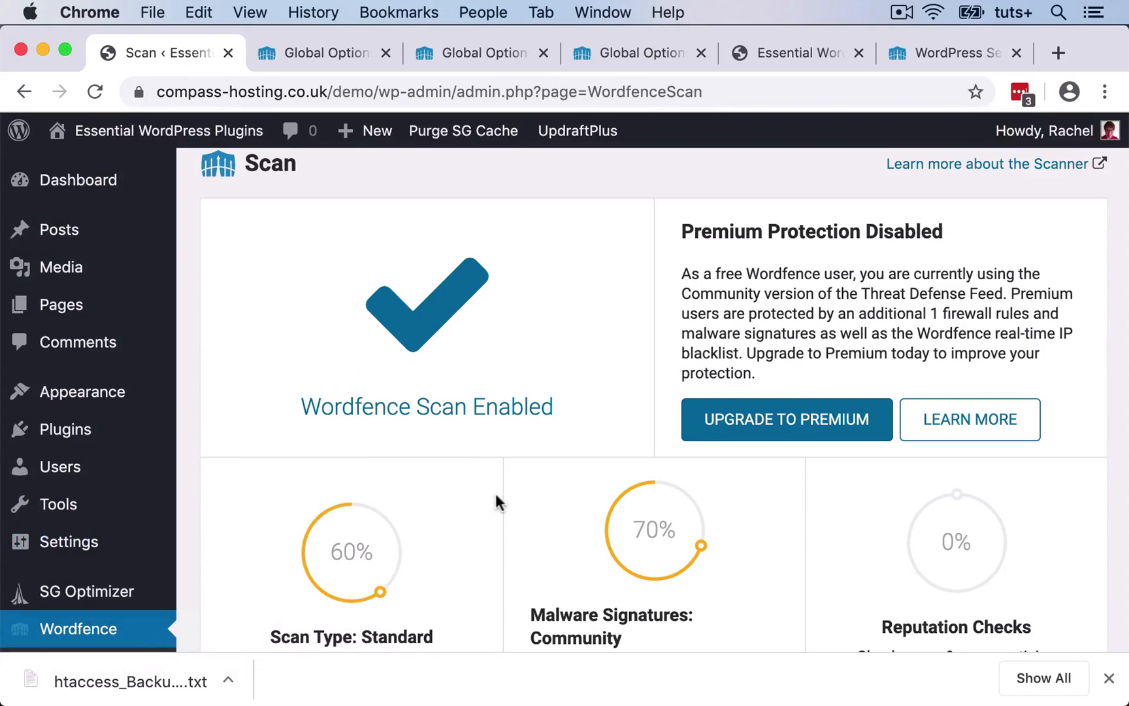